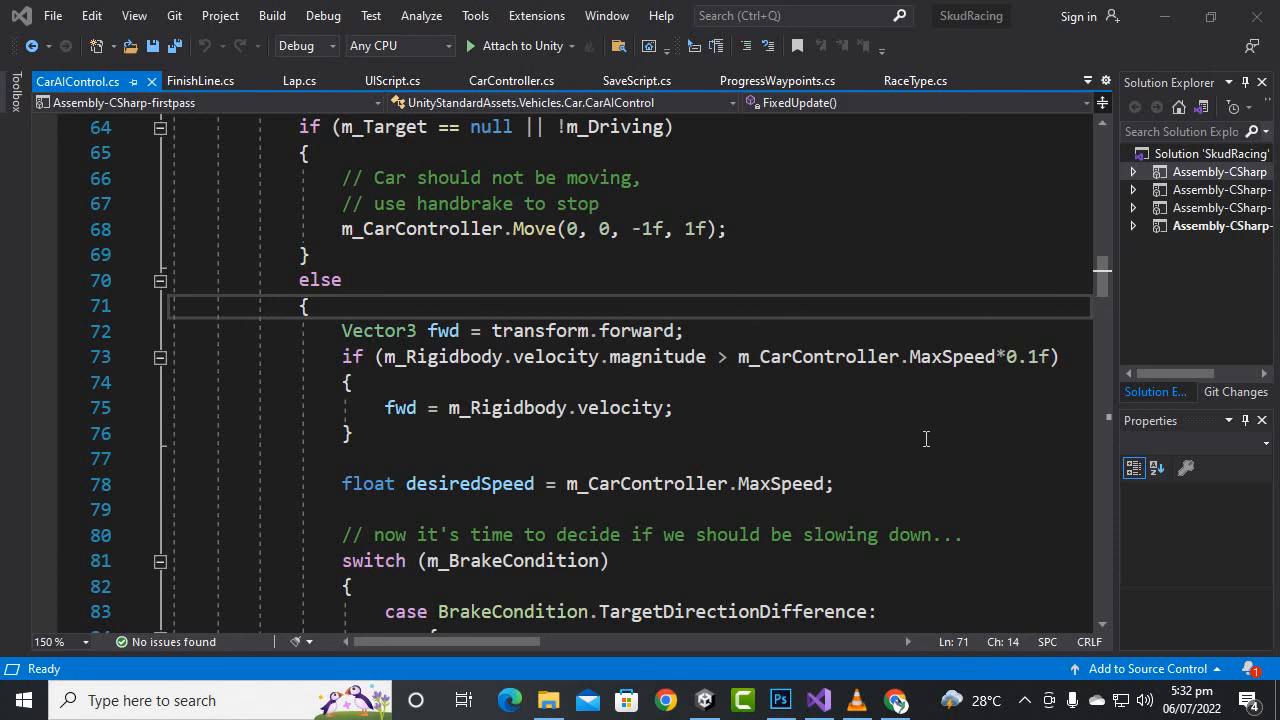
{"action": "mouse_move", "coordinate": [892, 408]}
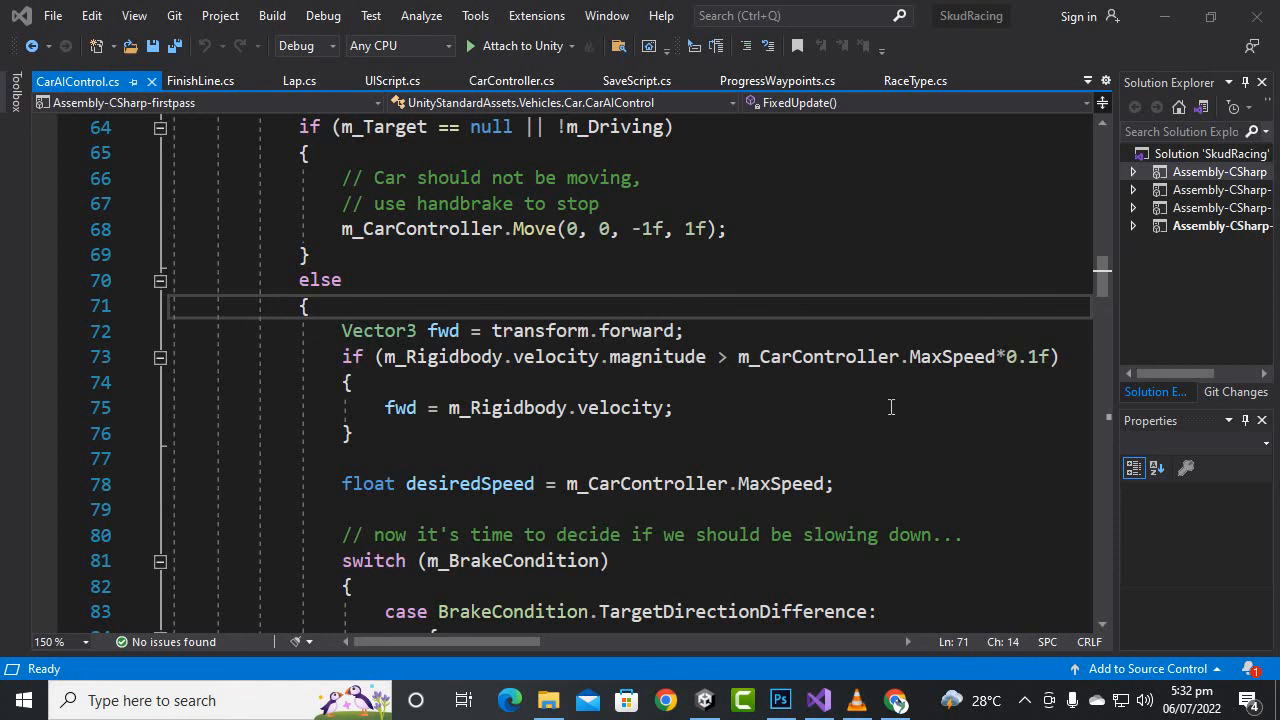
{"action": "mouse_move", "coordinate": [884, 330]}
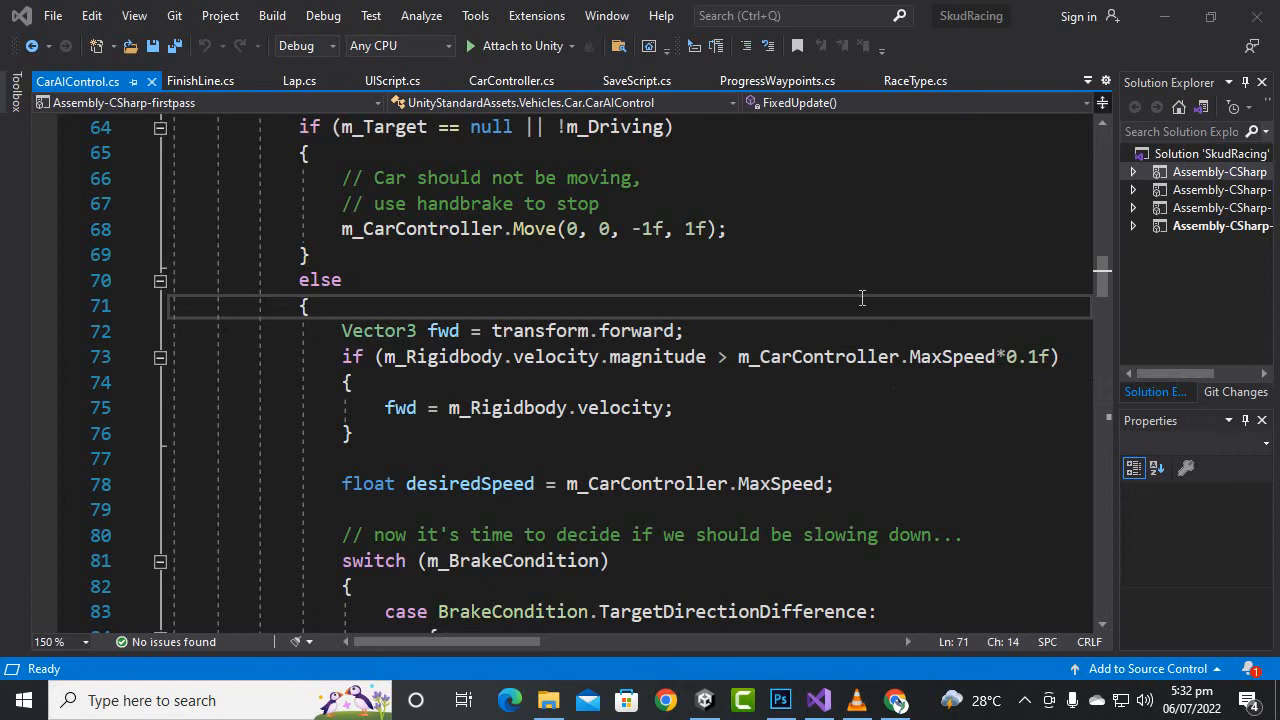
{"action": "mouse_move", "coordinate": [824, 464]}
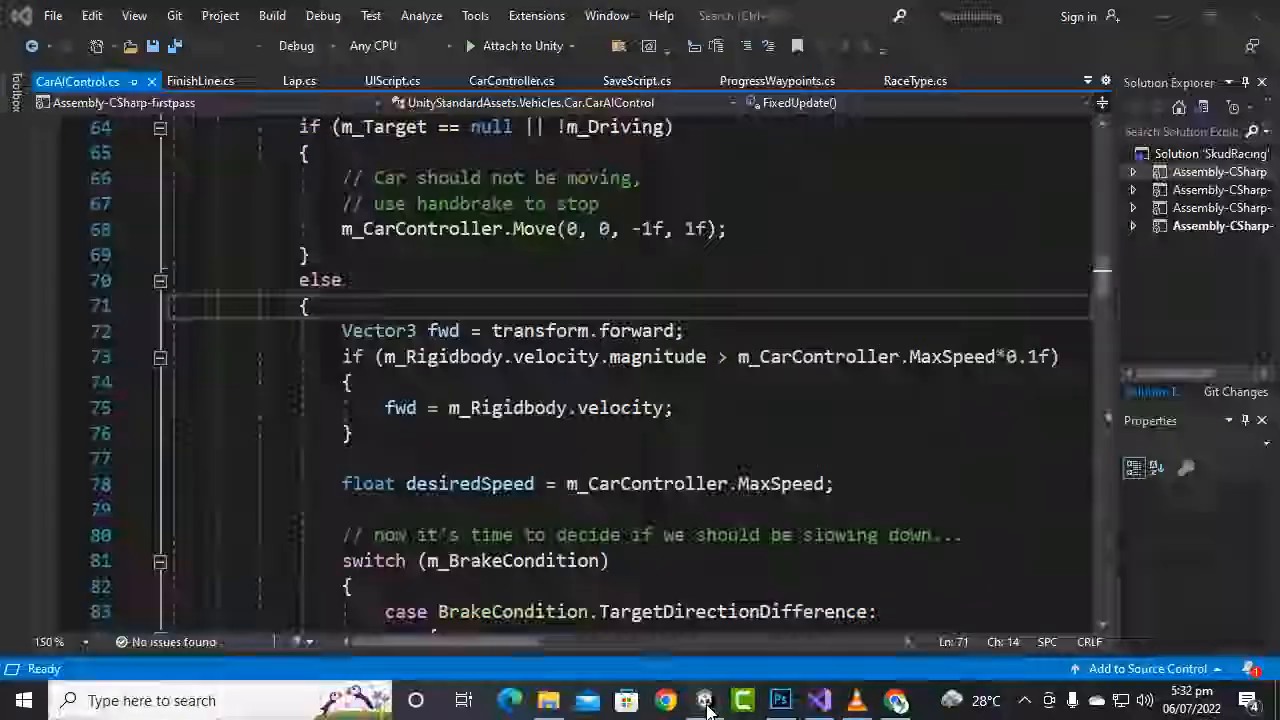
- Start the CarAIControl else branch with an empty if (SaveScript.RaceStart == true) { } check
{"action": "left_click", "coordinate": [704, 700]}
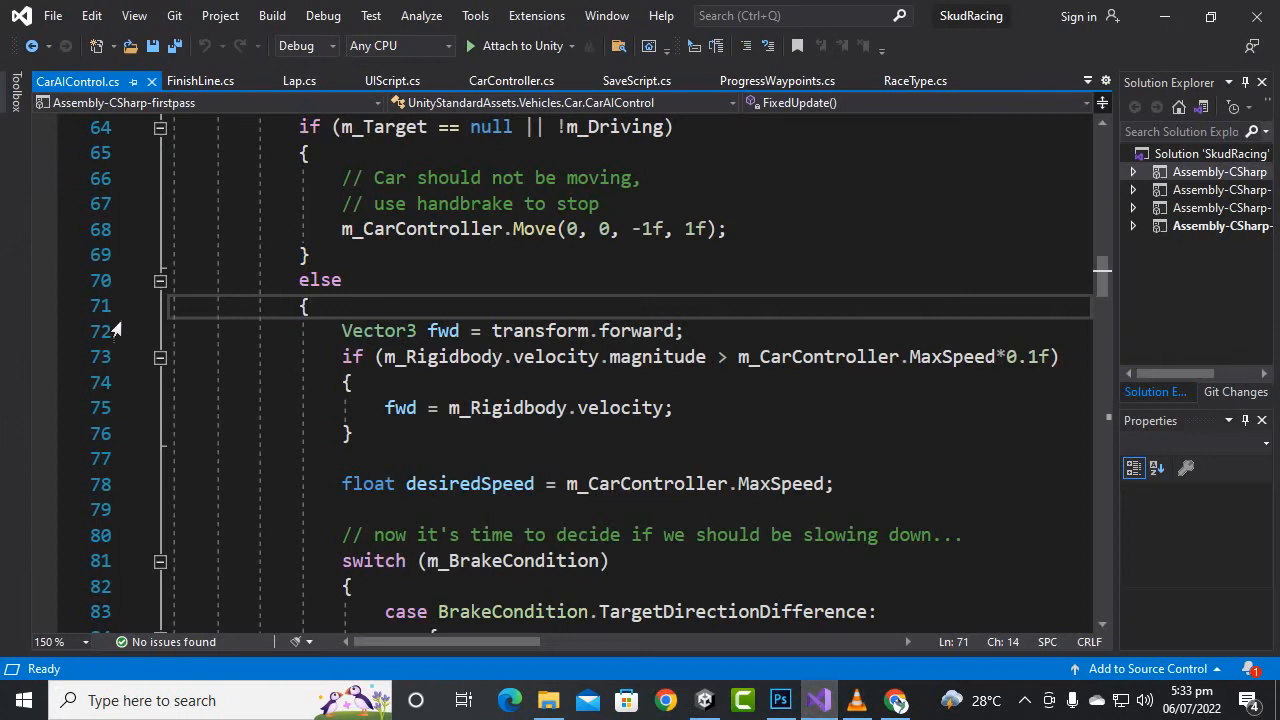
{"action": "double_click", "coordinate": [318, 280]}
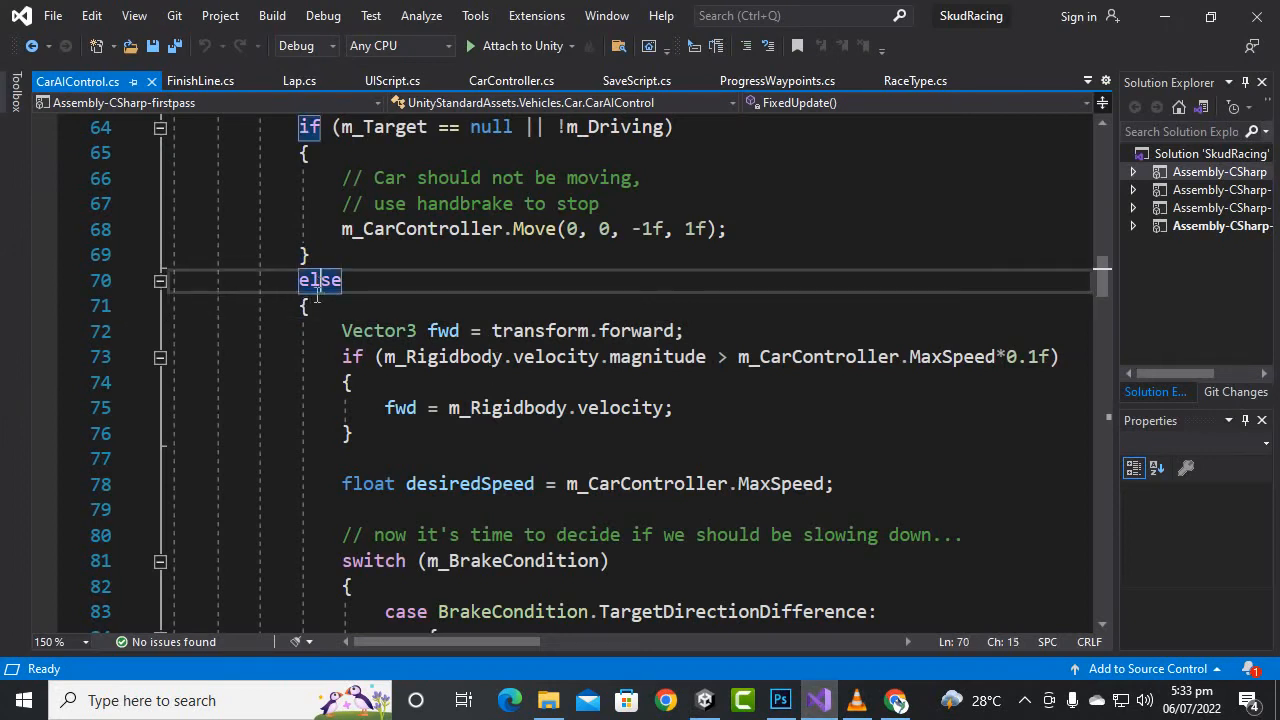
{"action": "left_click", "coordinate": [308, 304]}
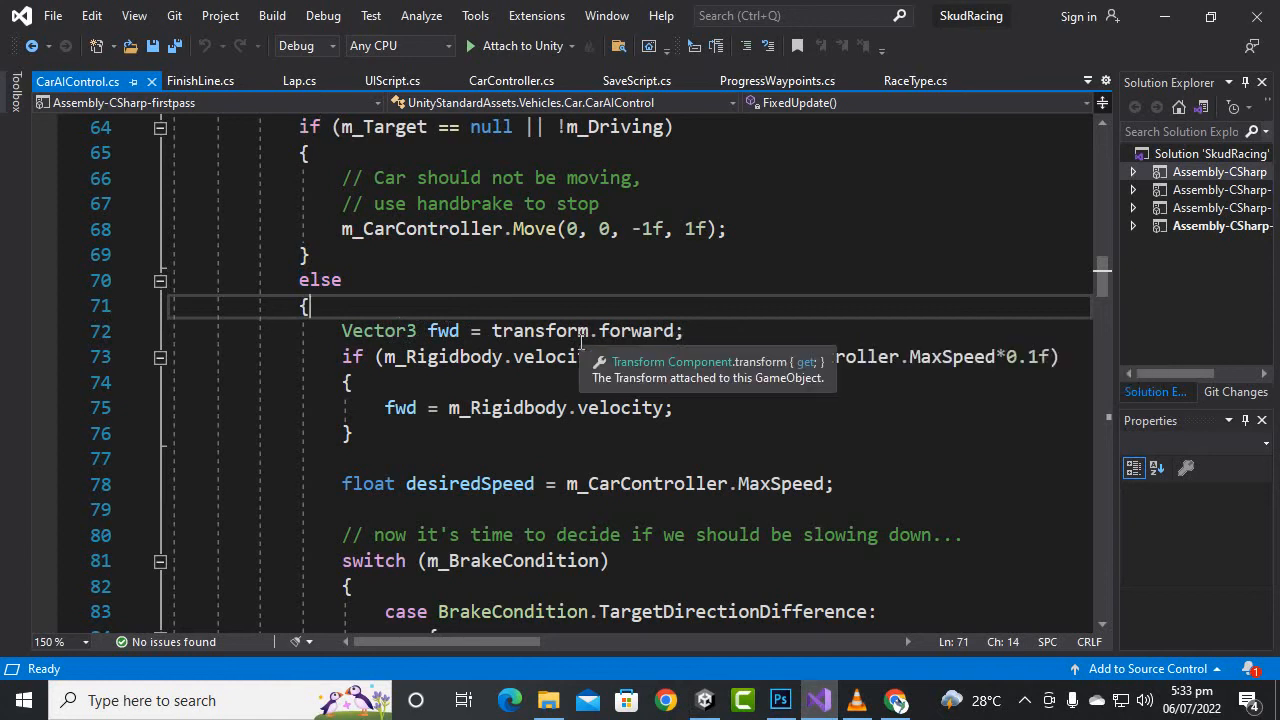
{"action": "mouse_move", "coordinate": [396, 298]}
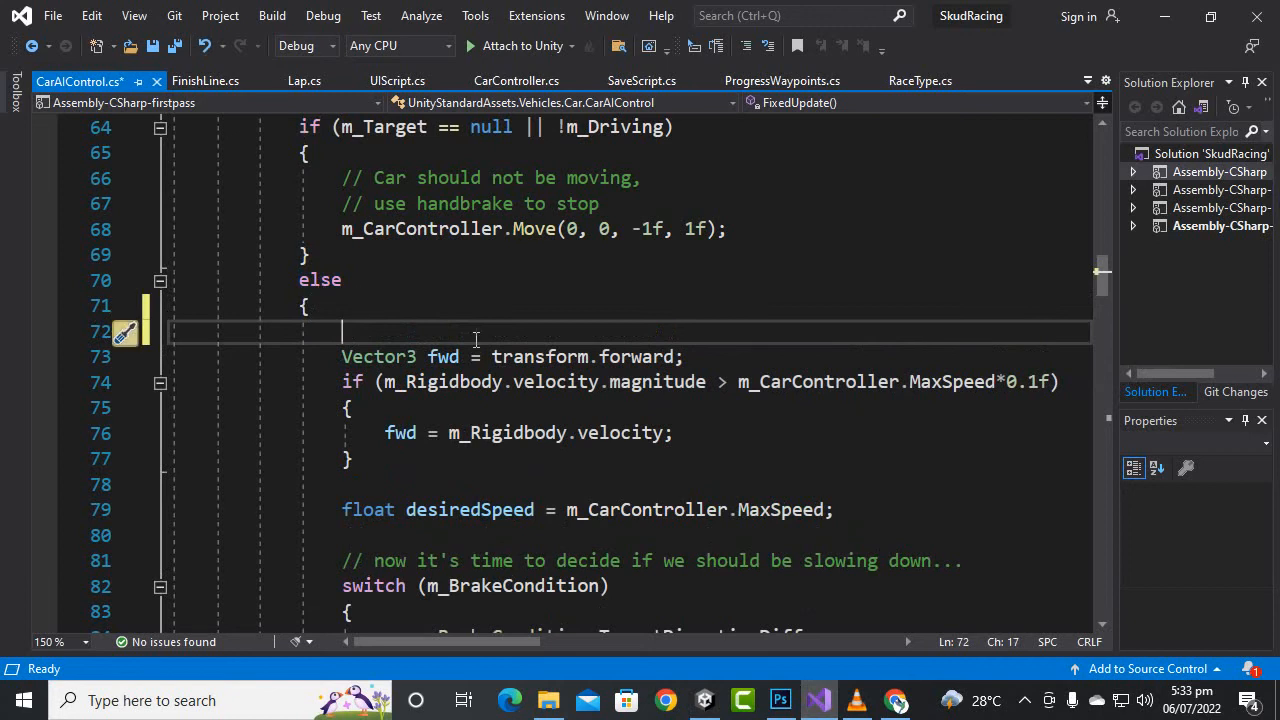
{"action": "type", "text": "if("}
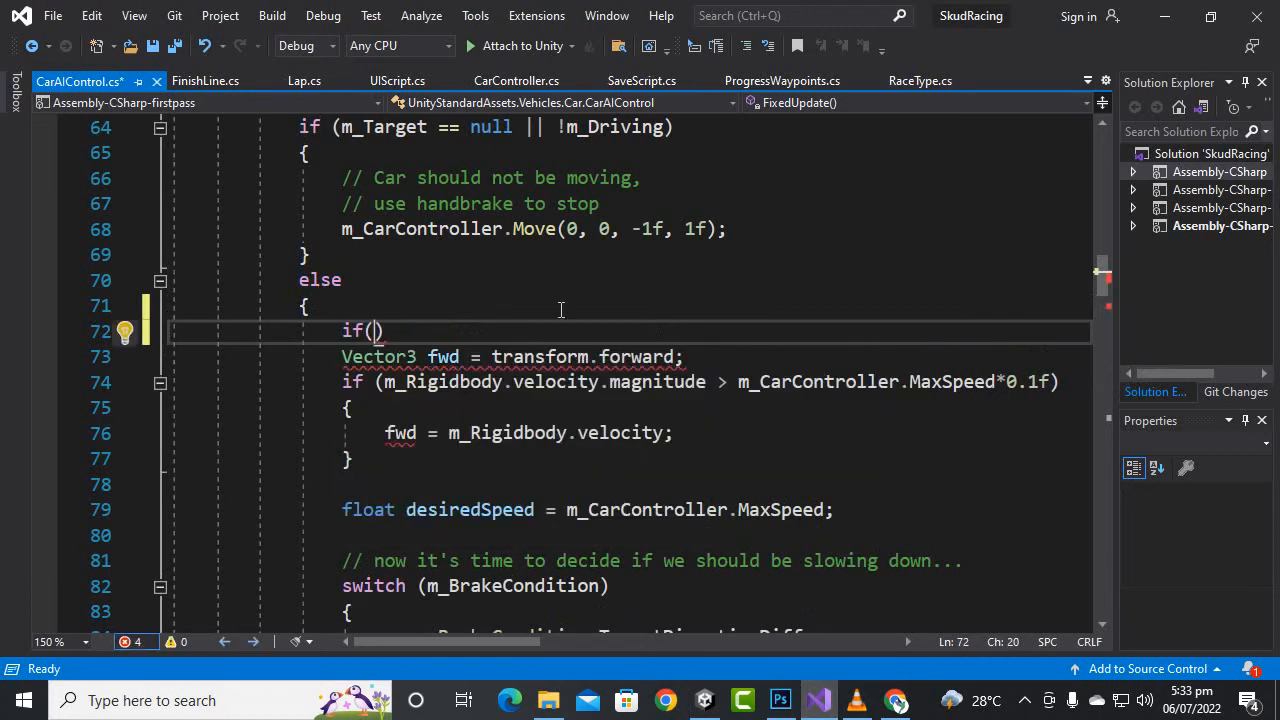
{"action": "type", "text": "cript"}
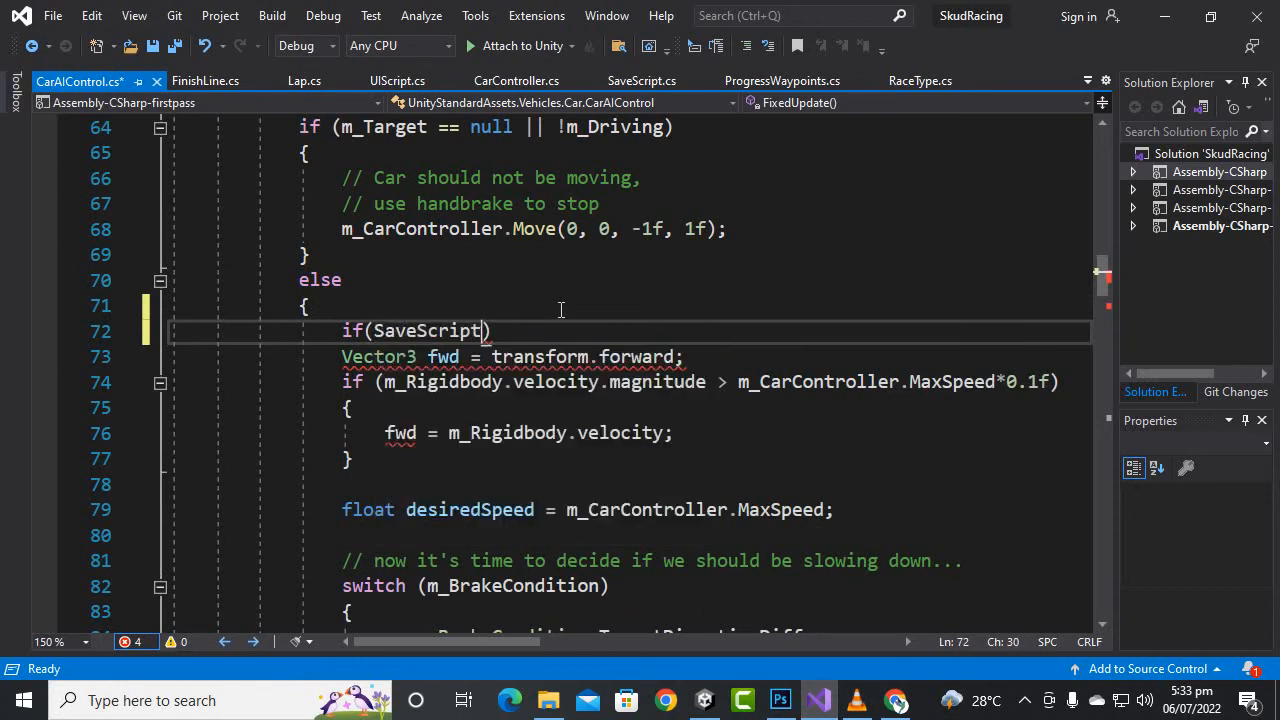
{"action": "type", "text": ".ra"}
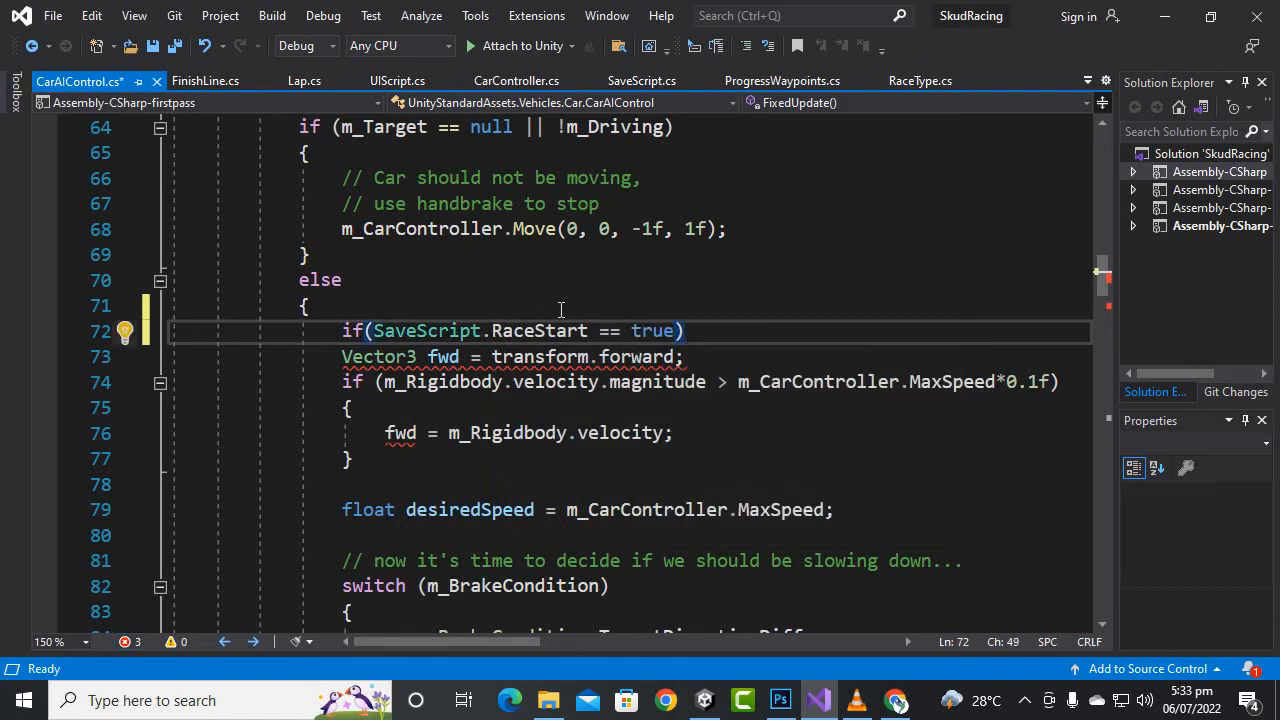
{"action": "type", "text": "{ }"}
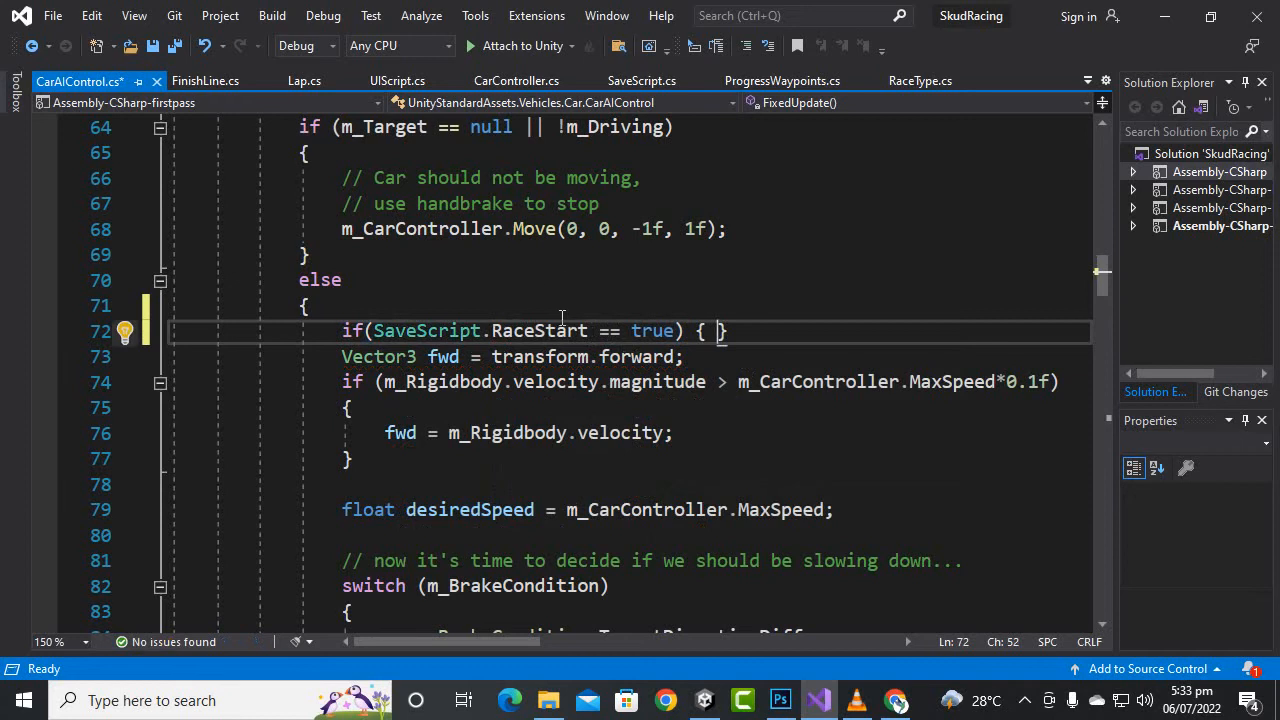
{"action": "mouse_move", "coordinate": [758, 380]}
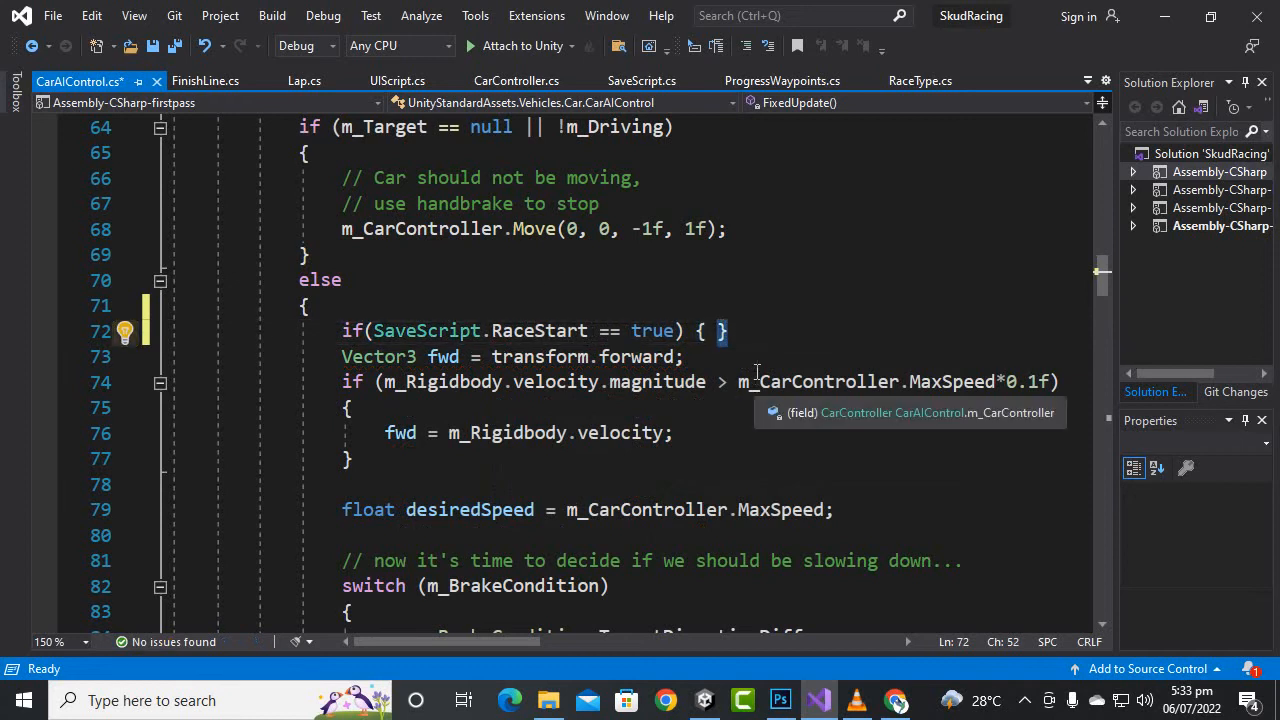
- Scroll through the driving method to locate where the else block closes
{"action": "scroll", "scroll_direction": "down", "scroll_amount": 3}
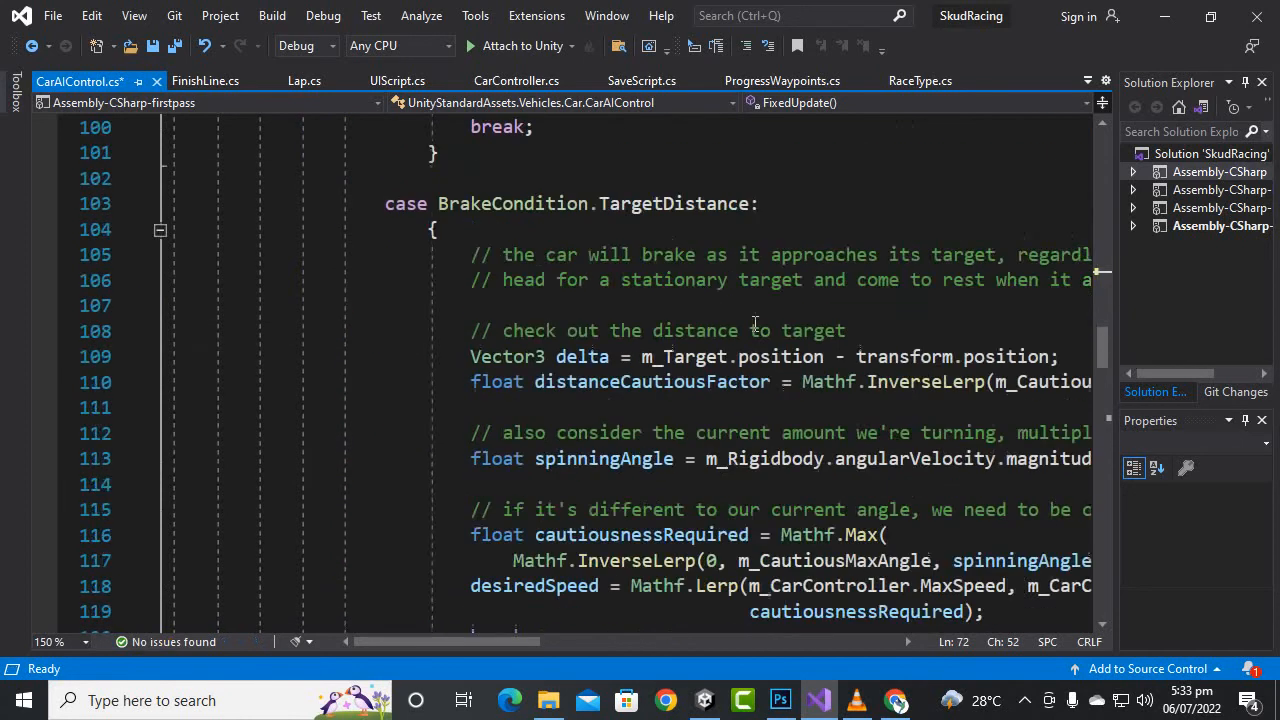
{"action": "scroll", "scroll_direction": "down", "scroll_amount": 3}
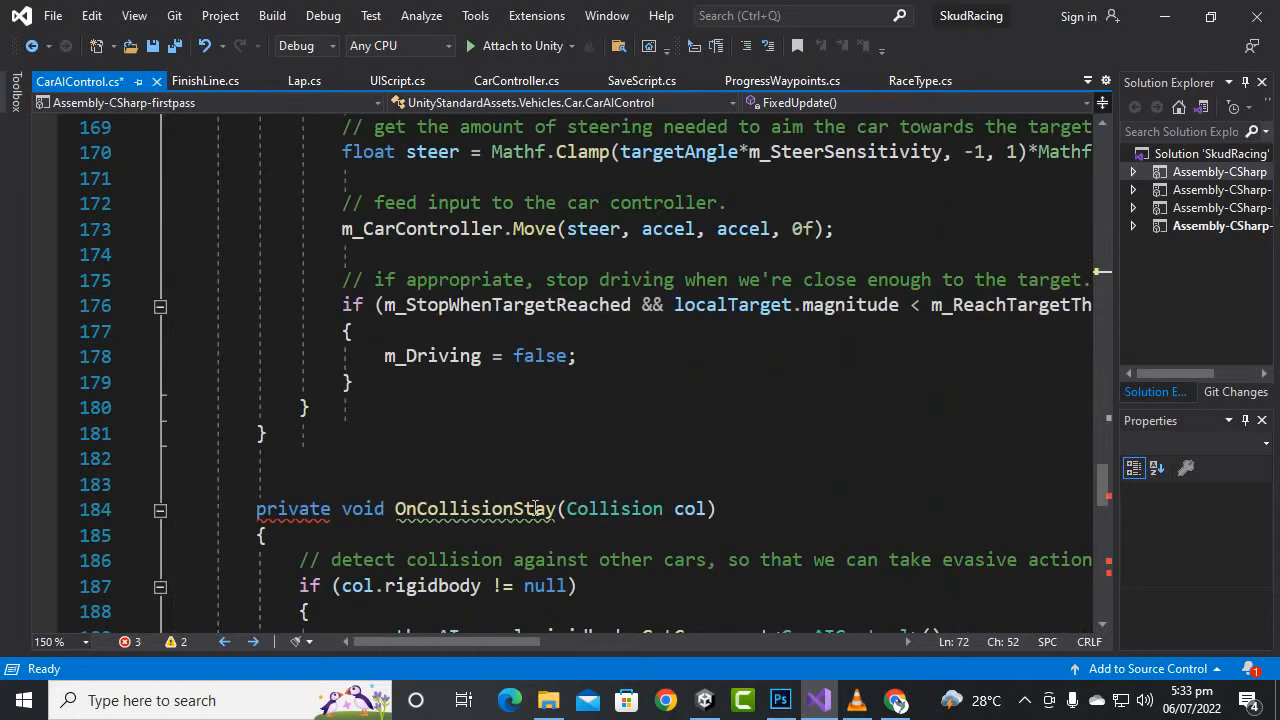
{"action": "left_click", "coordinate": [304, 408]}
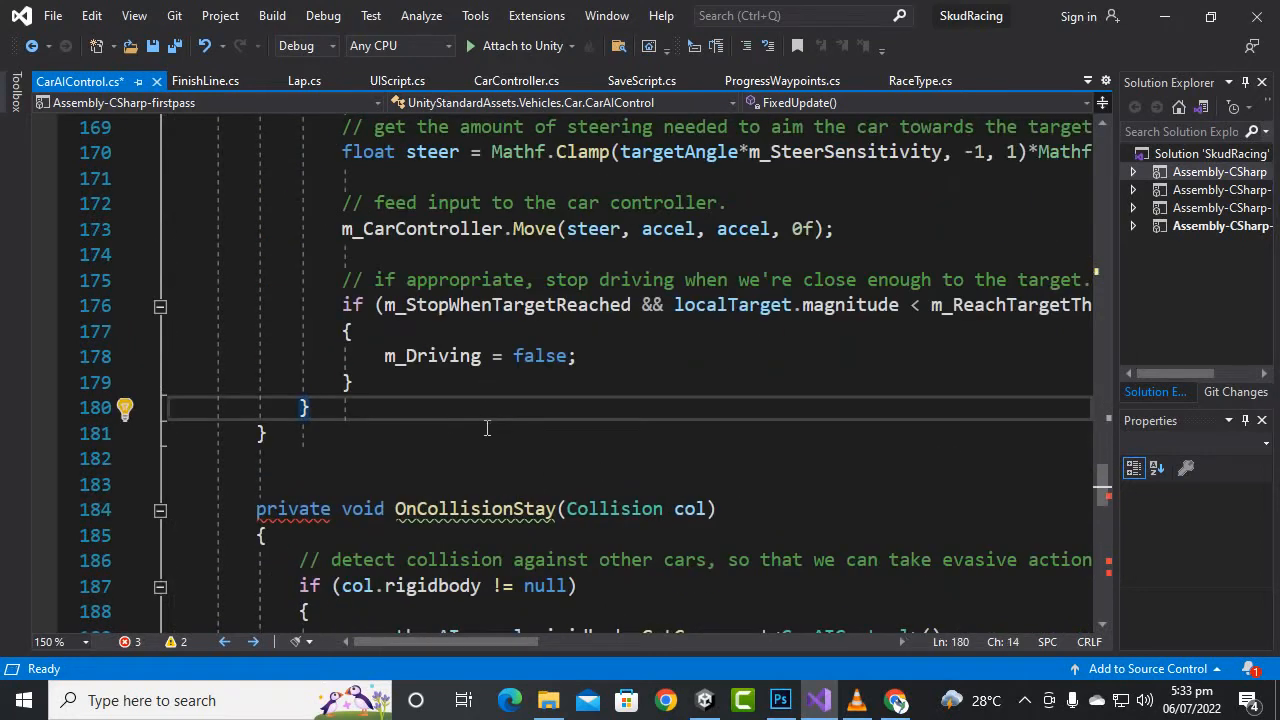
{"action": "scroll", "scroll_direction": "up", "scroll_amount": 3}
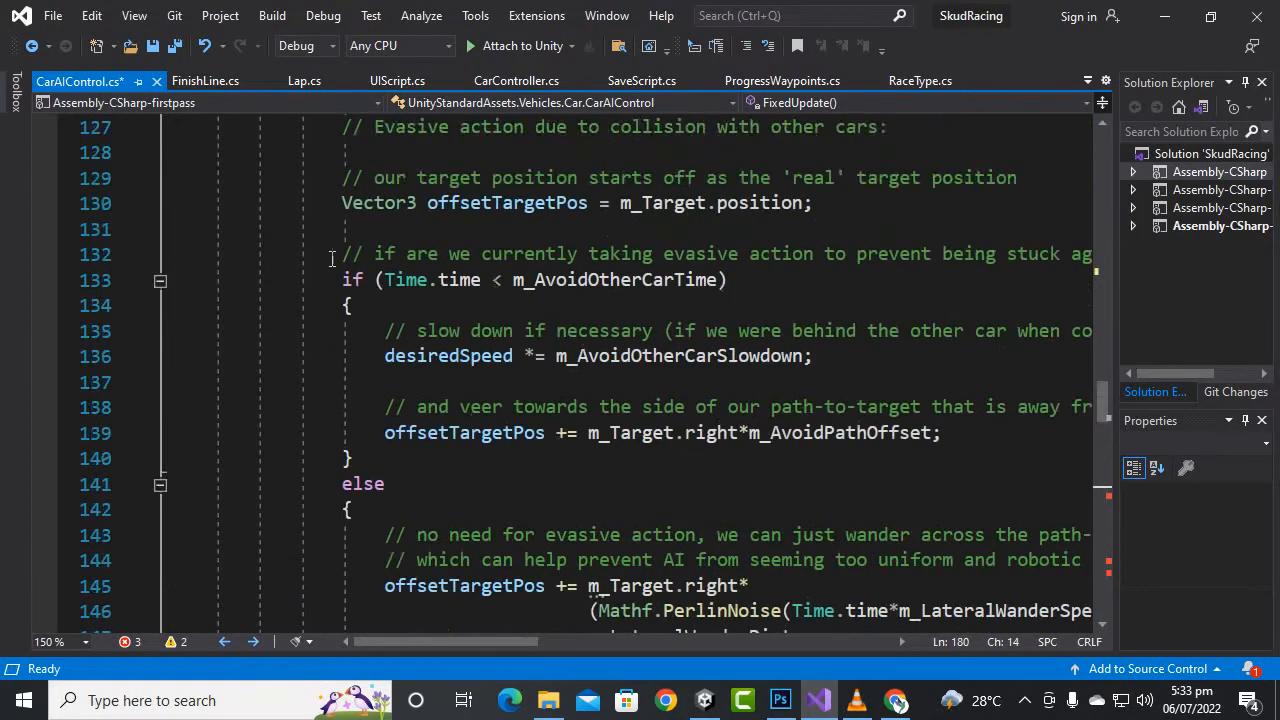
{"action": "scroll", "scroll_direction": "down", "scroll_amount": 3}
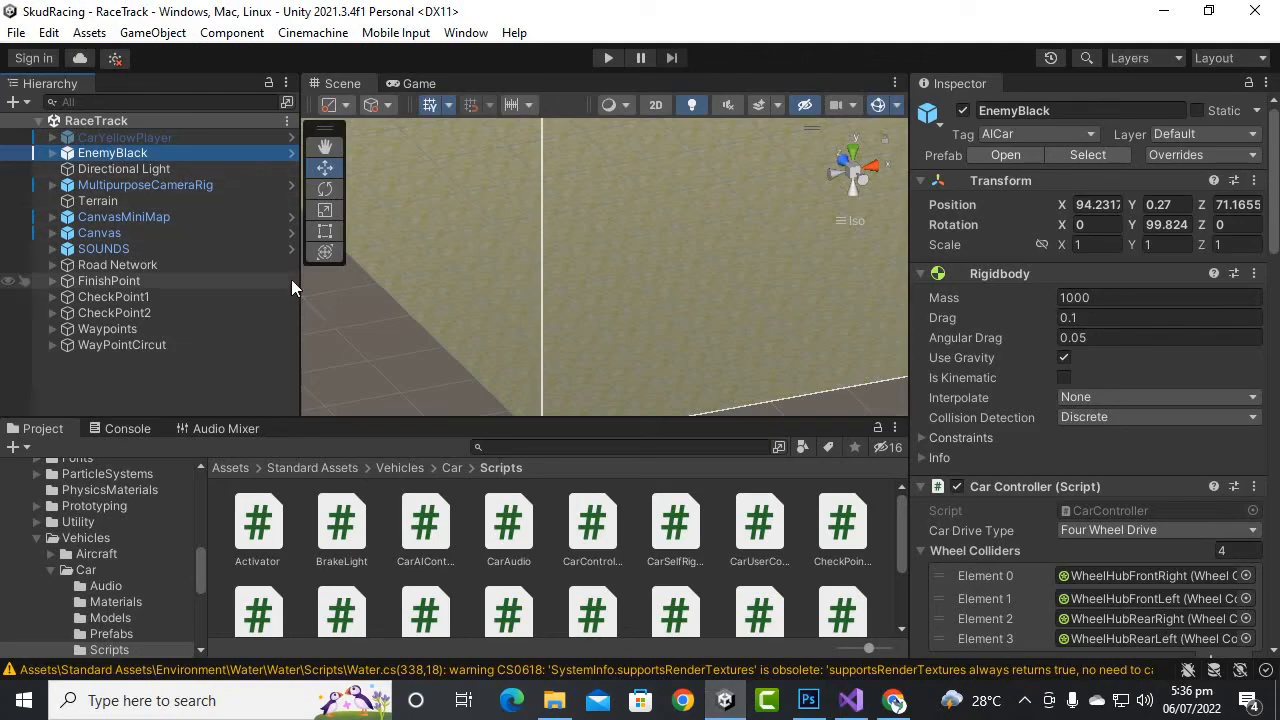
- Set MultipurposeCameraRig's Auto Cam Target to CarYellowPlayer instead of EnemyBlack
{"action": "left_click", "coordinate": [124, 136]}
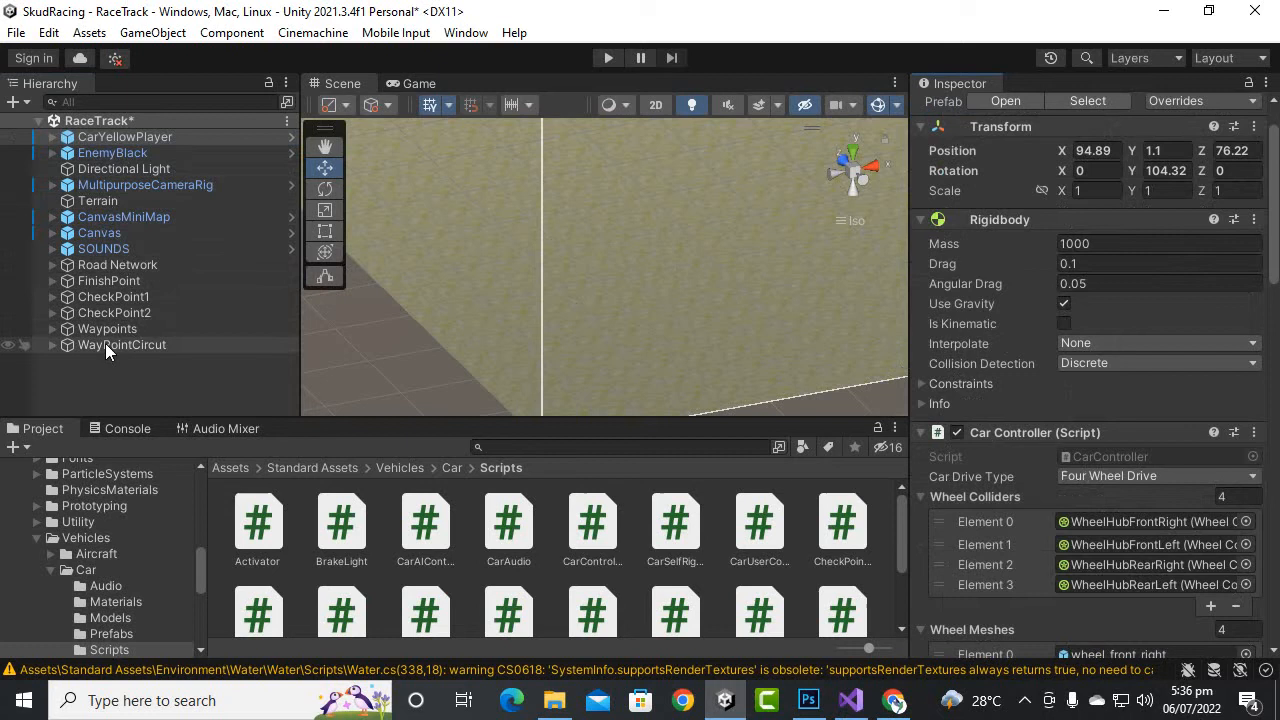
{"action": "left_click", "coordinate": [144, 184]}
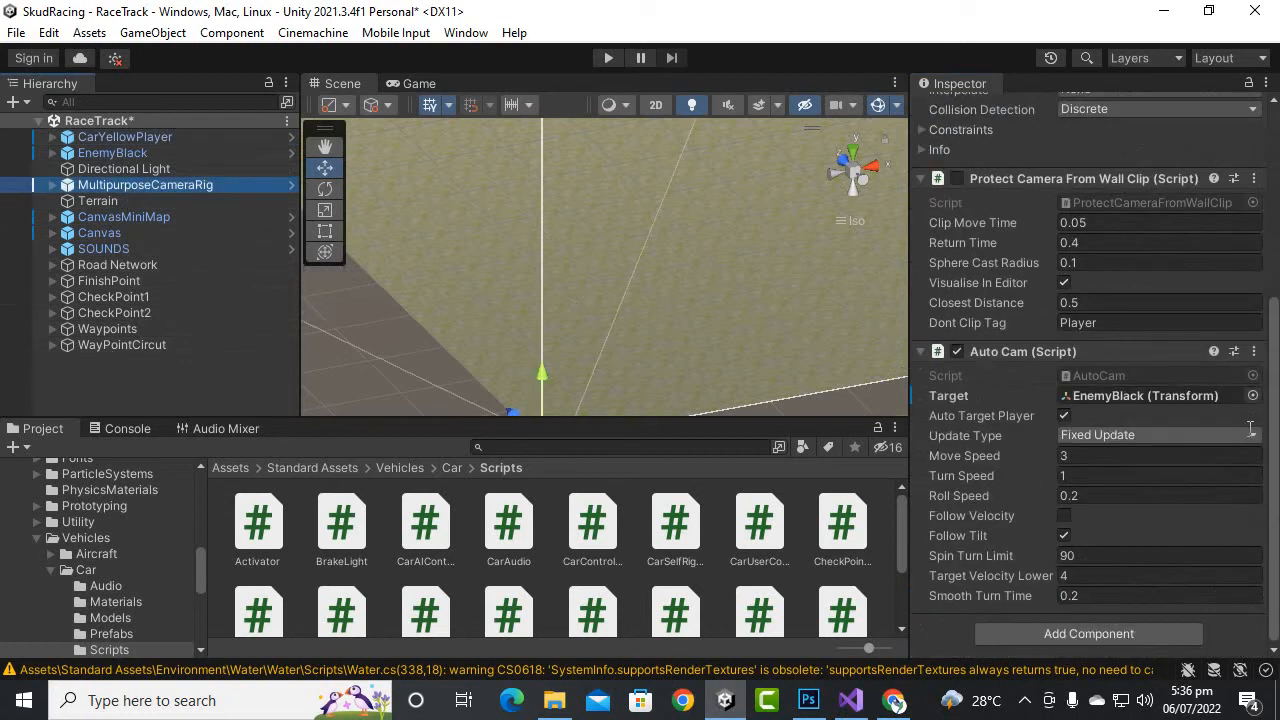
{"action": "left_click", "coordinate": [124, 136]}
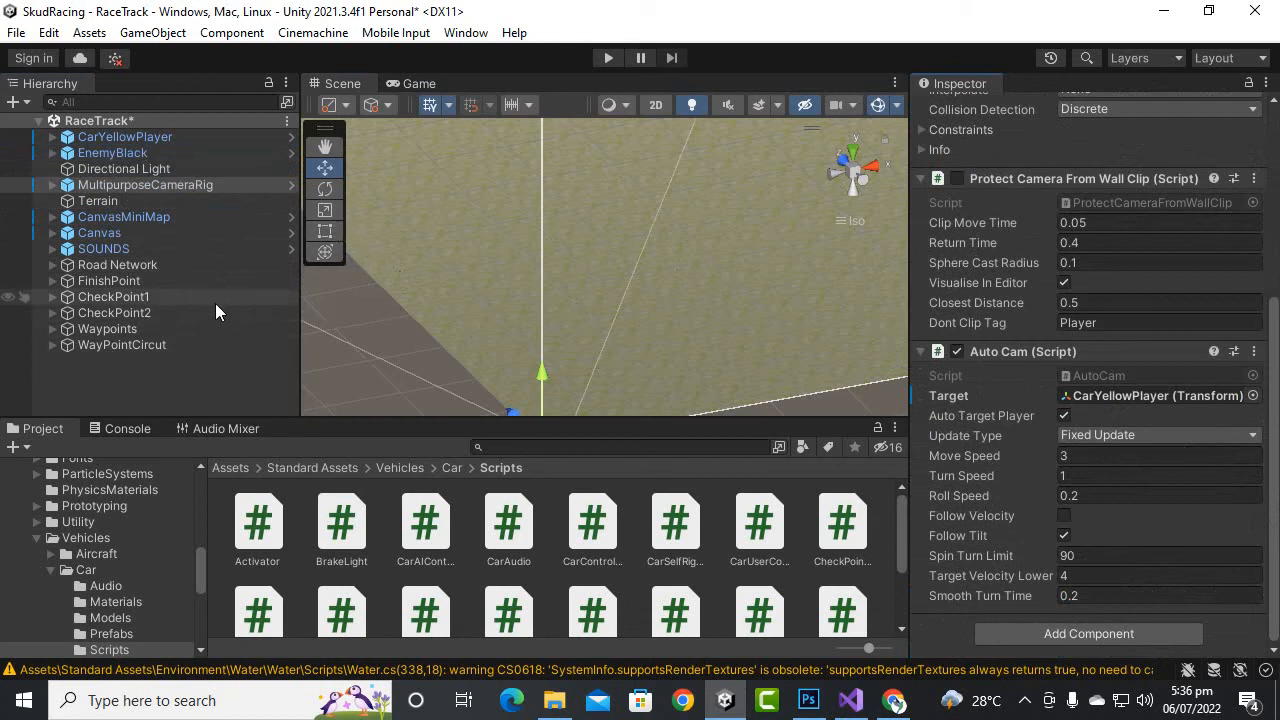
{"action": "left_click", "coordinate": [124, 136]}
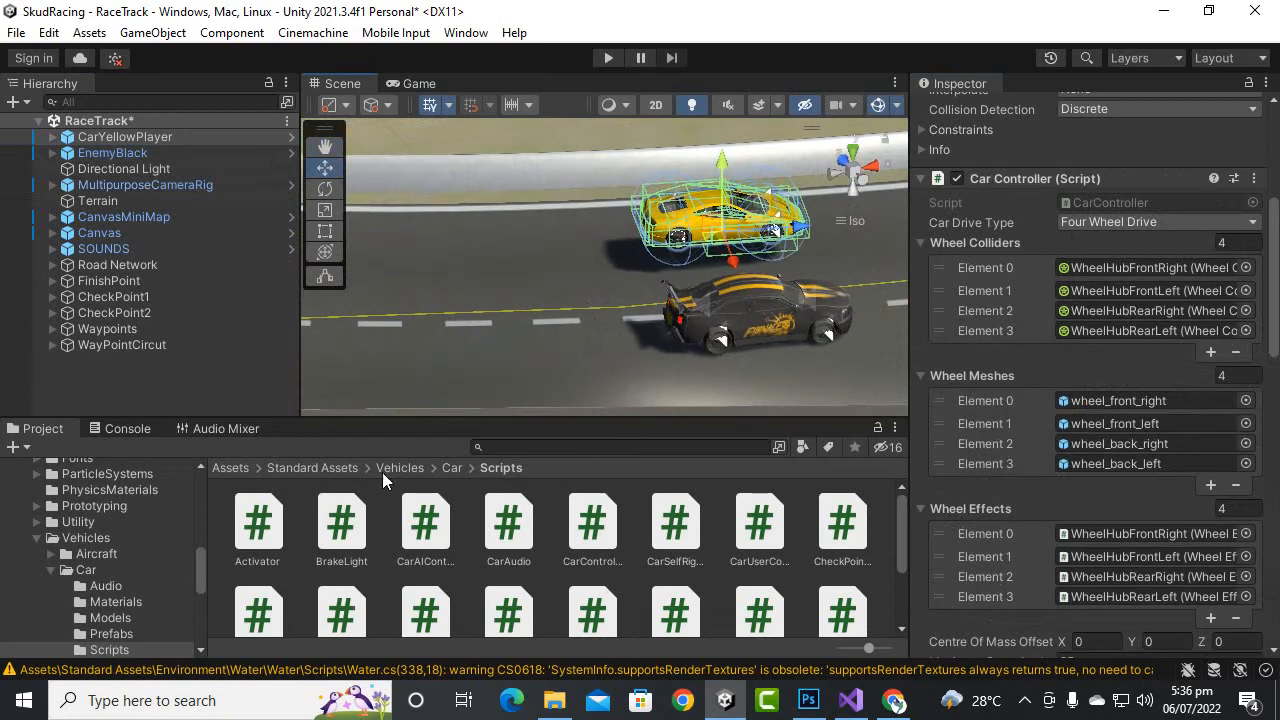
- From Assets > Prefabs > AICars, place the EnemyRed, EnemyBlue and EnemyYellow cars on the track
{"action": "left_click", "coordinate": [230, 468]}
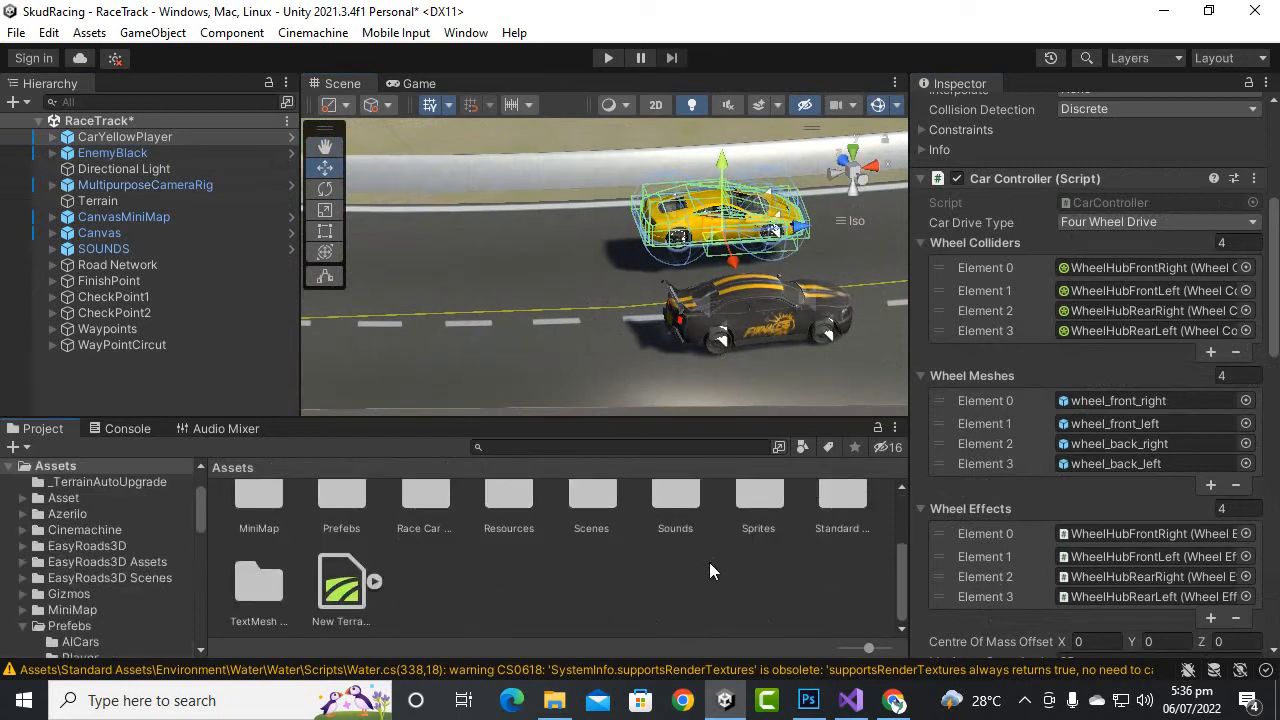
{"action": "left_click", "coordinate": [340, 524]}
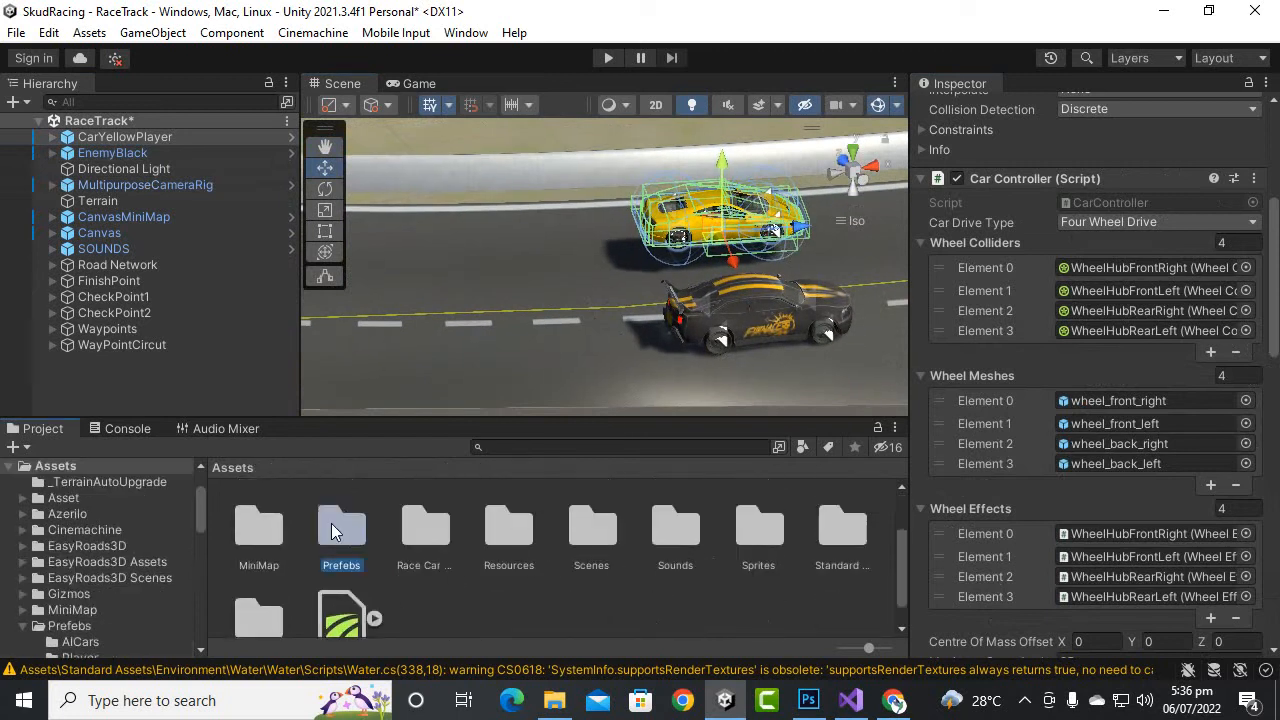
{"action": "double_click", "coordinate": [340, 524]}
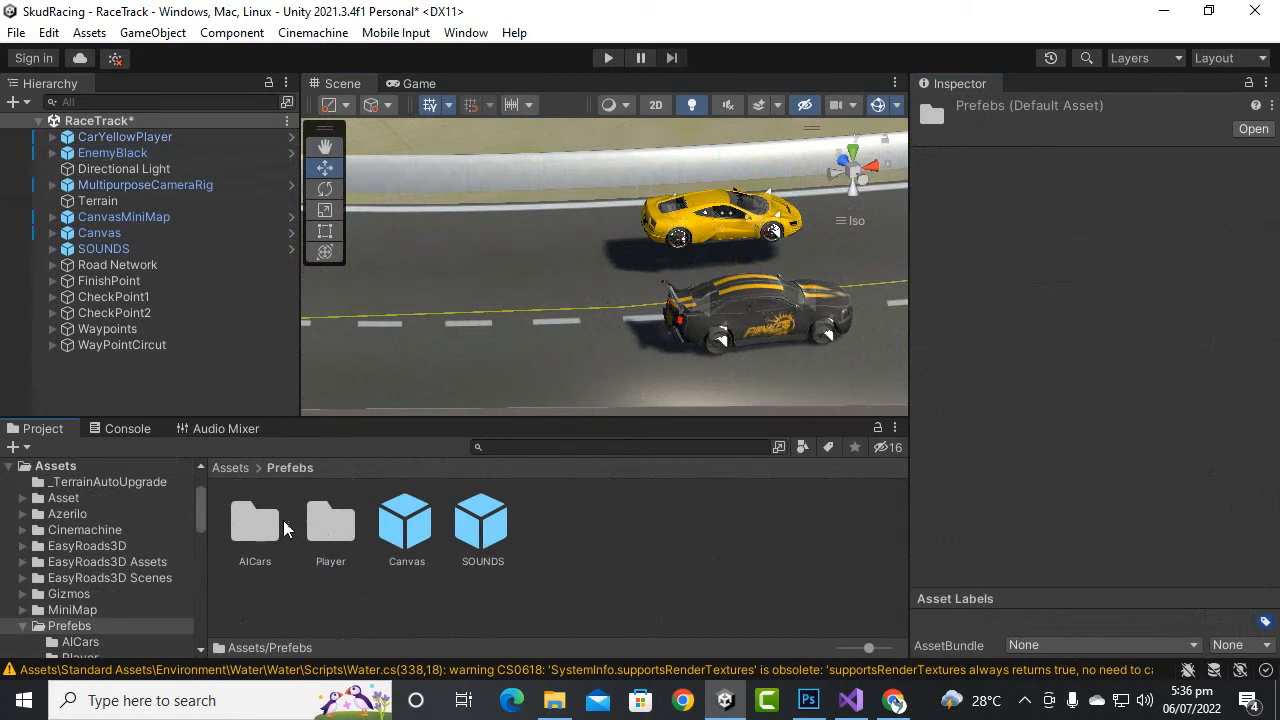
{"action": "double_click", "coordinate": [254, 520]}
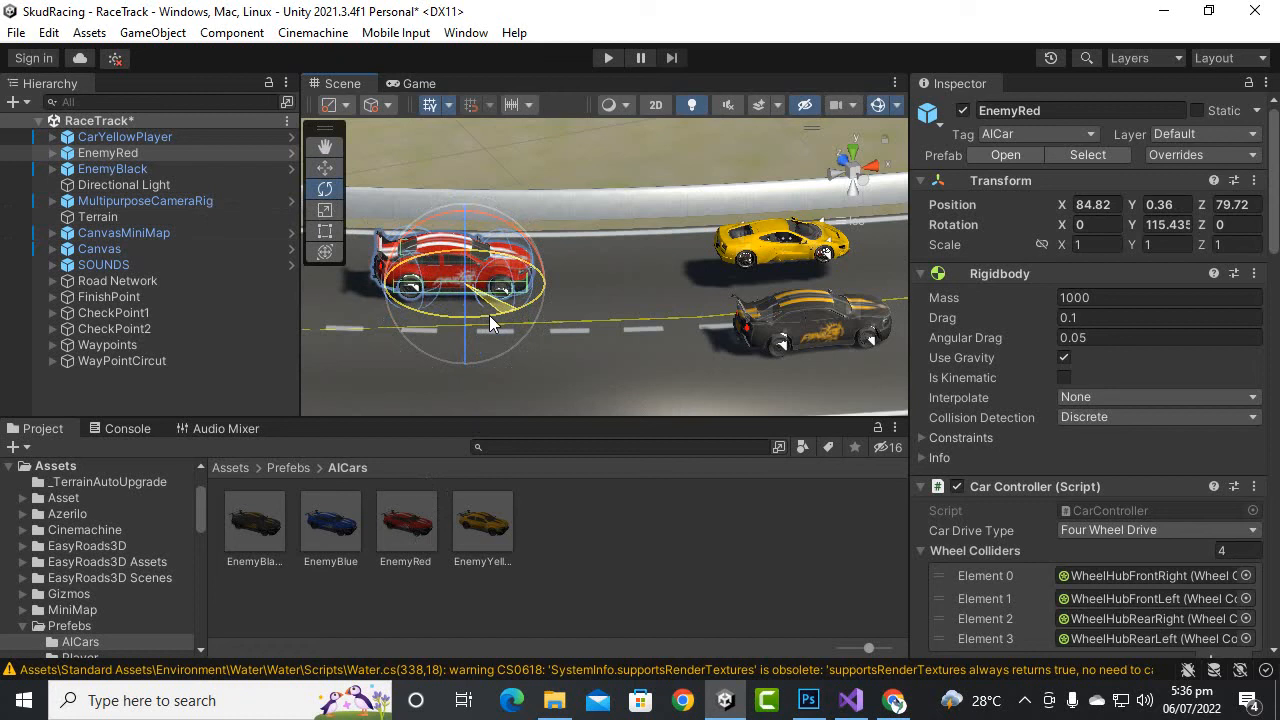
{"action": "left_click_drag", "start_coordinate": [490, 324], "coordinate": [450, 414]}
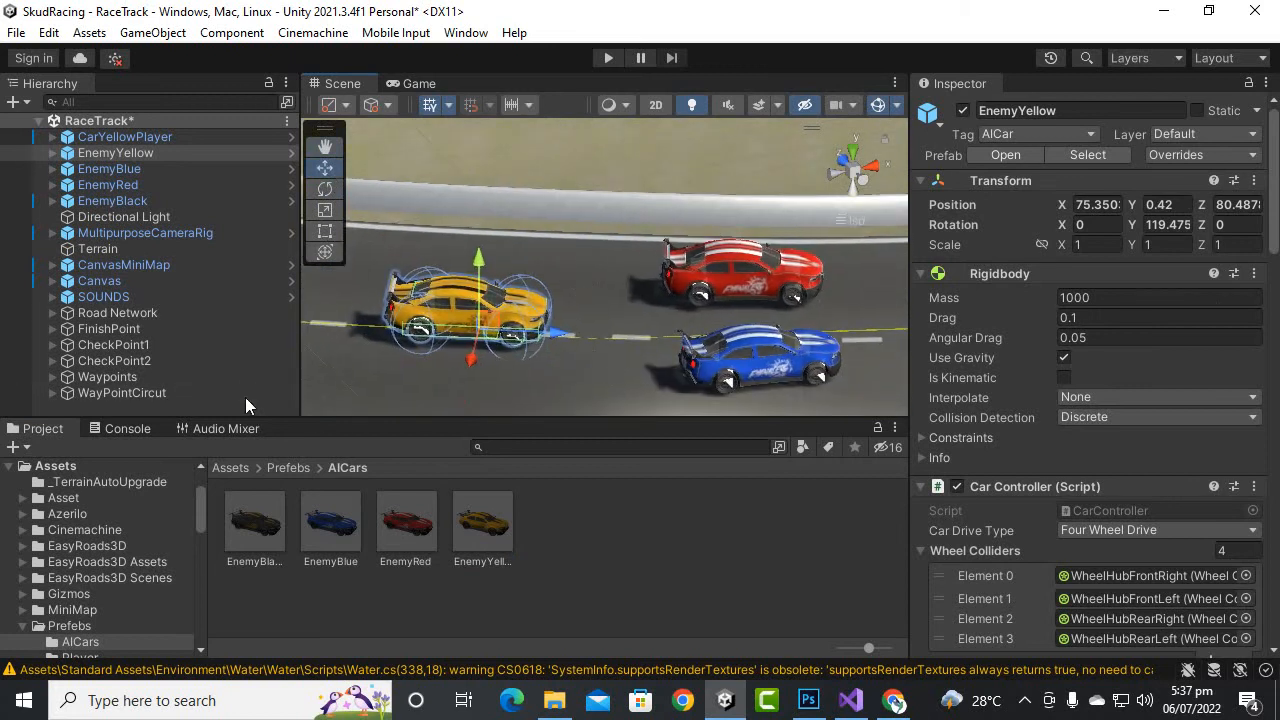
- Set EnemyYellow's waypoint look-ahead target offset to 15 and speed offset to 30
{"action": "left_click", "coordinate": [116, 152]}
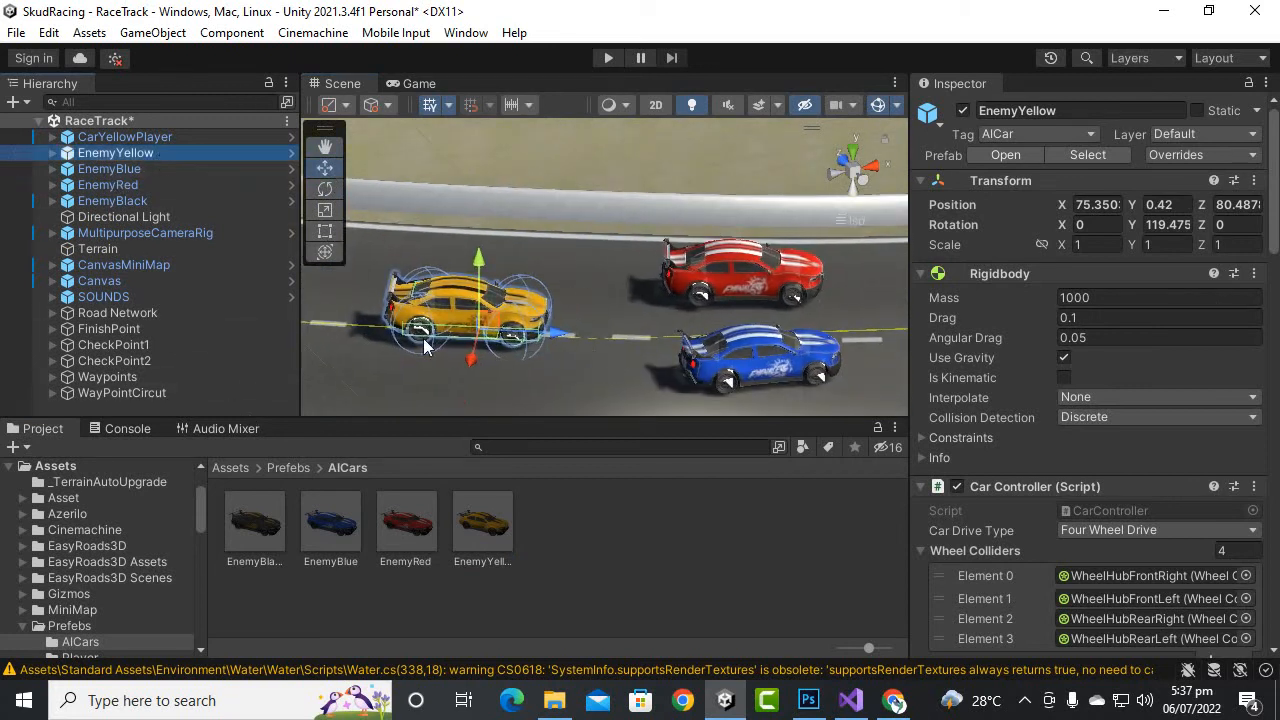
{"action": "scroll", "scroll_direction": "down", "scroll_amount": 3}
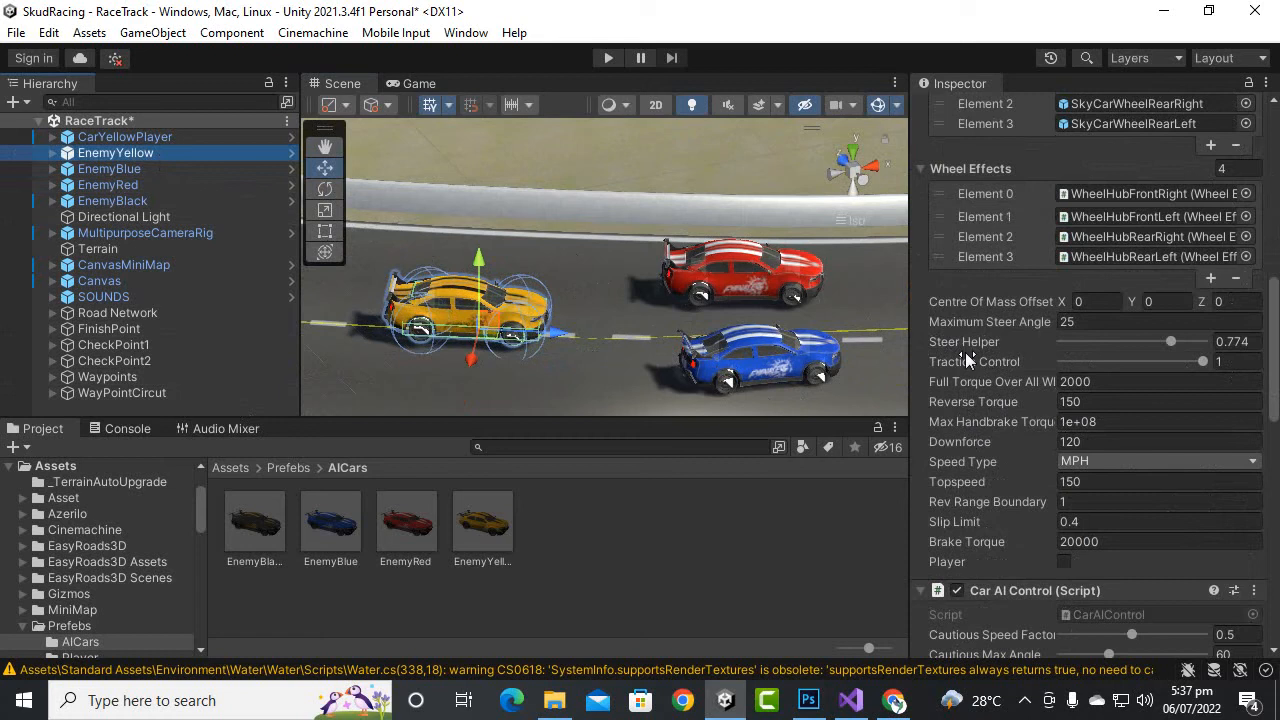
{"action": "mouse_move", "coordinate": [944, 362]}
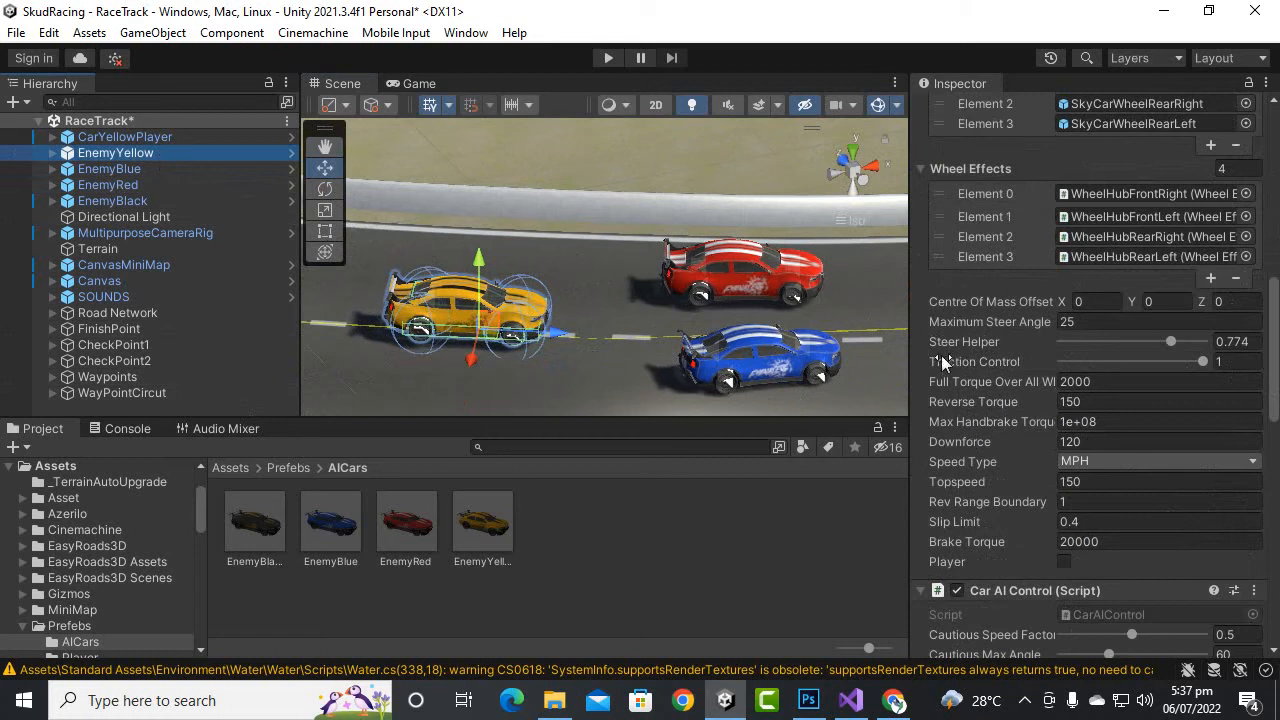
{"action": "mouse_move", "coordinate": [980, 368]}
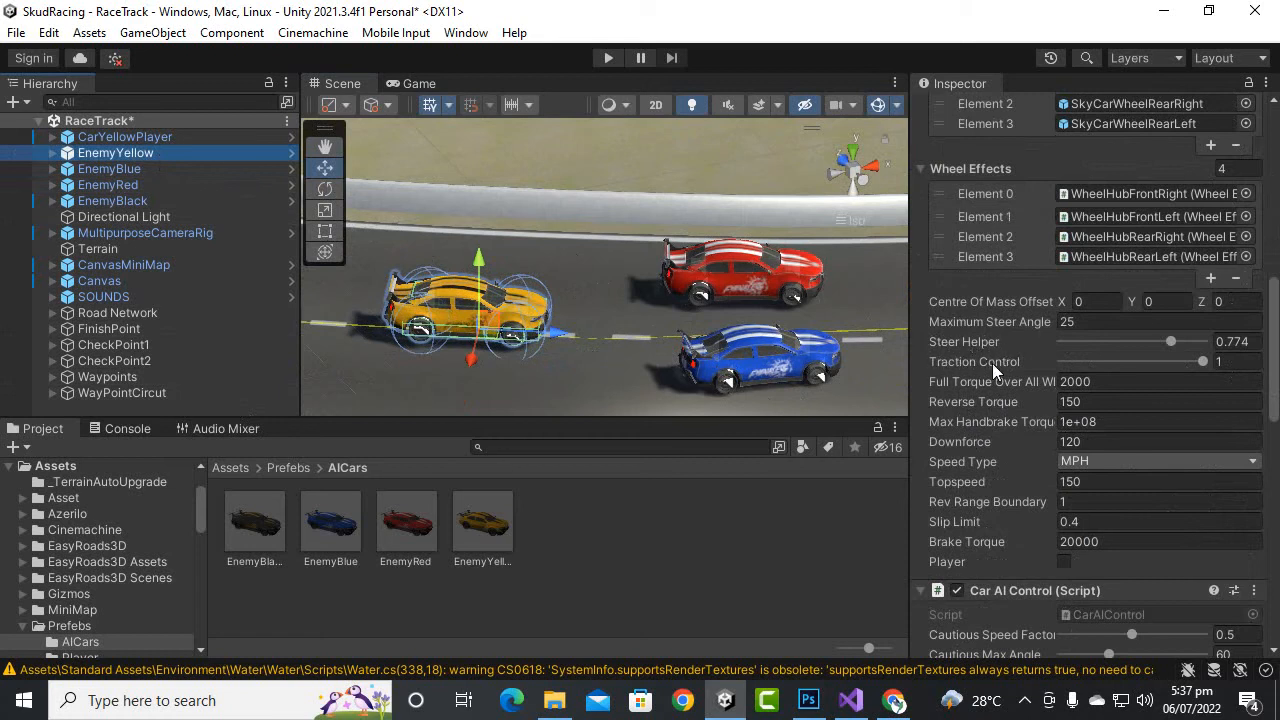
{"action": "mouse_move", "coordinate": [1050, 400]}
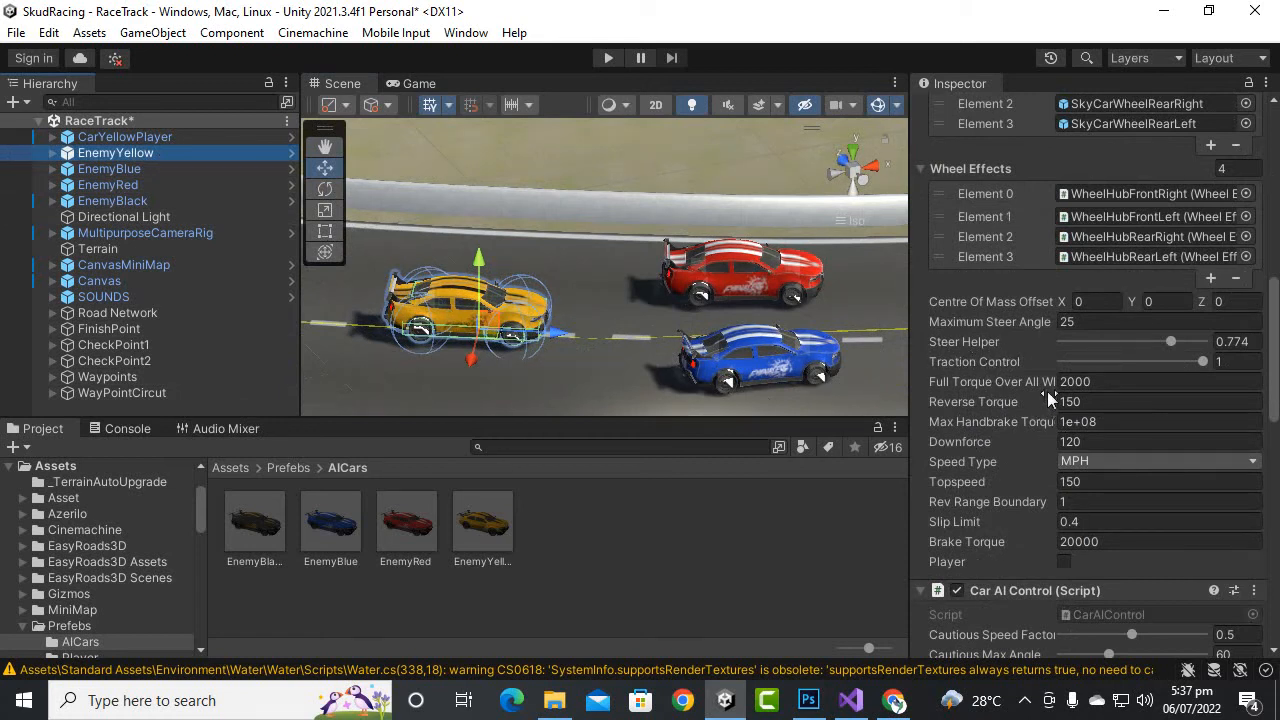
{"action": "mouse_move", "coordinate": [1000, 348]}
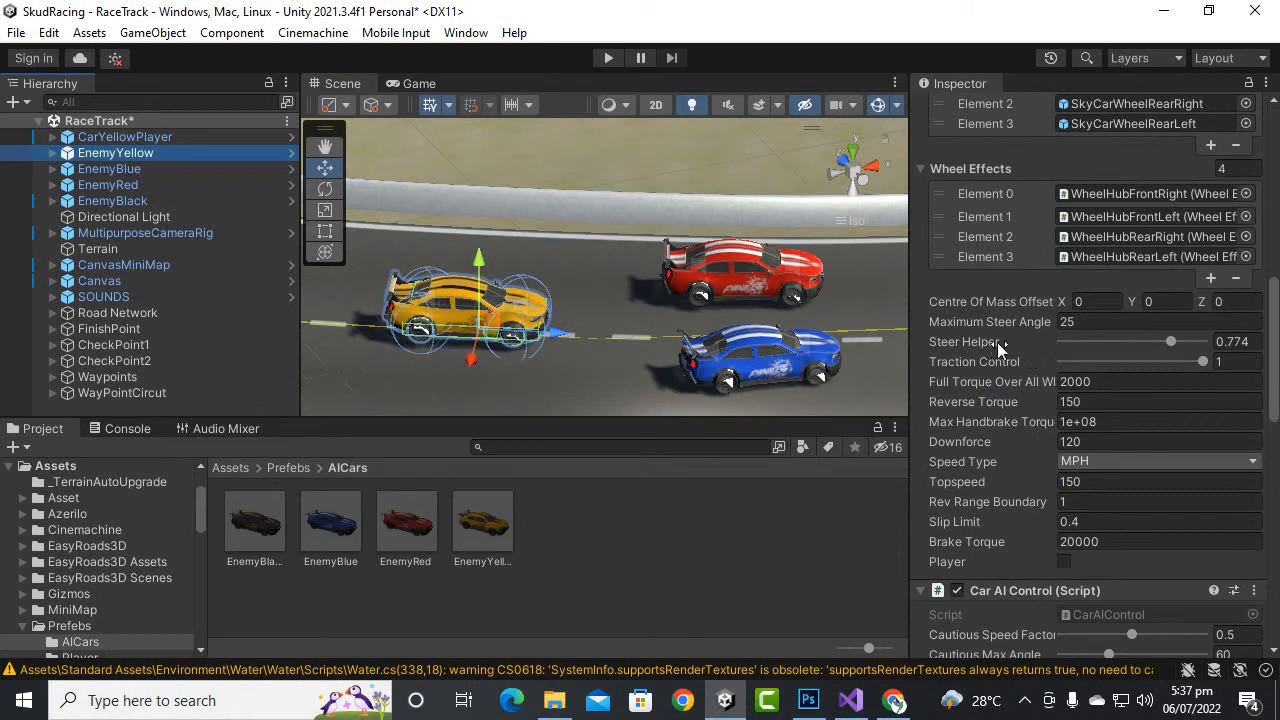
{"action": "left_click", "coordinate": [1236, 340]}
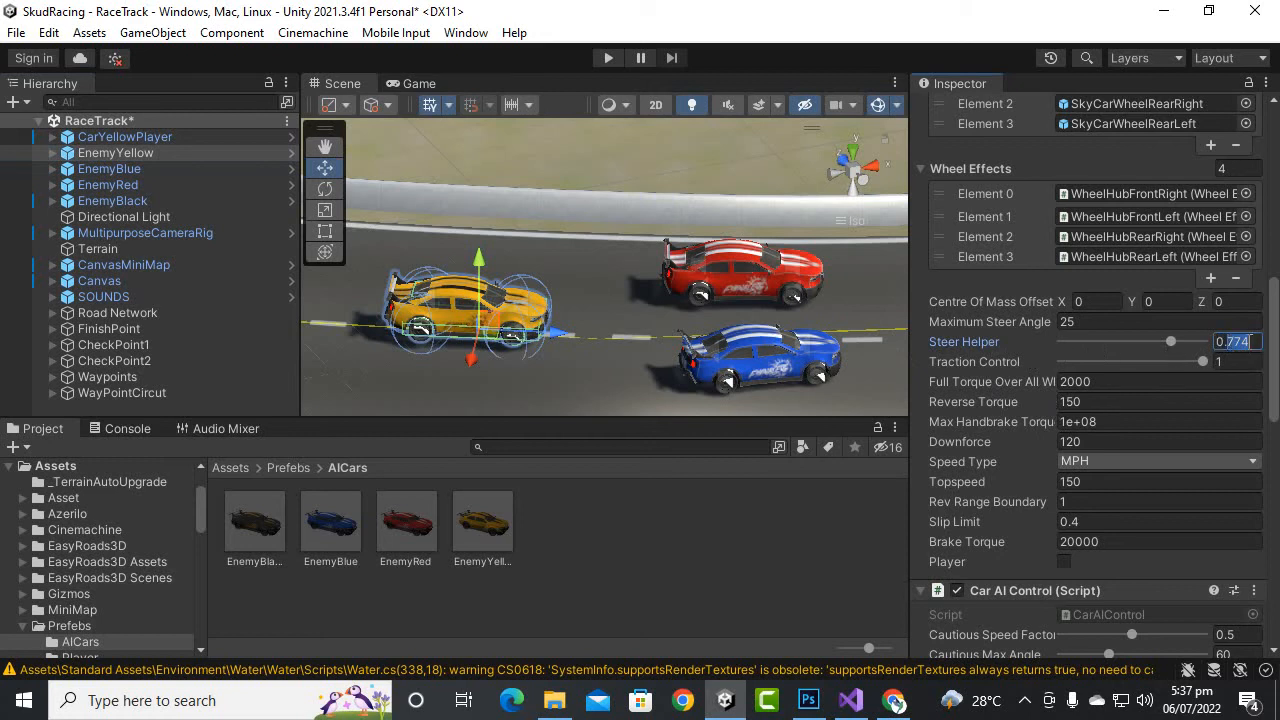
{"action": "mouse_move", "coordinate": [1136, 312]}
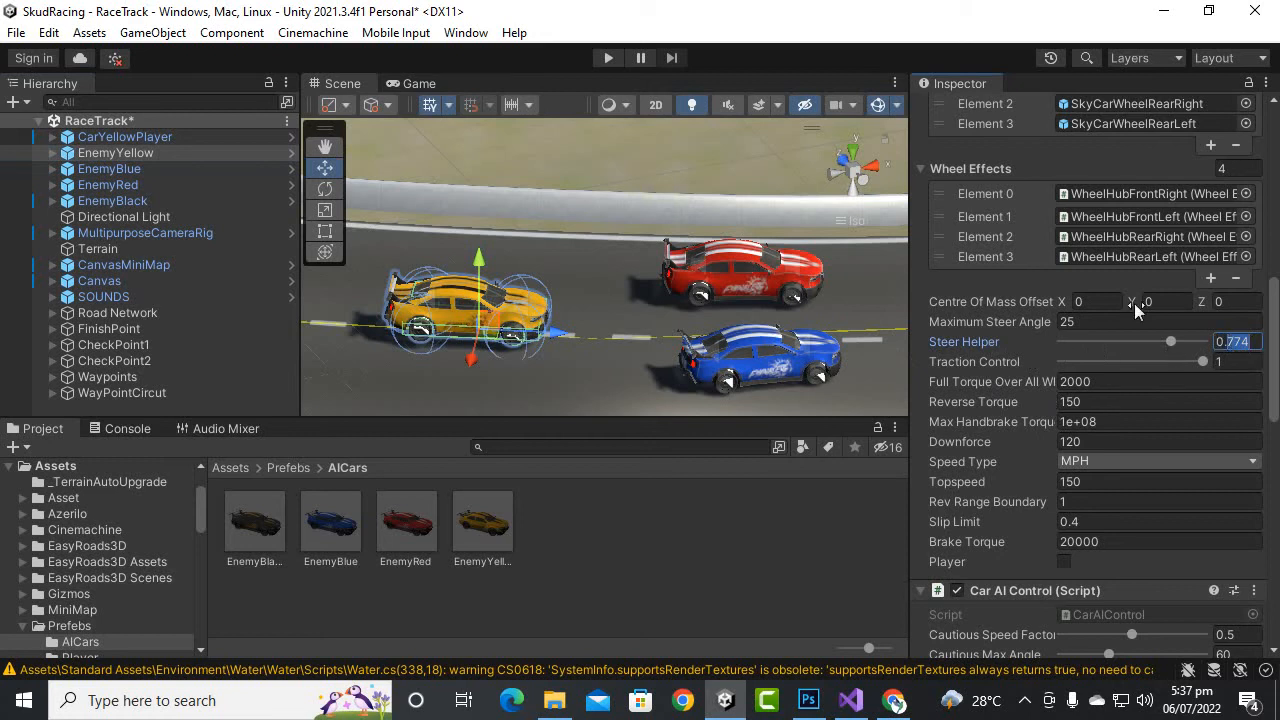
{"action": "left_click_drag", "start_coordinate": [1172, 340], "coordinate": [1154, 340]}
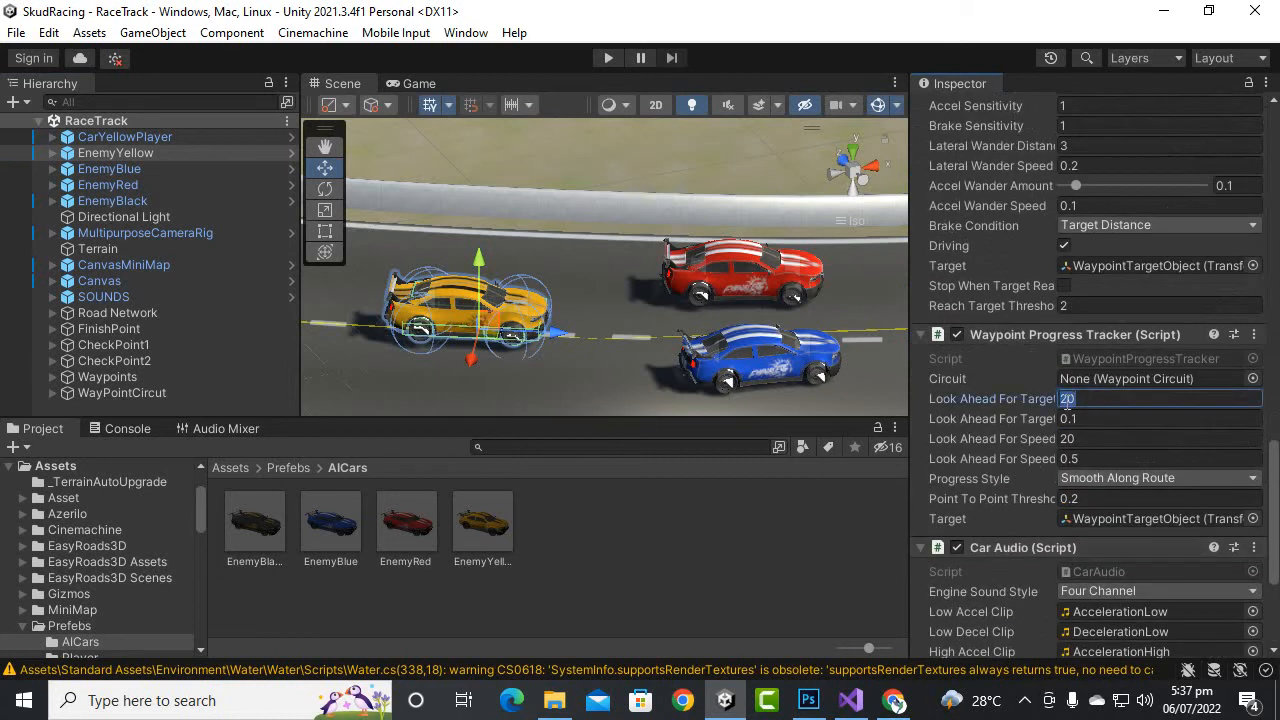
{"action": "type", "text": "15"}
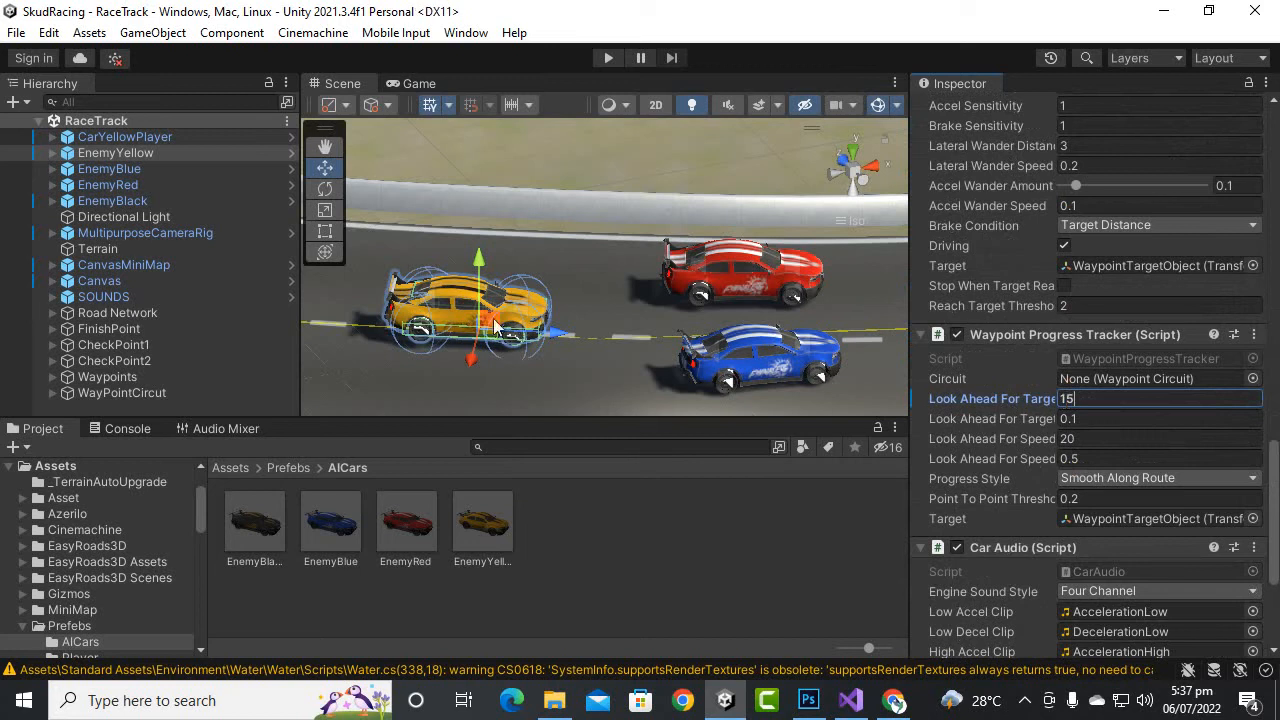
{"action": "left_click", "coordinate": [1160, 438]}
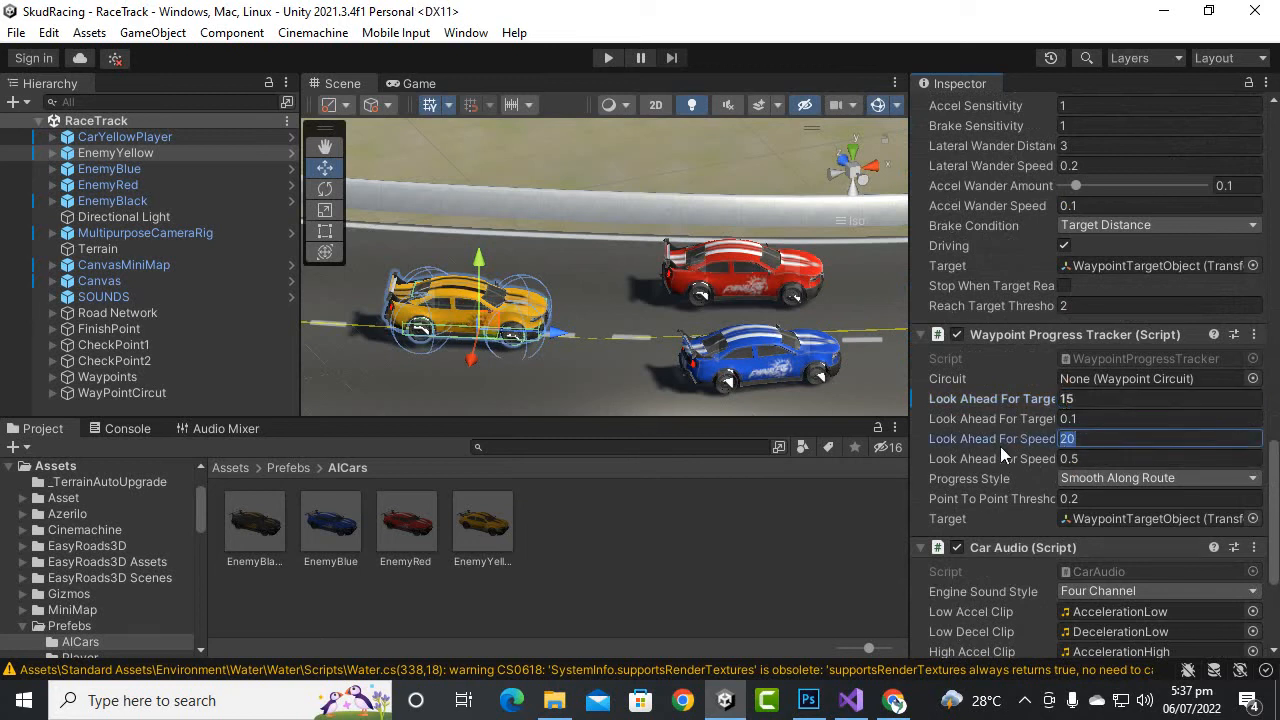
{"action": "type", "text": "30"}
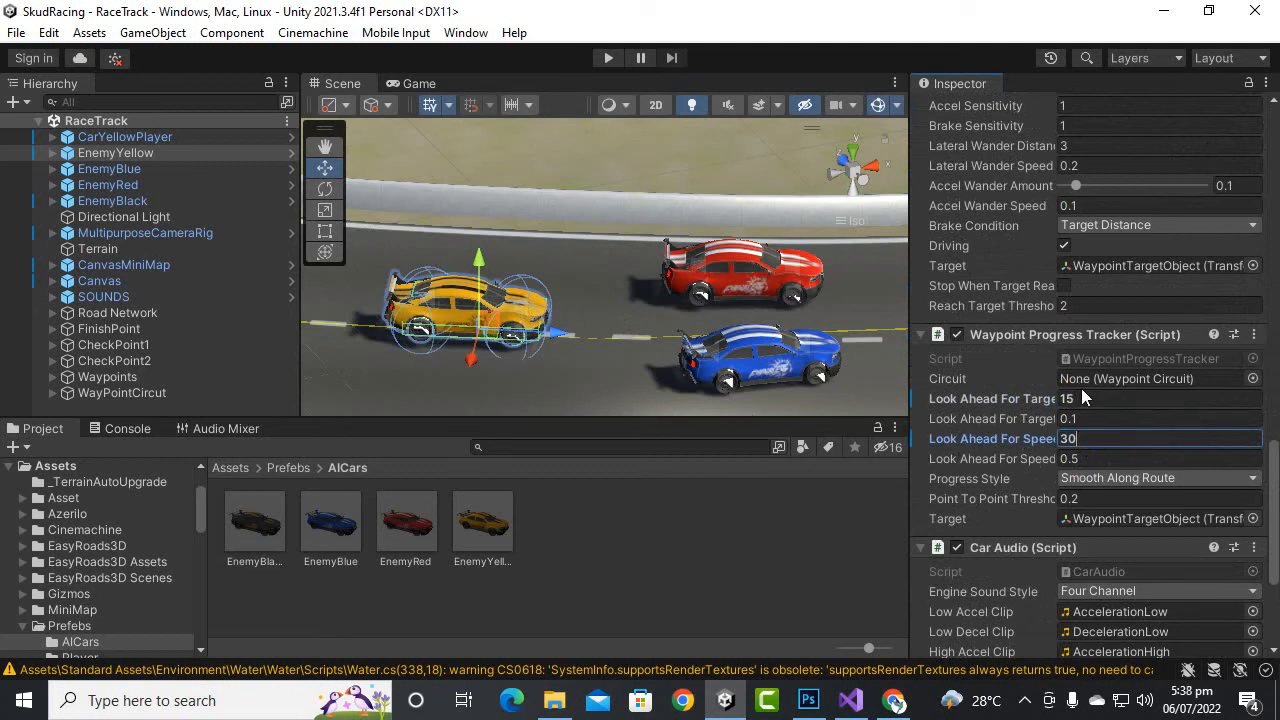
- Apply all of EnemyYellow's overrides to its car prefab
{"action": "scroll", "scroll_direction": "down", "scroll_amount": 3}
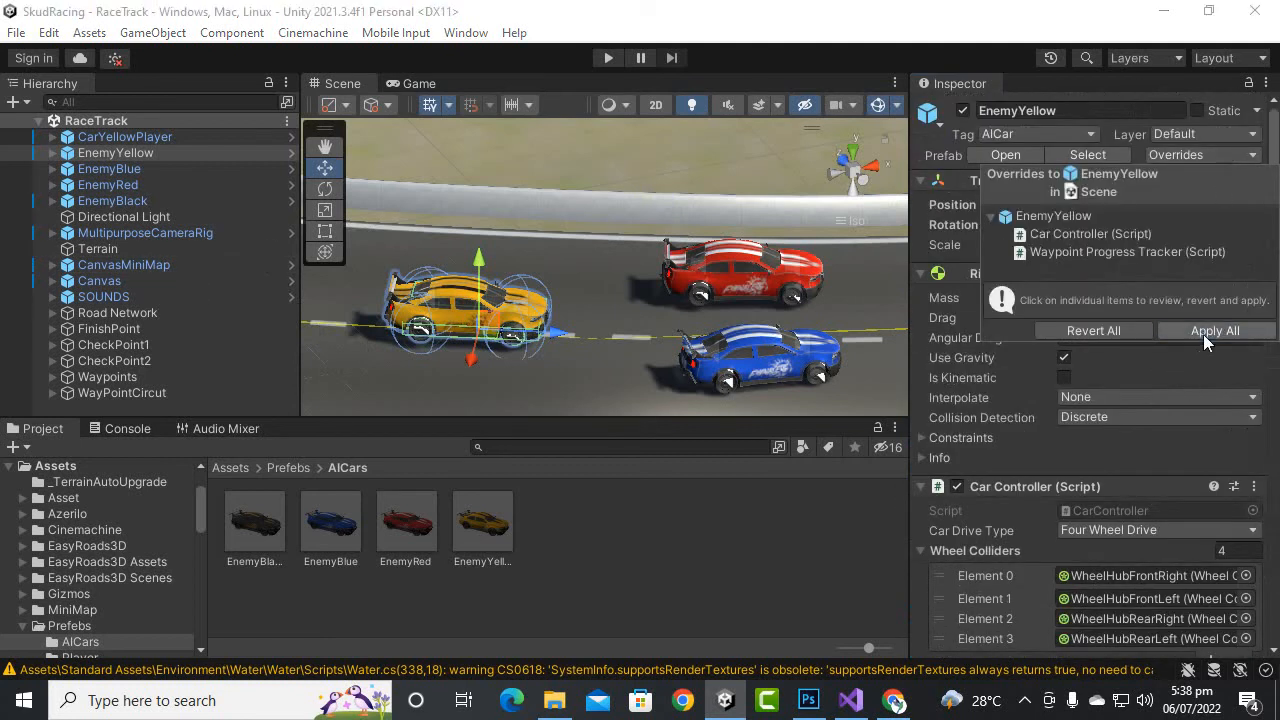
{"action": "left_click", "coordinate": [1216, 330]}
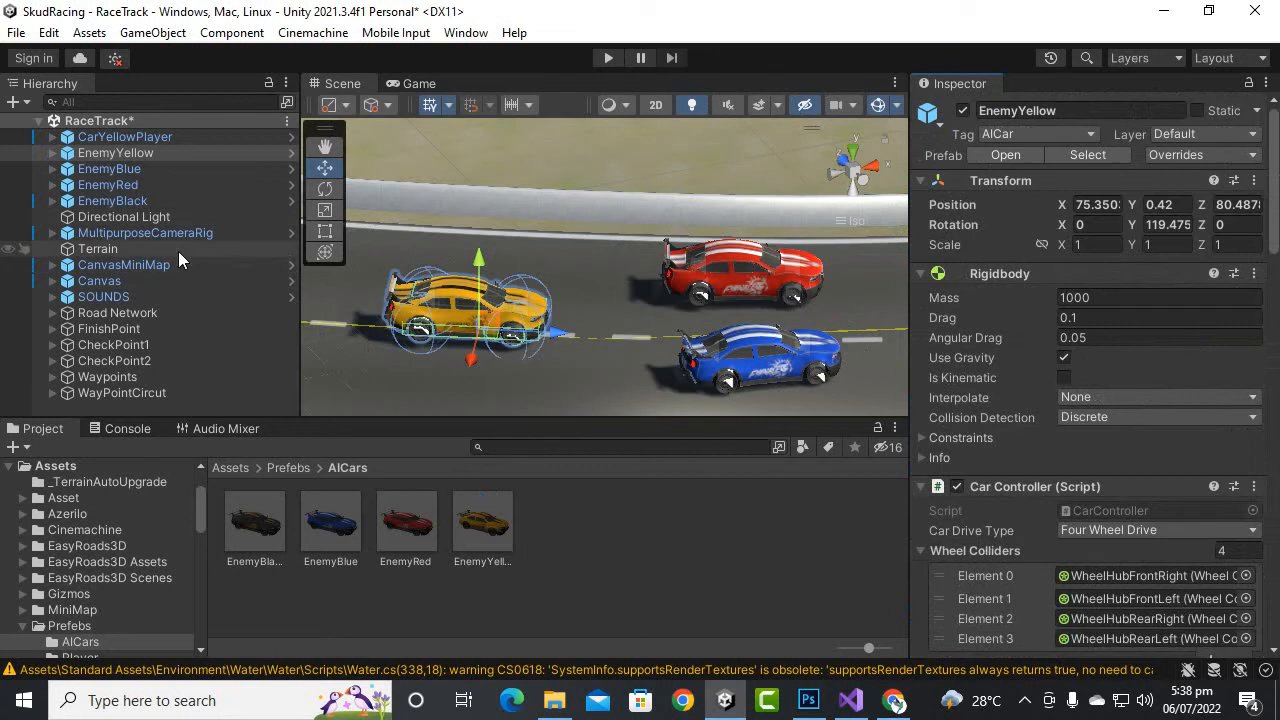
- Give EnemyRed steer helper 0.9 and waypoint look-ahead offsets 25 and 35
{"action": "left_click", "coordinate": [108, 184]}
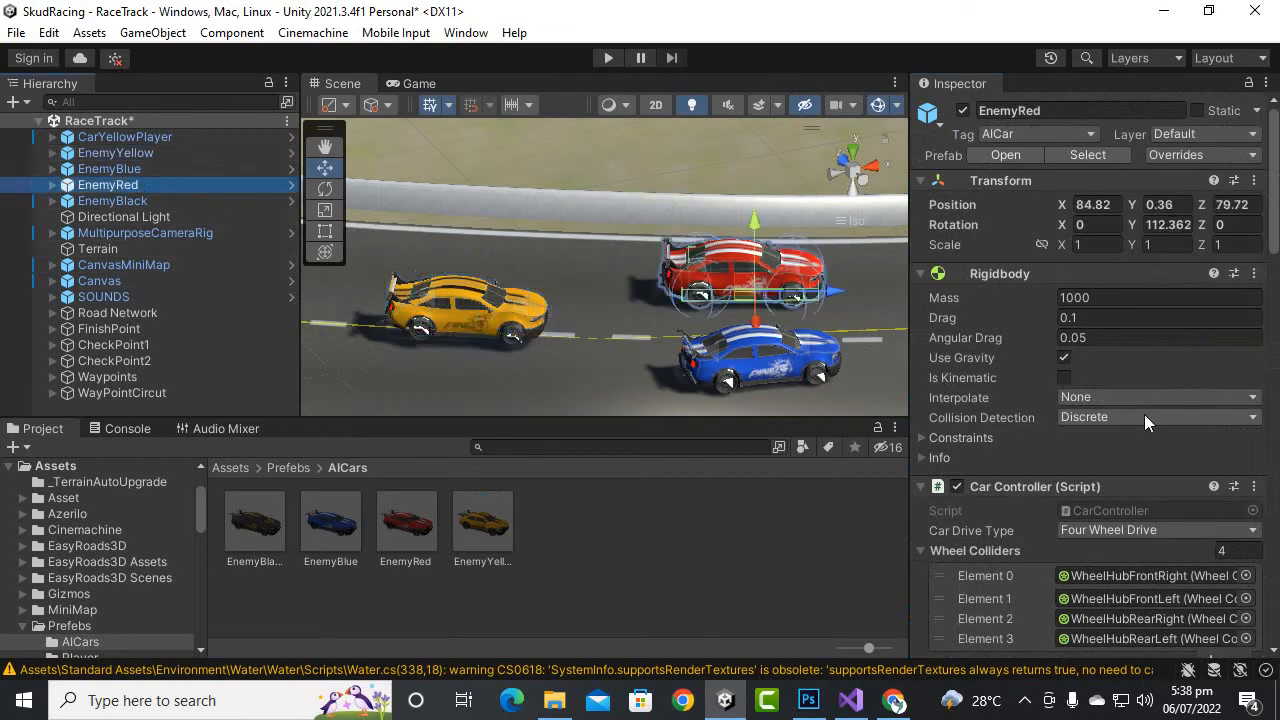
{"action": "scroll", "scroll_direction": "down", "scroll_amount": 3}
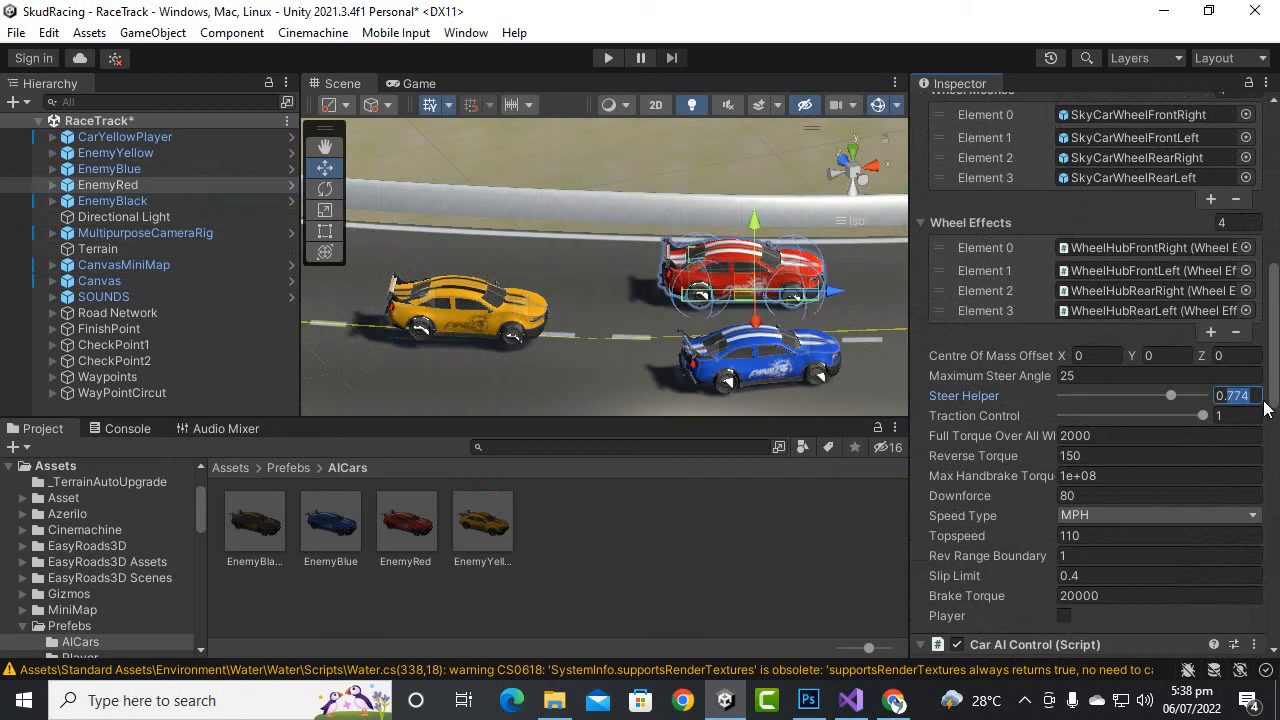
{"action": "left_click_drag", "start_coordinate": [1170, 396], "coordinate": [1188, 396]}
{"action": "type", "text": "0.9"}
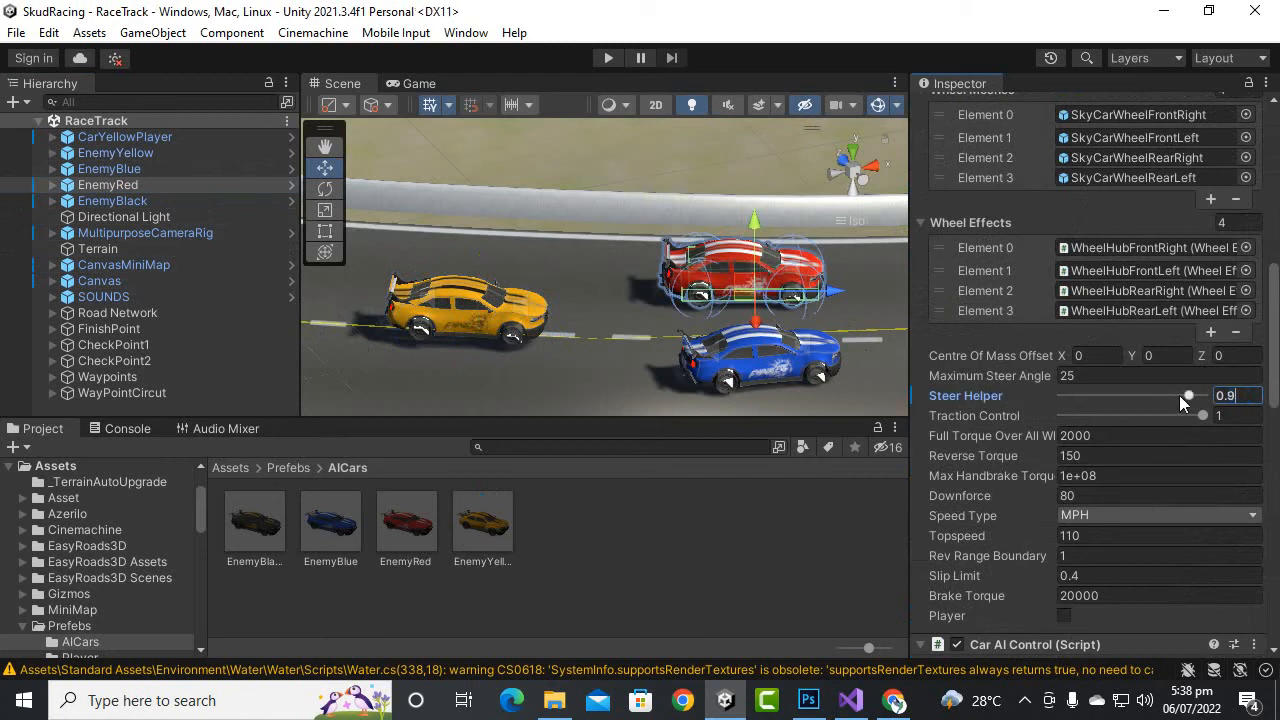
{"action": "scroll", "scroll_direction": "down", "scroll_amount": 3}
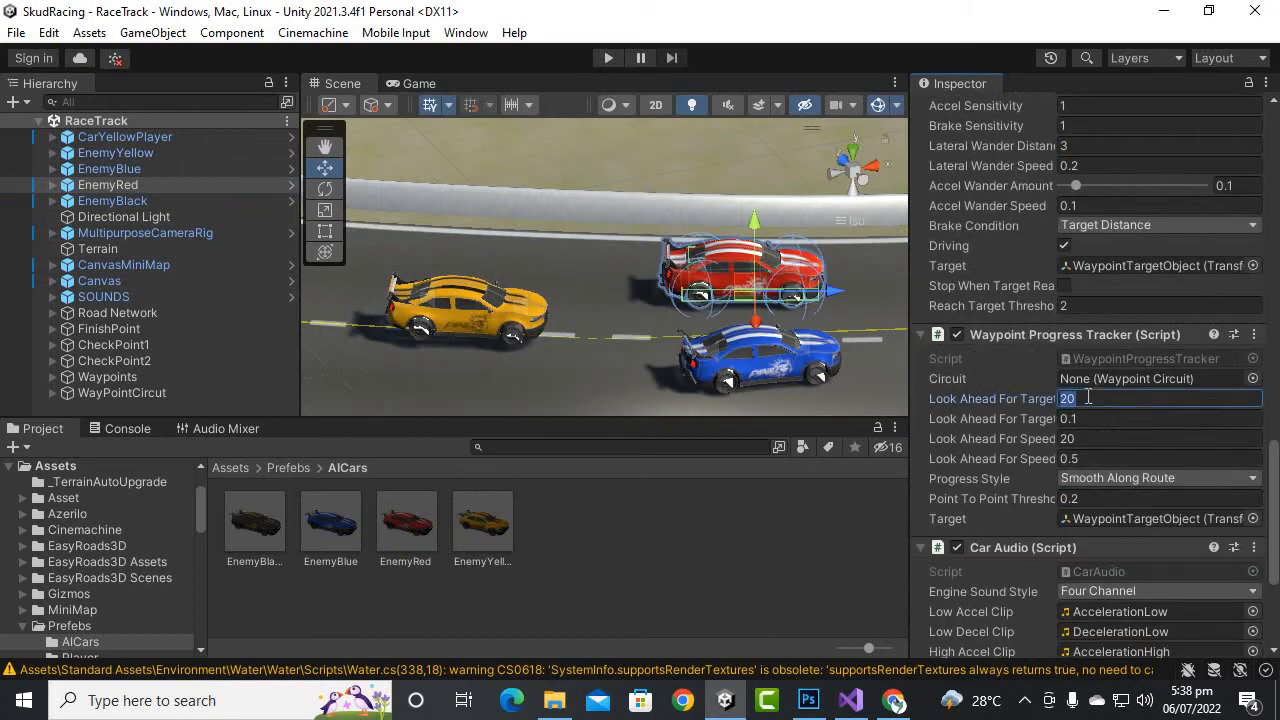
{"action": "type", "text": "25"}
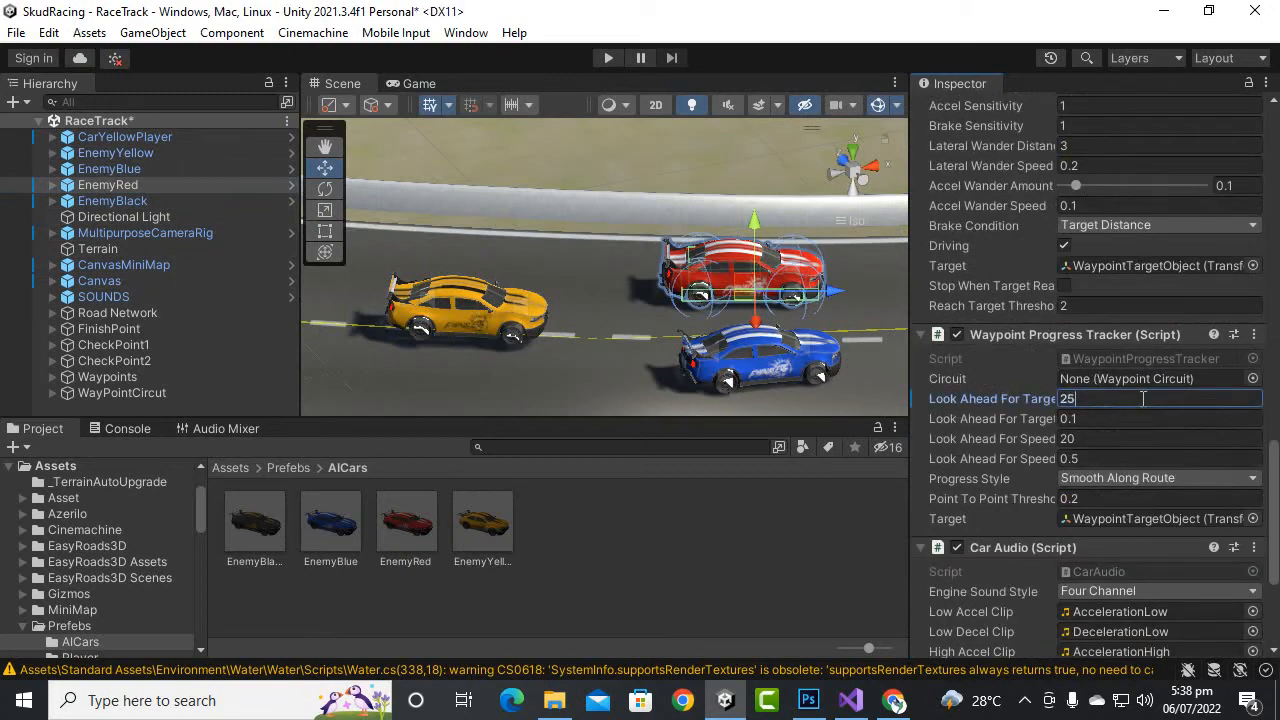
{"action": "left_click", "coordinate": [1160, 438]}
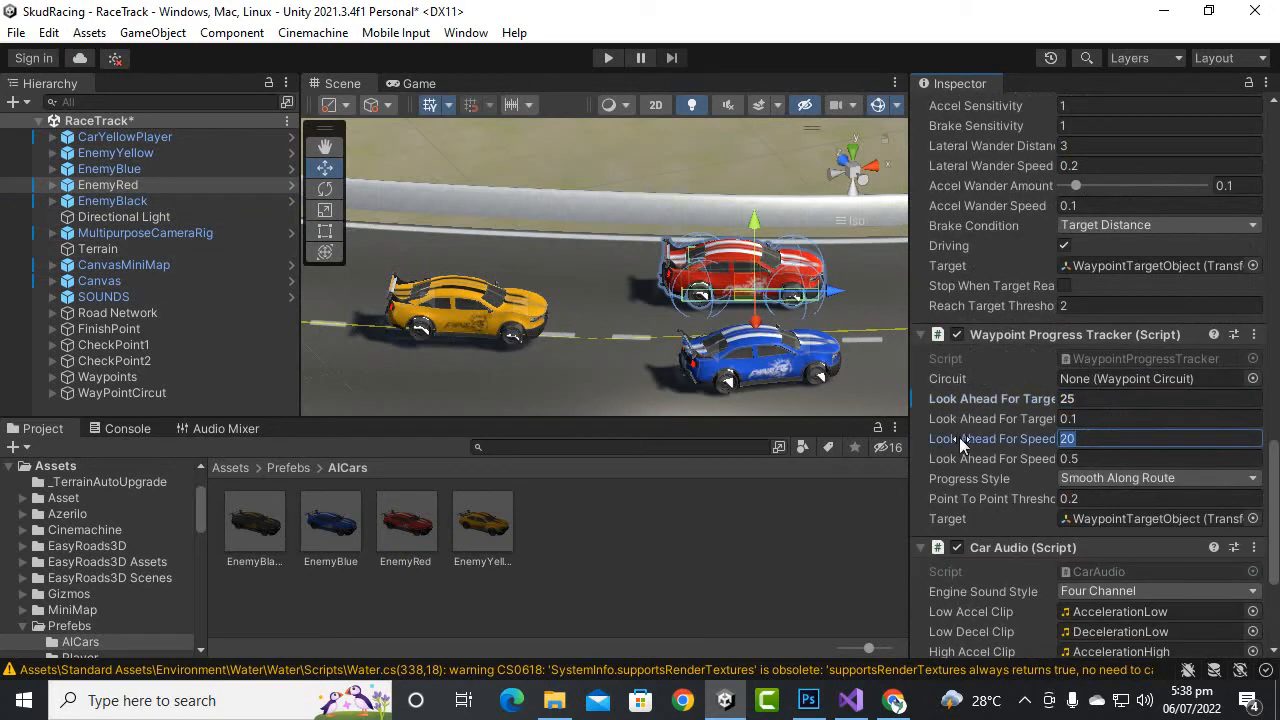
{"action": "type", "text": "3"}
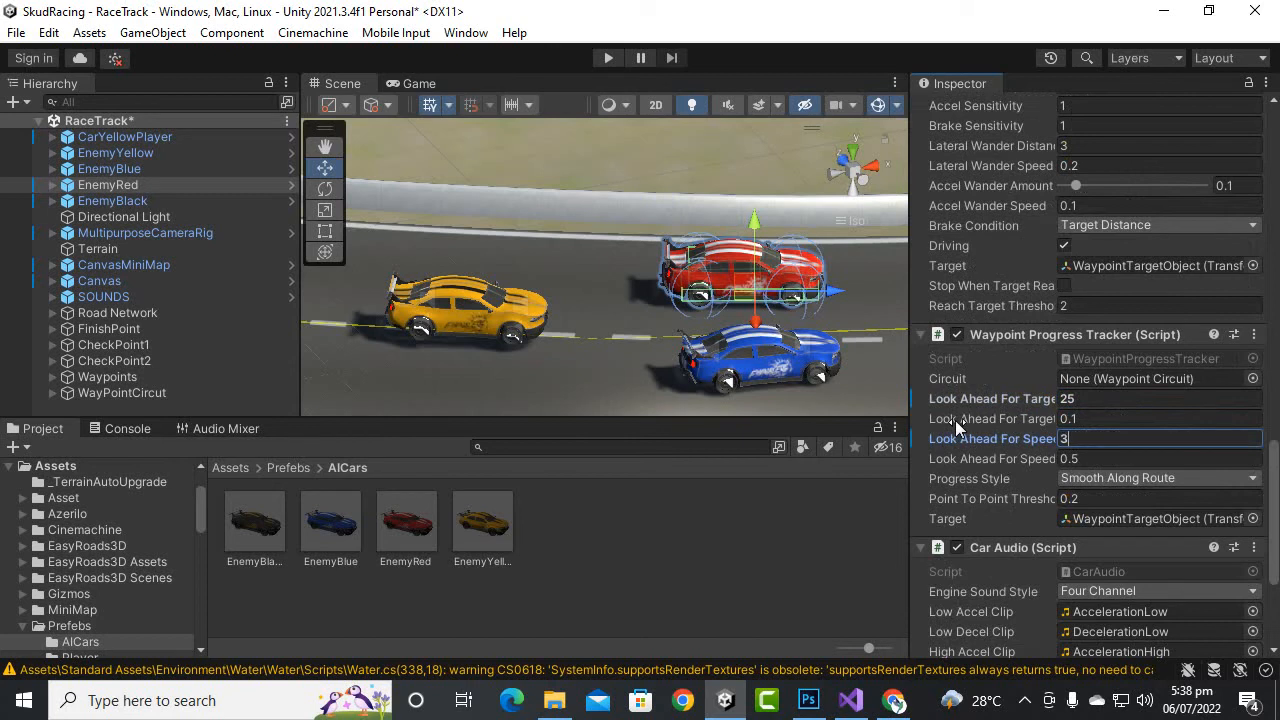
{"action": "type", "text": "5"}
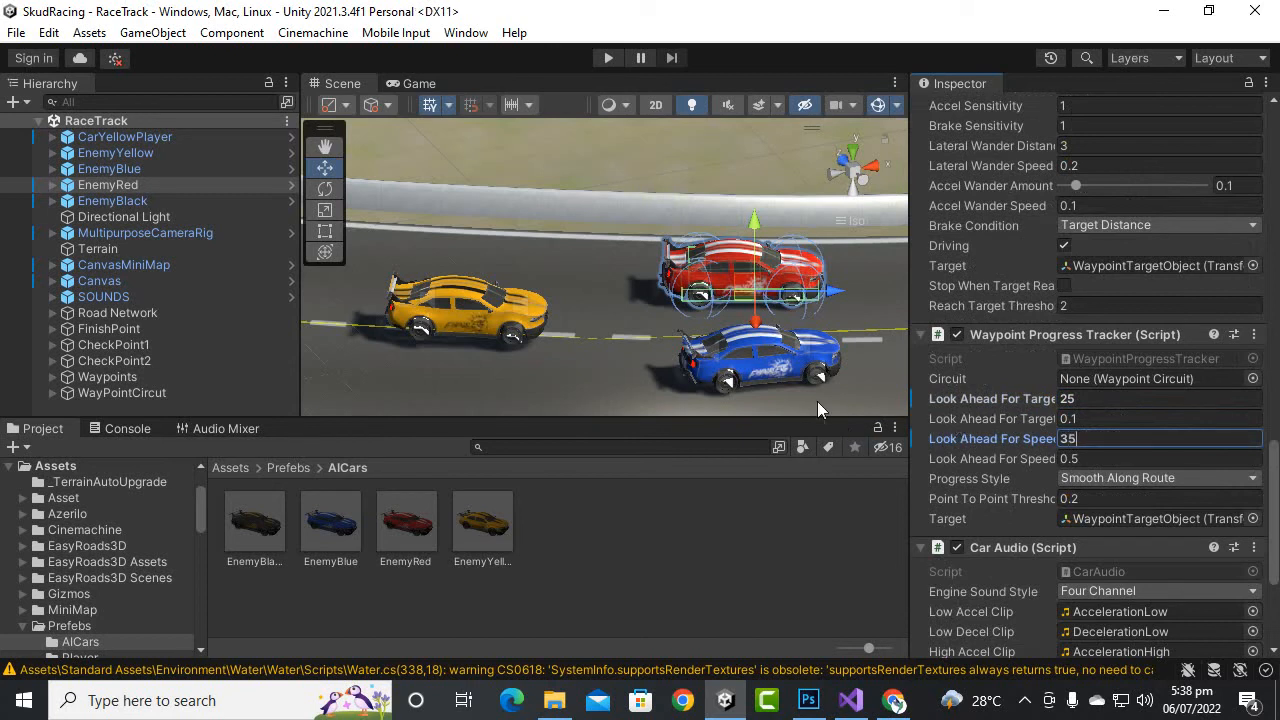
{"action": "mouse_move", "coordinate": [876, 176]}
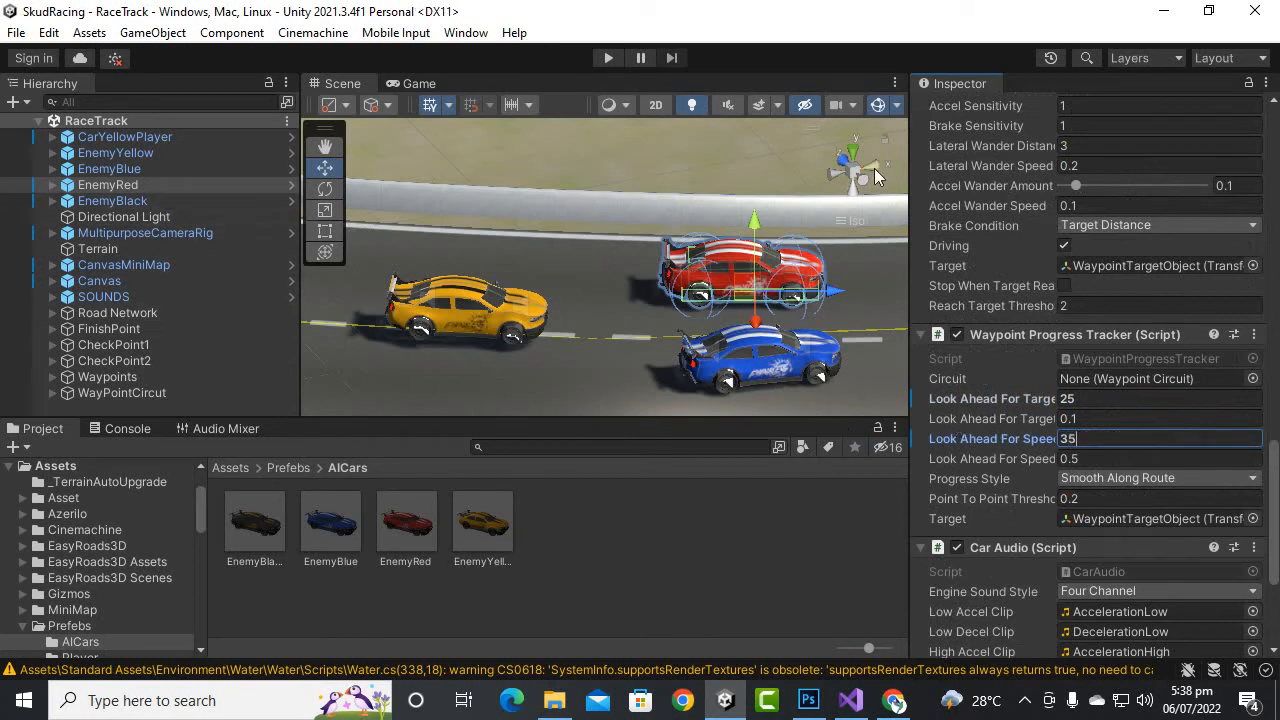
{"action": "left_click", "coordinate": [108, 184]}
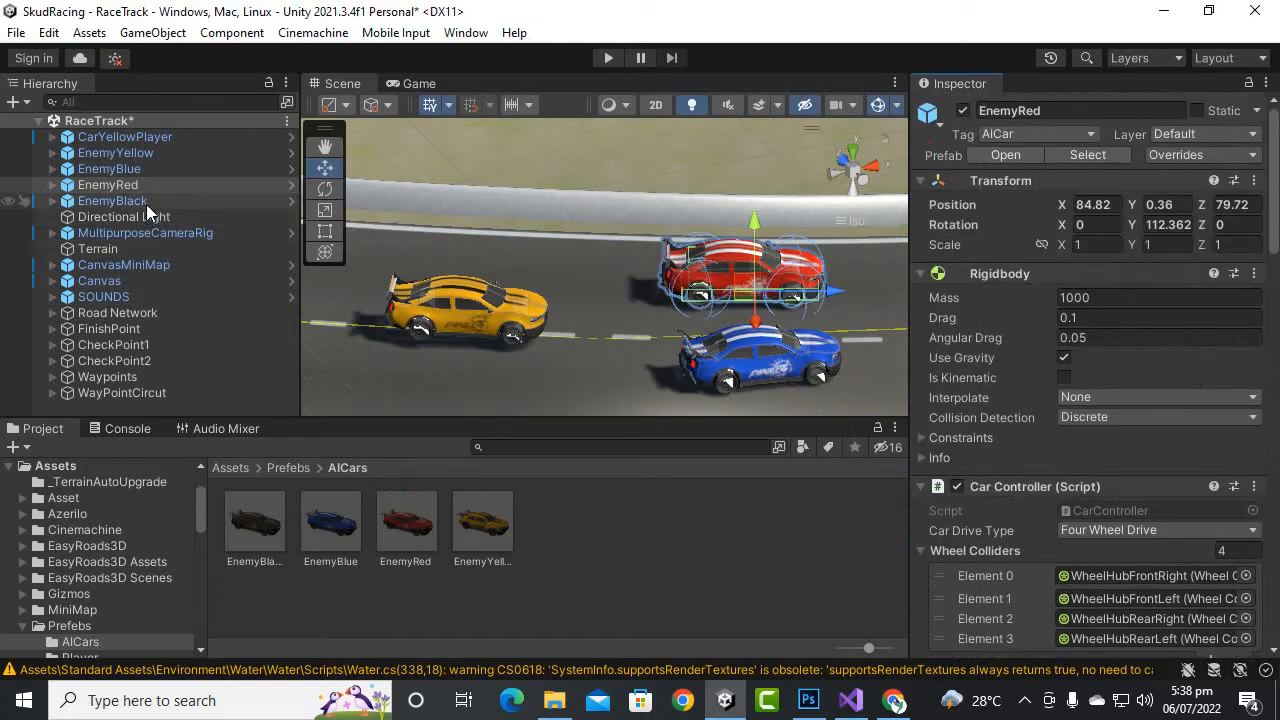
{"action": "left_click", "coordinate": [112, 200]}
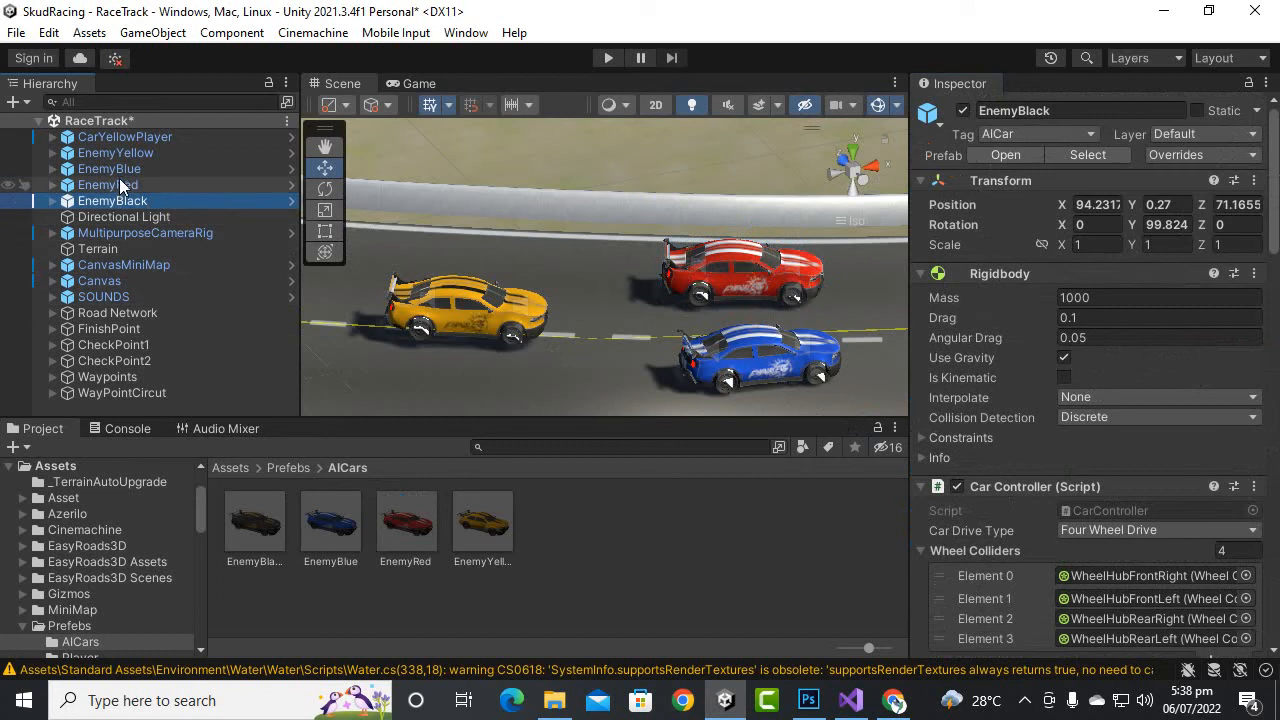
{"action": "left_click", "coordinate": [108, 168]}
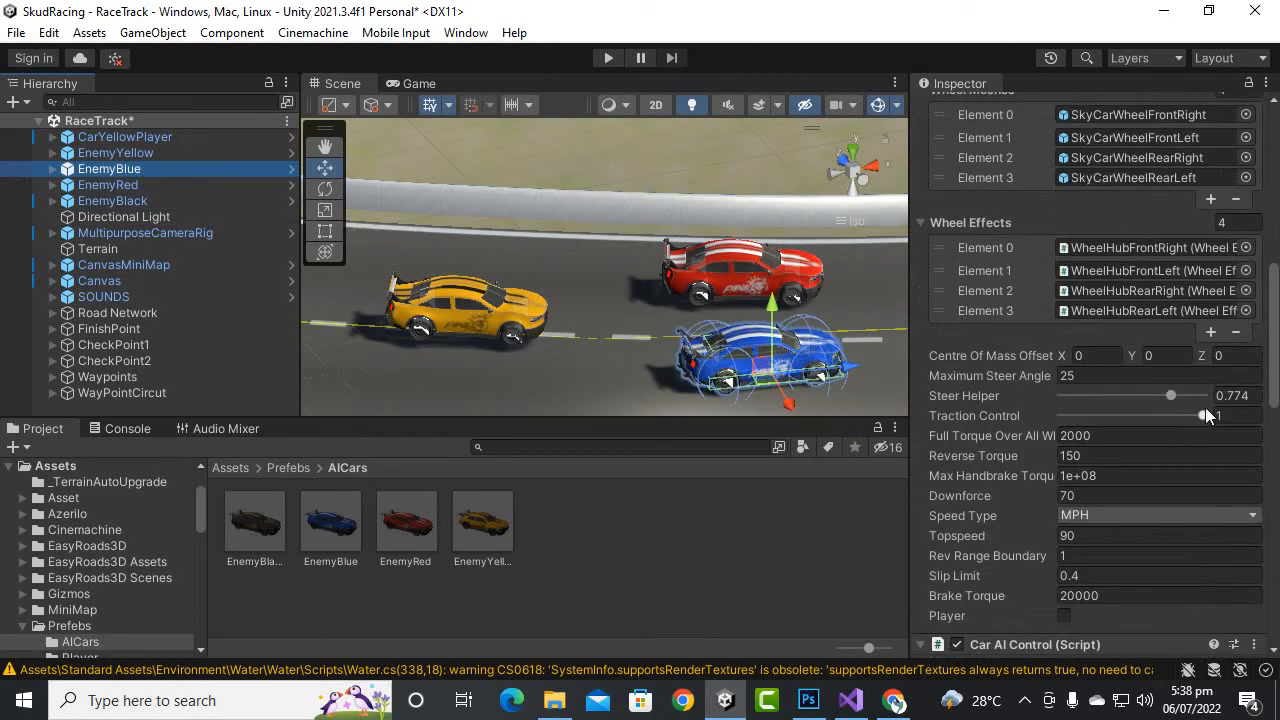
{"action": "left_click", "coordinate": [1232, 396]}
{"action": "type", "text": "0.8"}
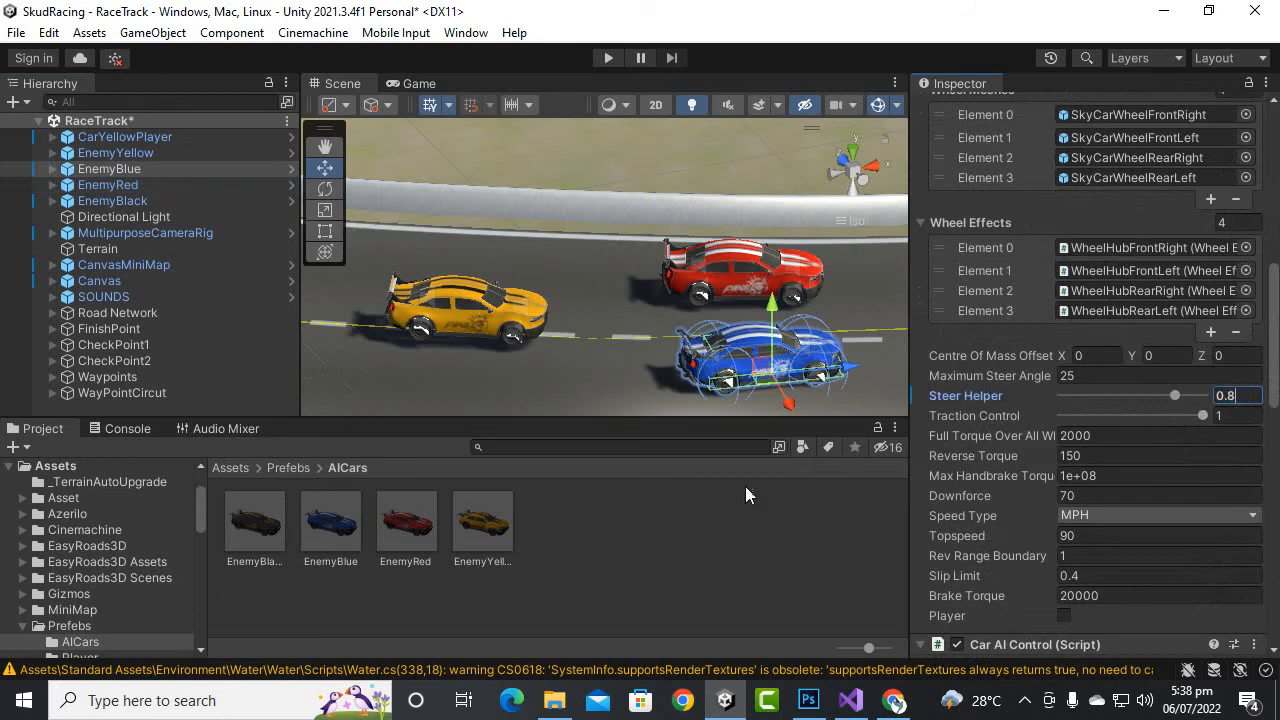
{"action": "left_click_drag", "start_coordinate": [1176, 396], "coordinate": [1182, 396]}
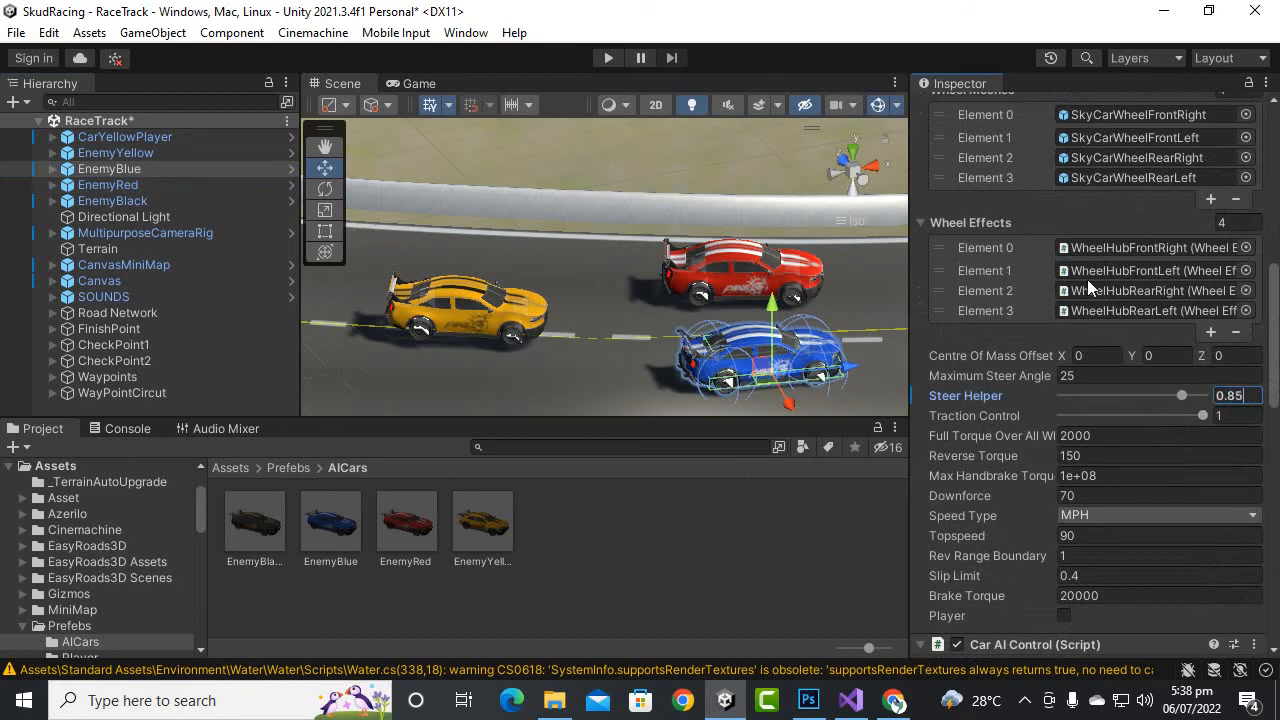
{"action": "scroll", "scroll_direction": "down", "scroll_amount": 3}
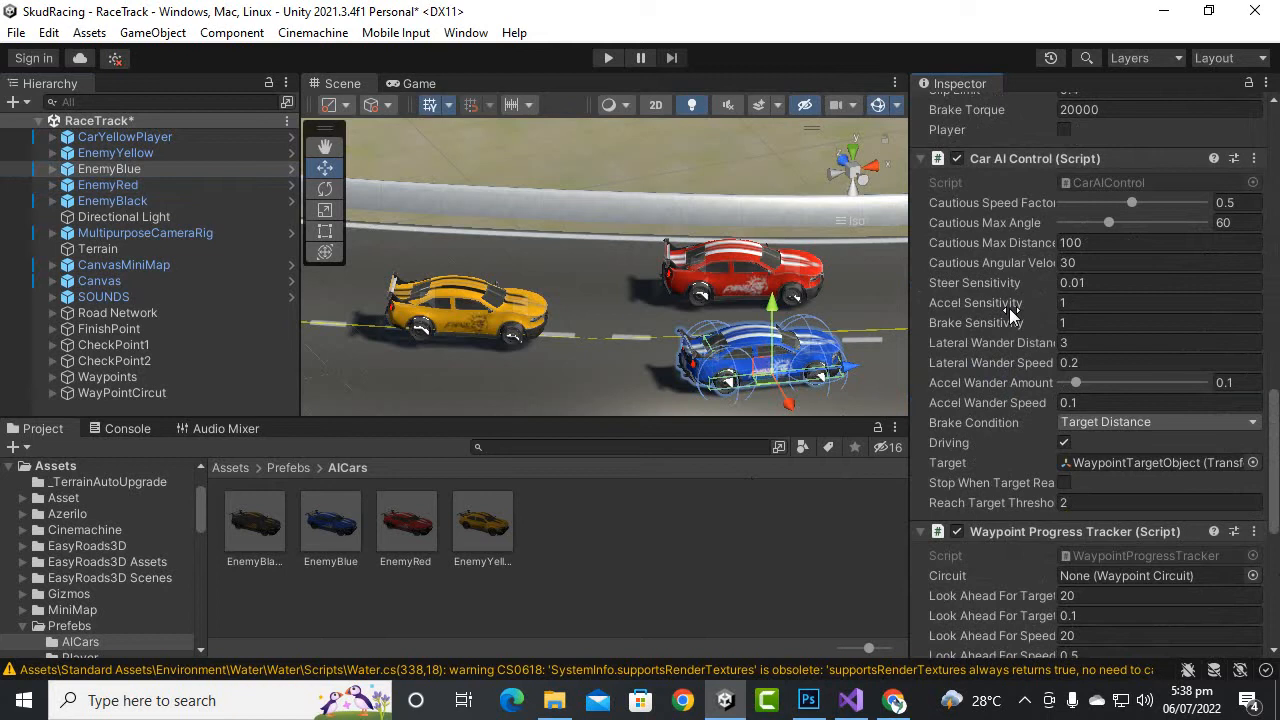
{"action": "scroll", "scroll_direction": "down", "scroll_amount": 3}
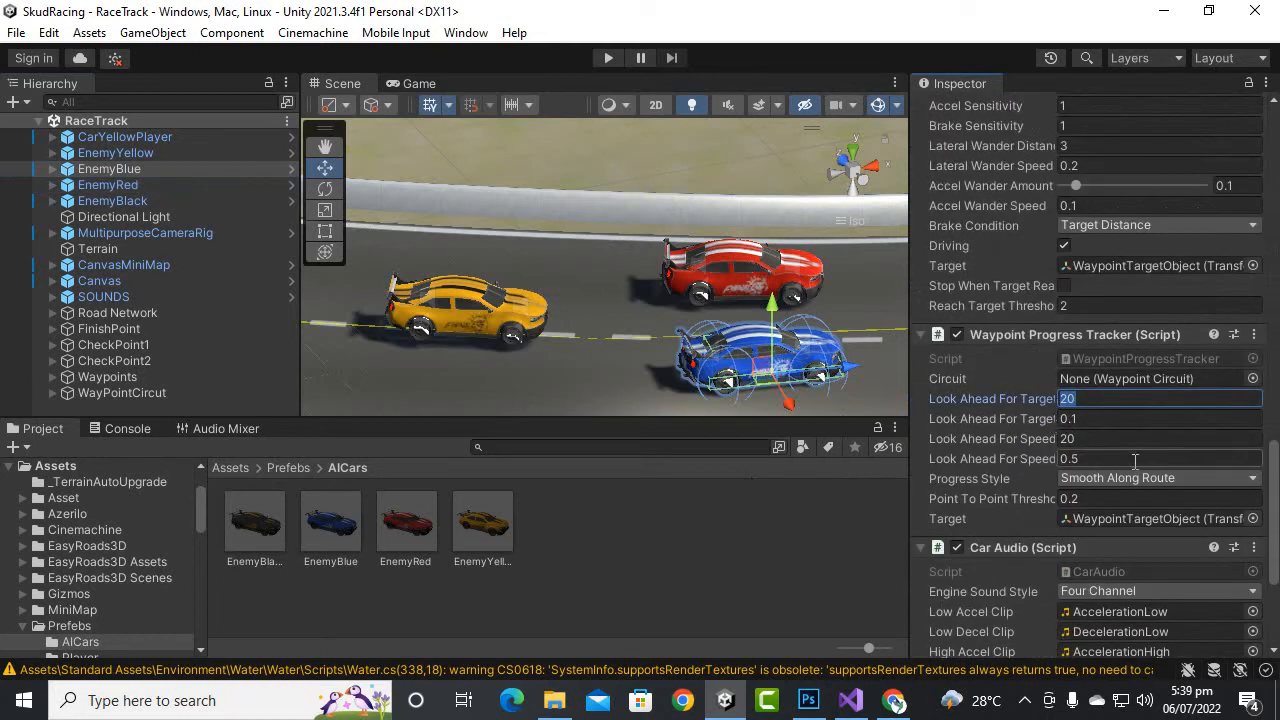
{"action": "left_click", "coordinate": [1160, 438]}
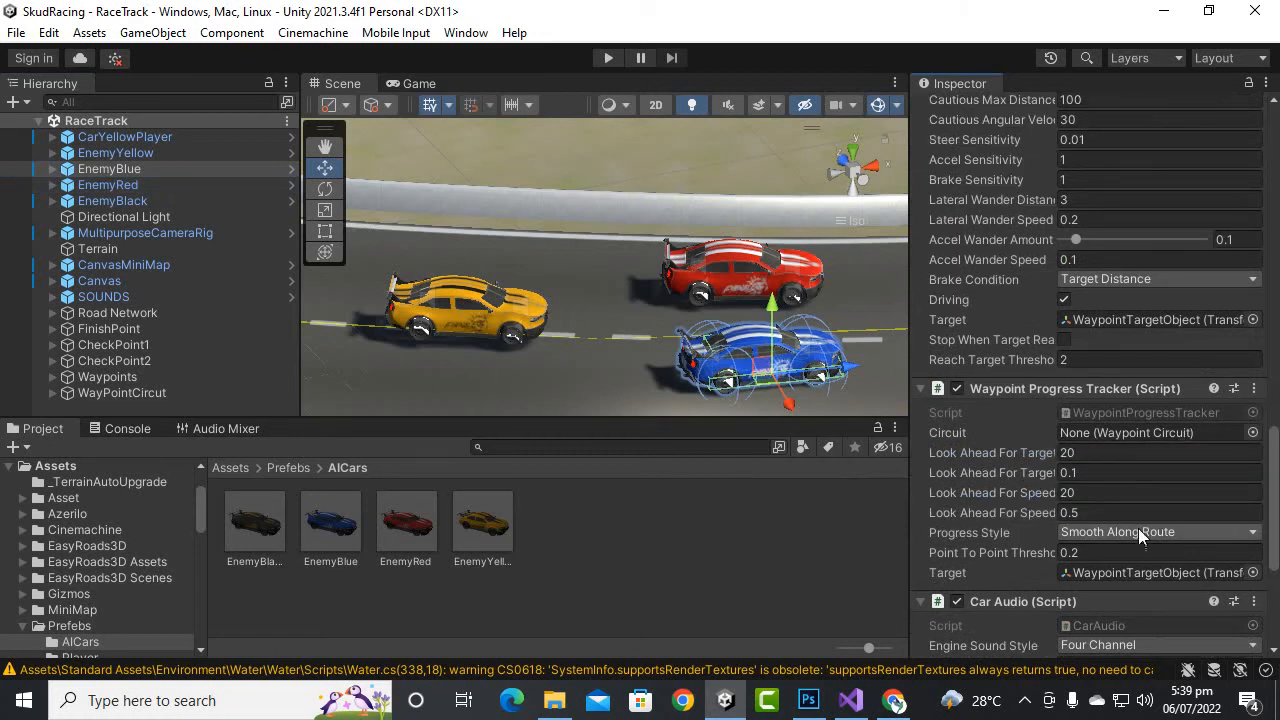
{"action": "left_click", "coordinate": [1158, 532]}
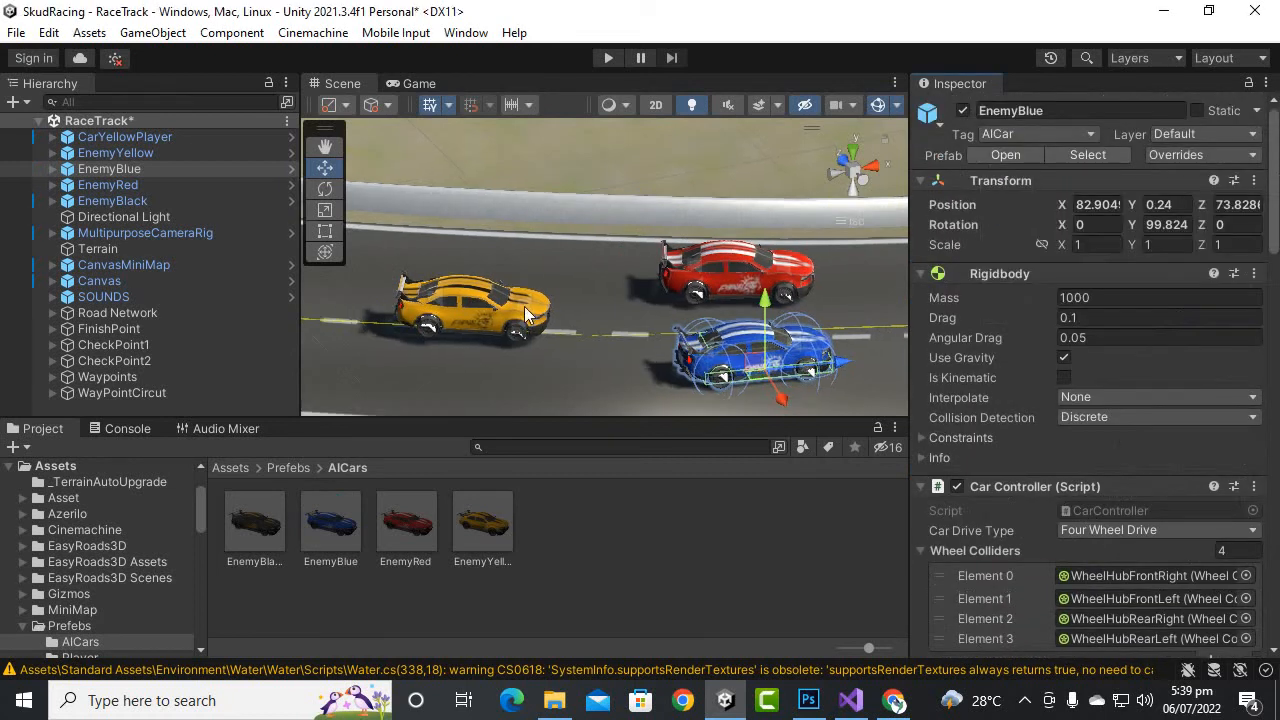
- Test-play the race until the countdown lights appear, stop it, then launch Play mode again
{"action": "left_click", "coordinate": [608, 56]}
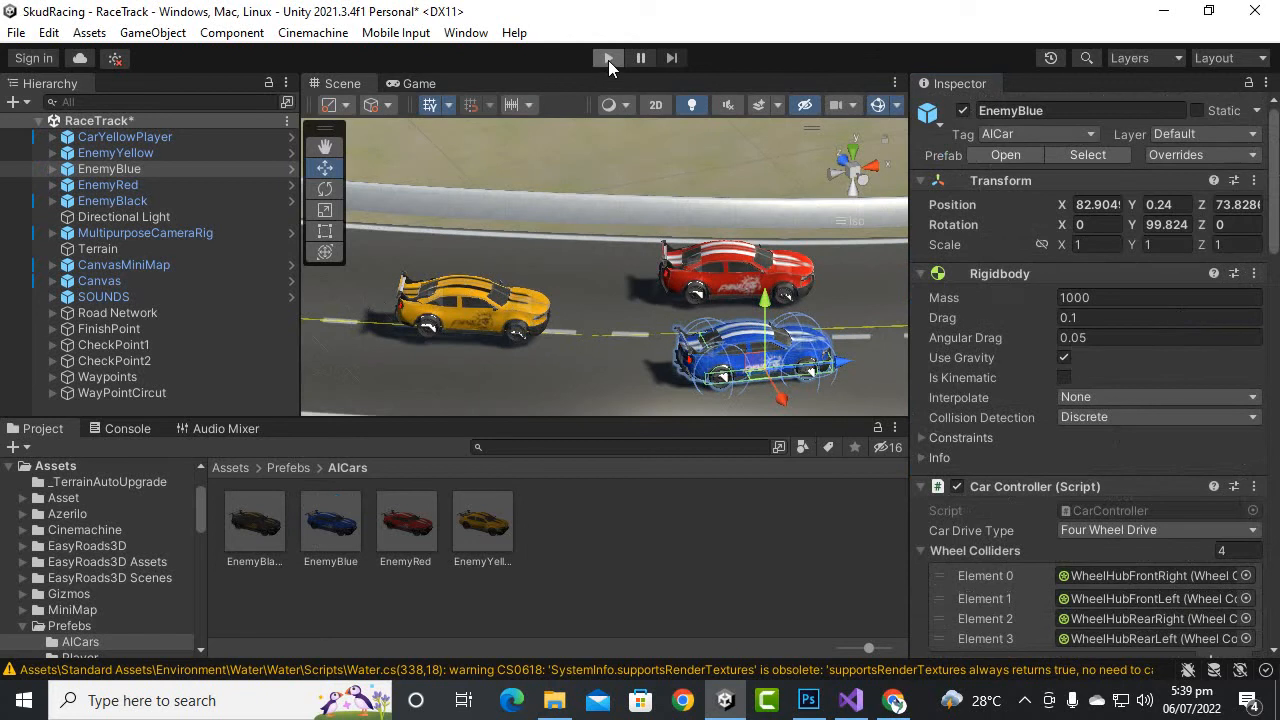
{"action": "left_click", "coordinate": [608, 56]}
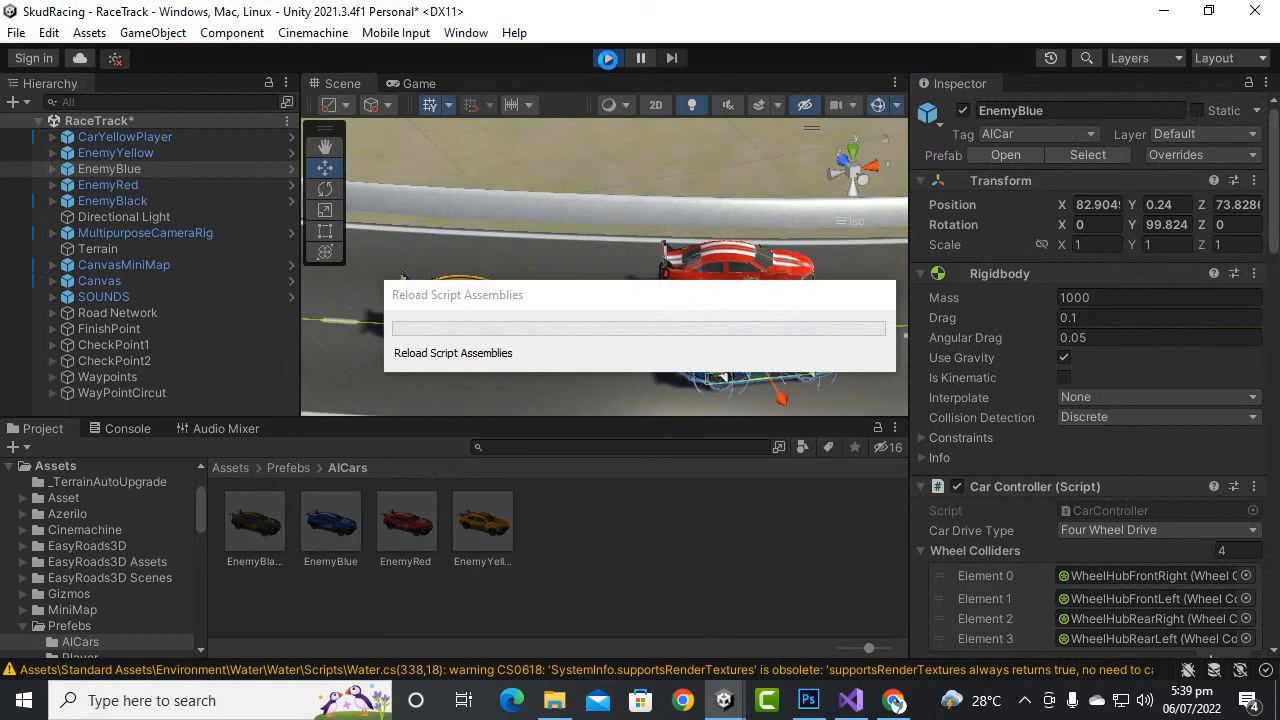
{"action": "left_click", "coordinate": [608, 56]}
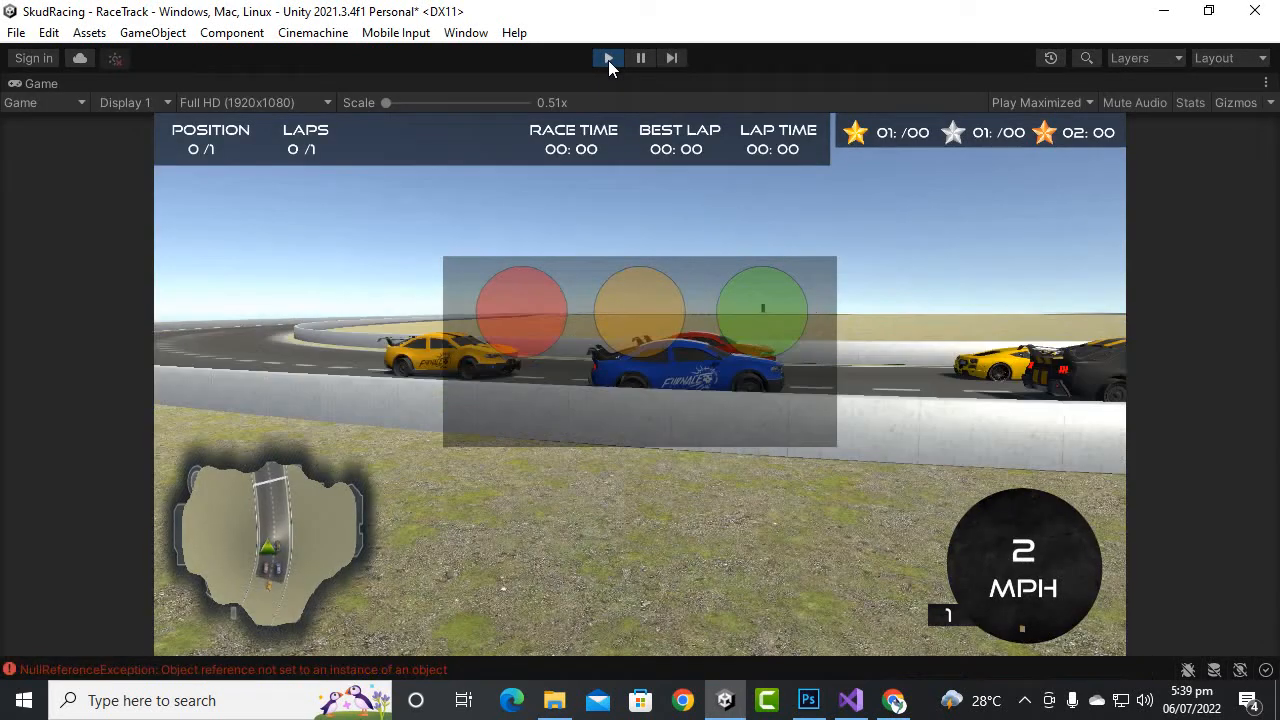
{"action": "left_click", "coordinate": [608, 56]}
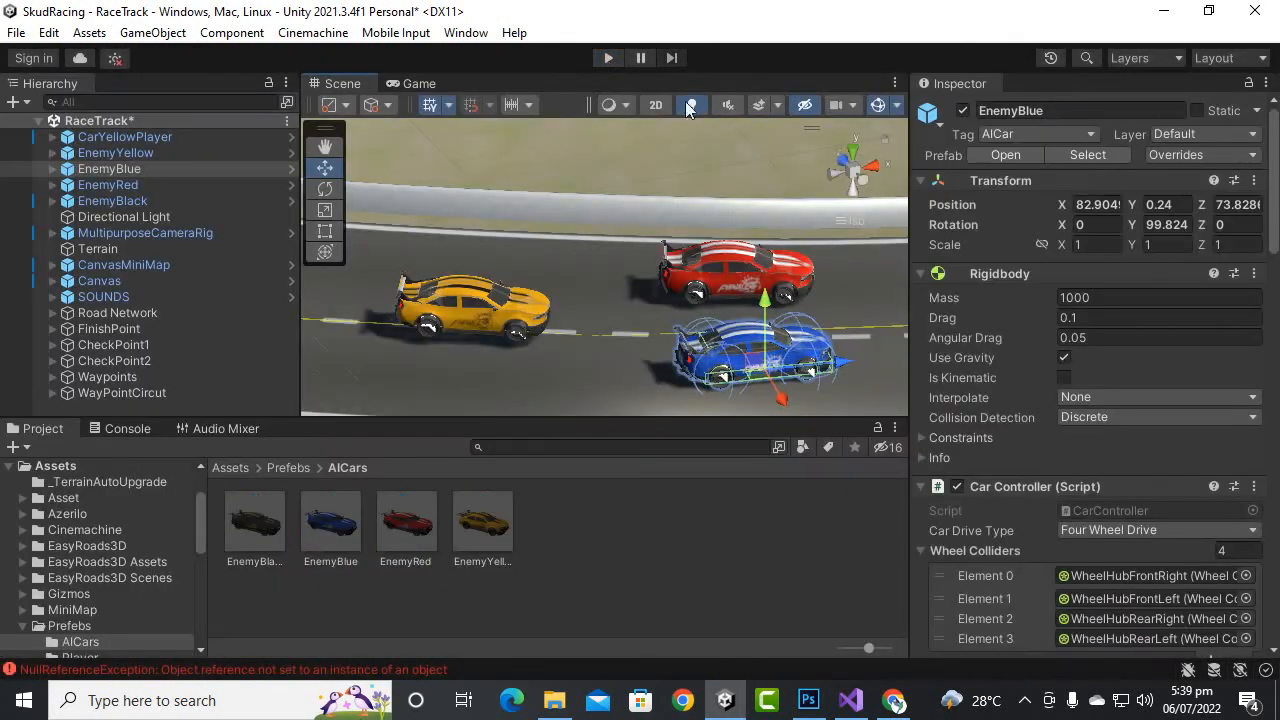
{"action": "left_click", "coordinate": [420, 84]}
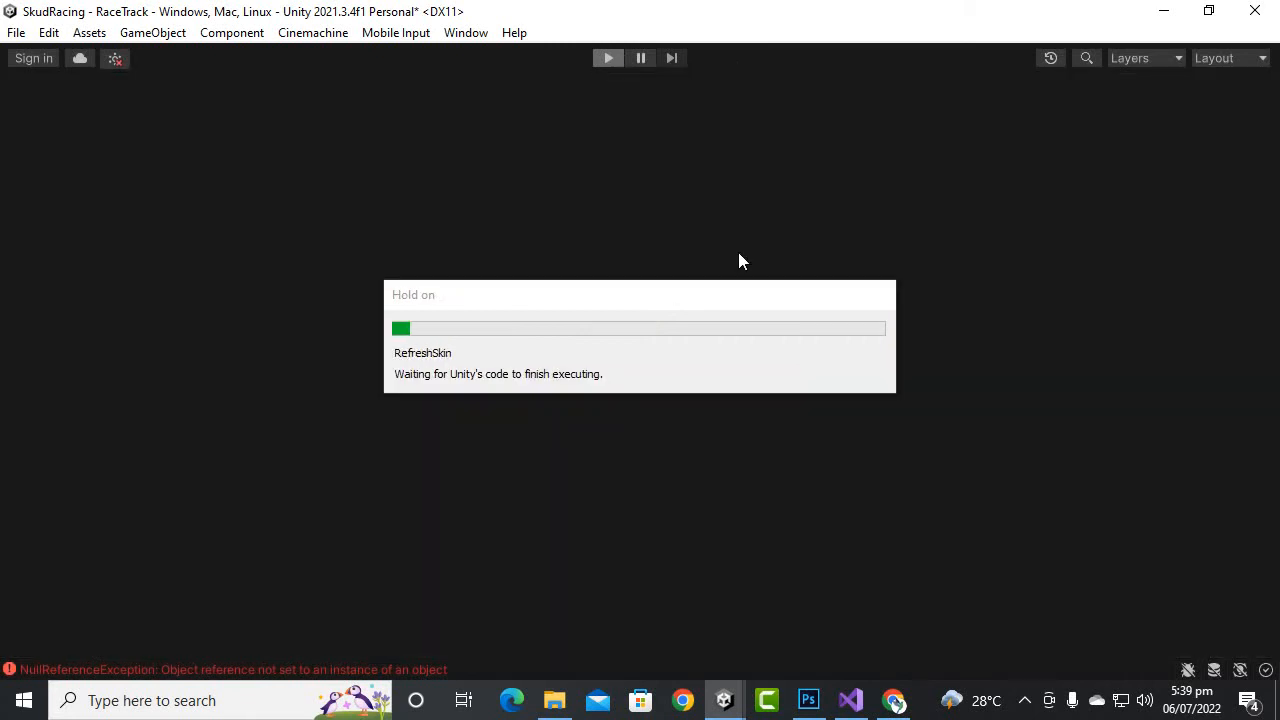
- Drive the full test lap to a silver medal finish, then end Play mode
{"action": "left_click", "coordinate": [608, 56]}
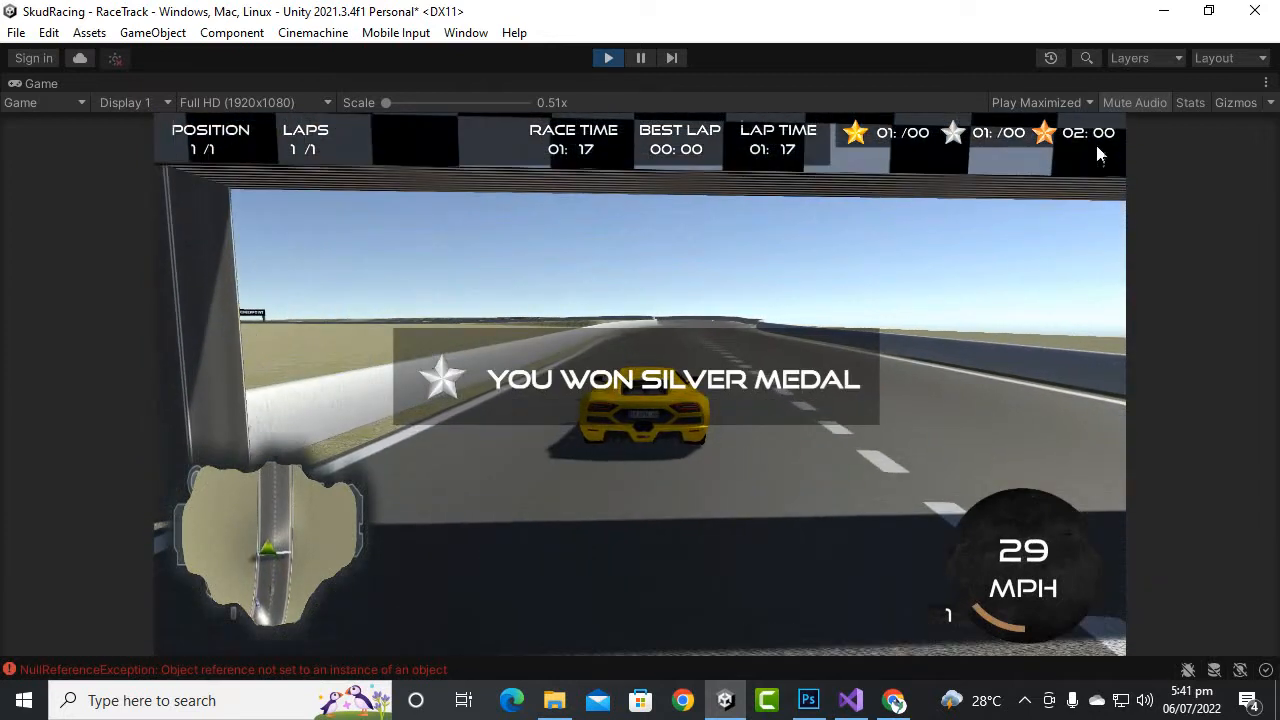
{"action": "left_click", "coordinate": [608, 56]}
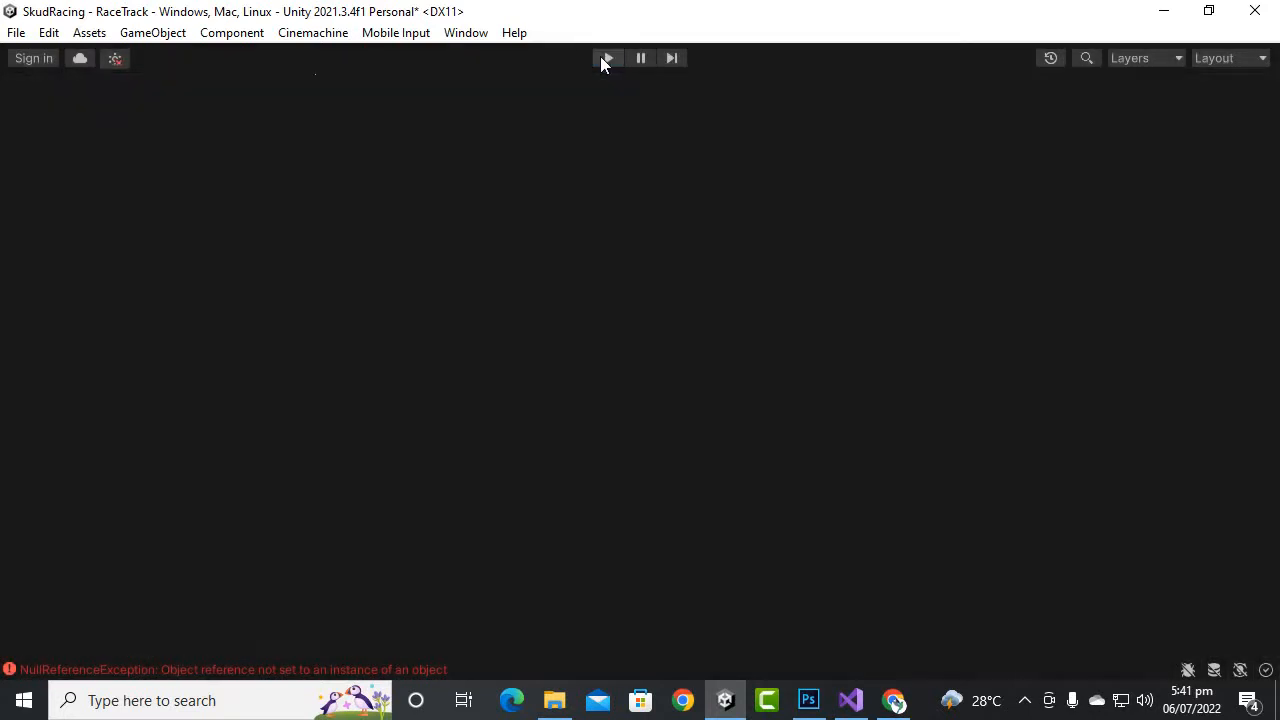
- Inspect EnemyYellow, EnemyRed and EnemyBlue on the track in the Scene view before another test run
{"action": "left_click", "coordinate": [608, 56]}
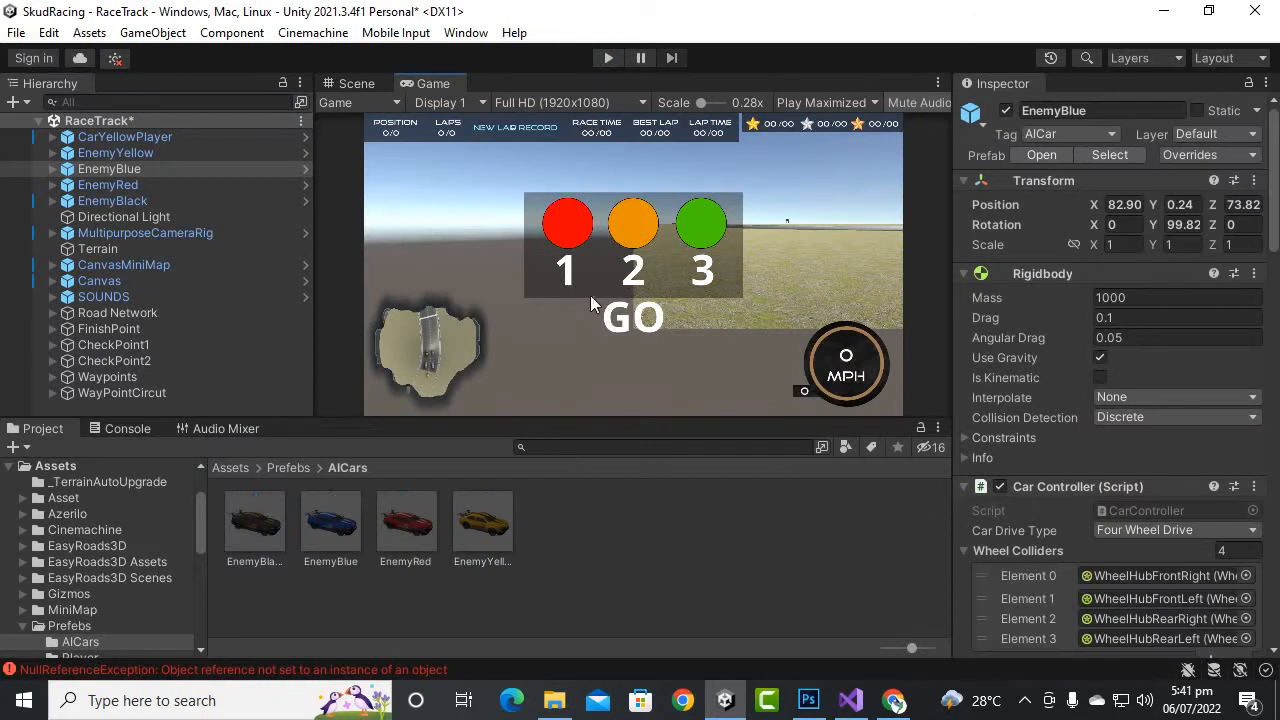
{"action": "mouse_move", "coordinate": [132, 324]}
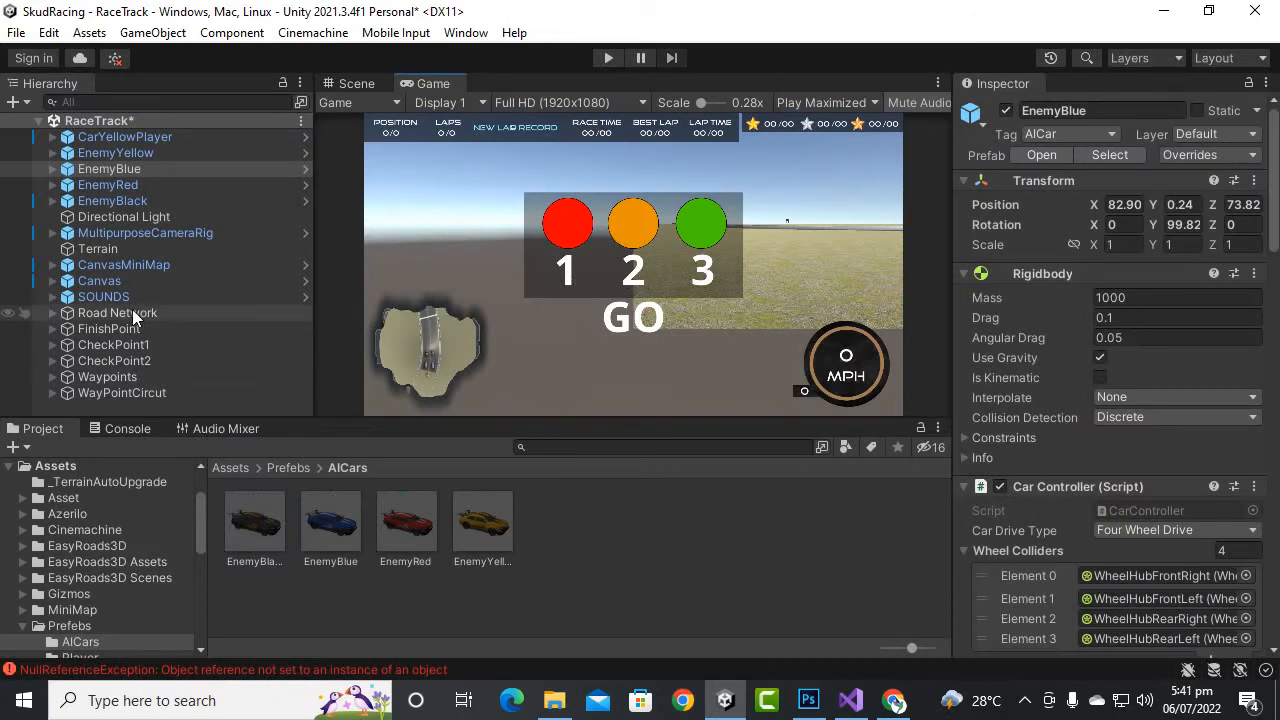
{"action": "left_click", "coordinate": [116, 152]}
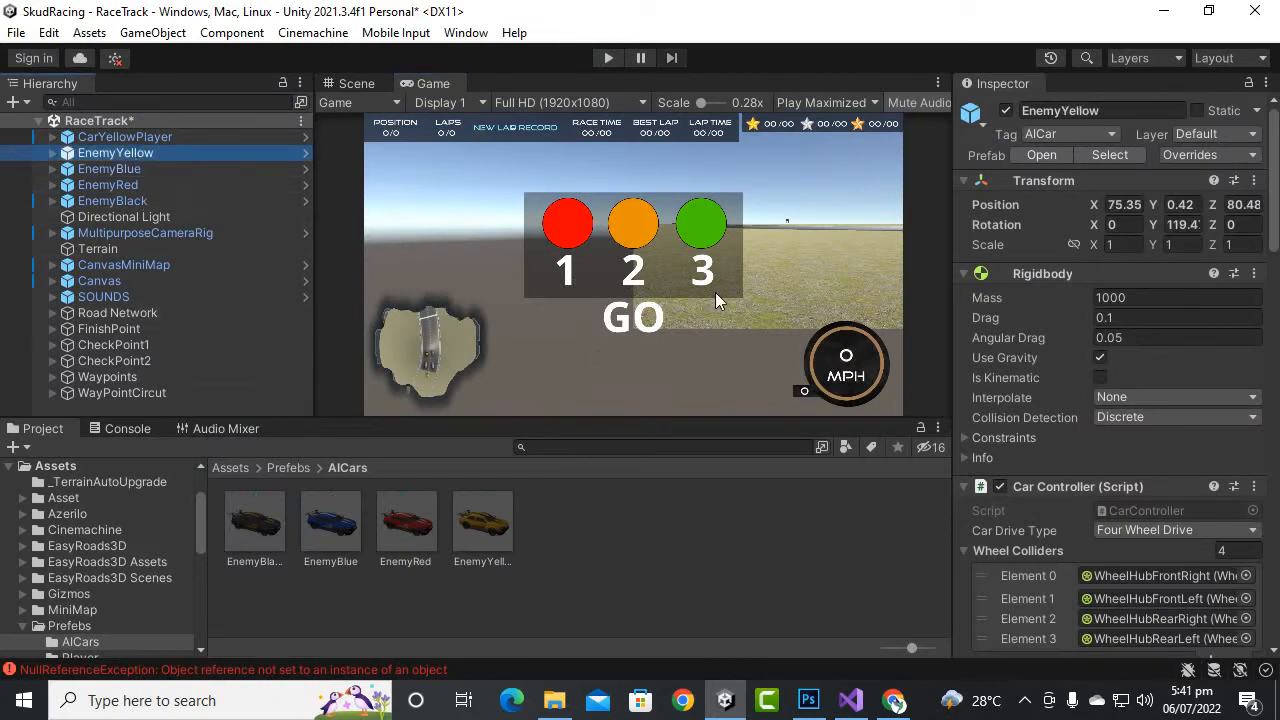
{"action": "left_click", "coordinate": [352, 84]}
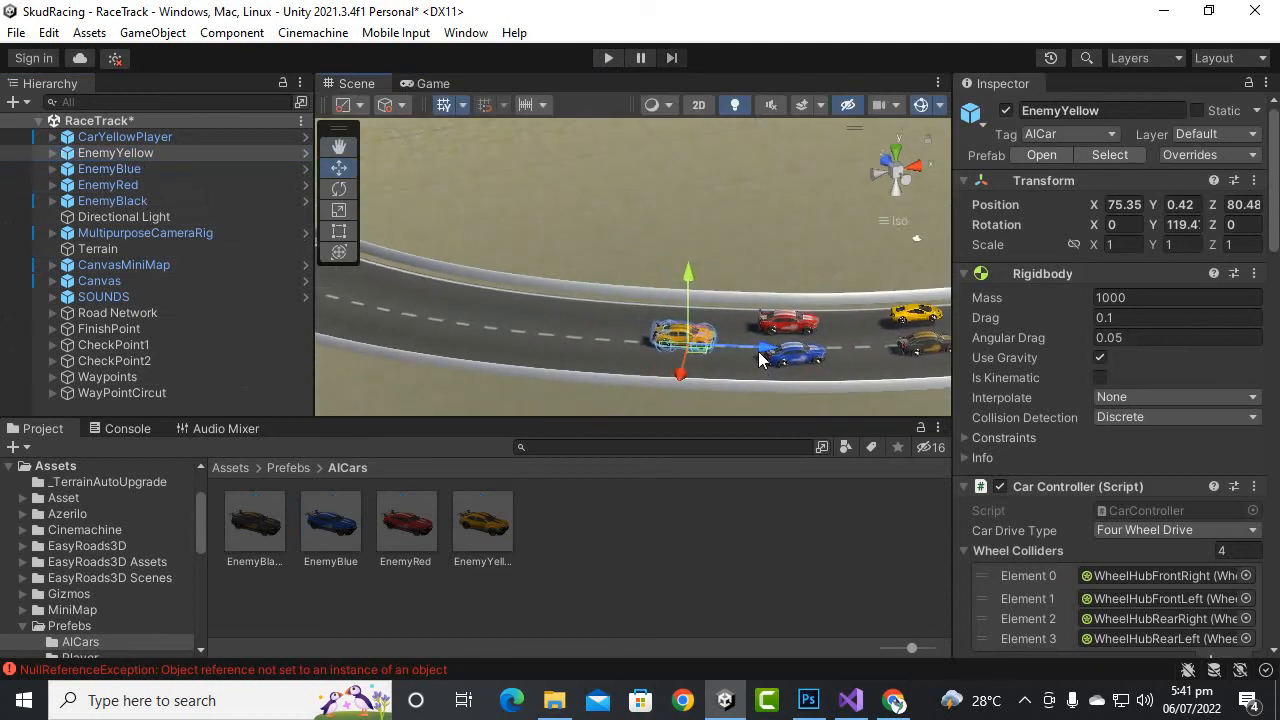
{"action": "left_click_drag", "start_coordinate": [684, 340], "coordinate": [460, 316]}
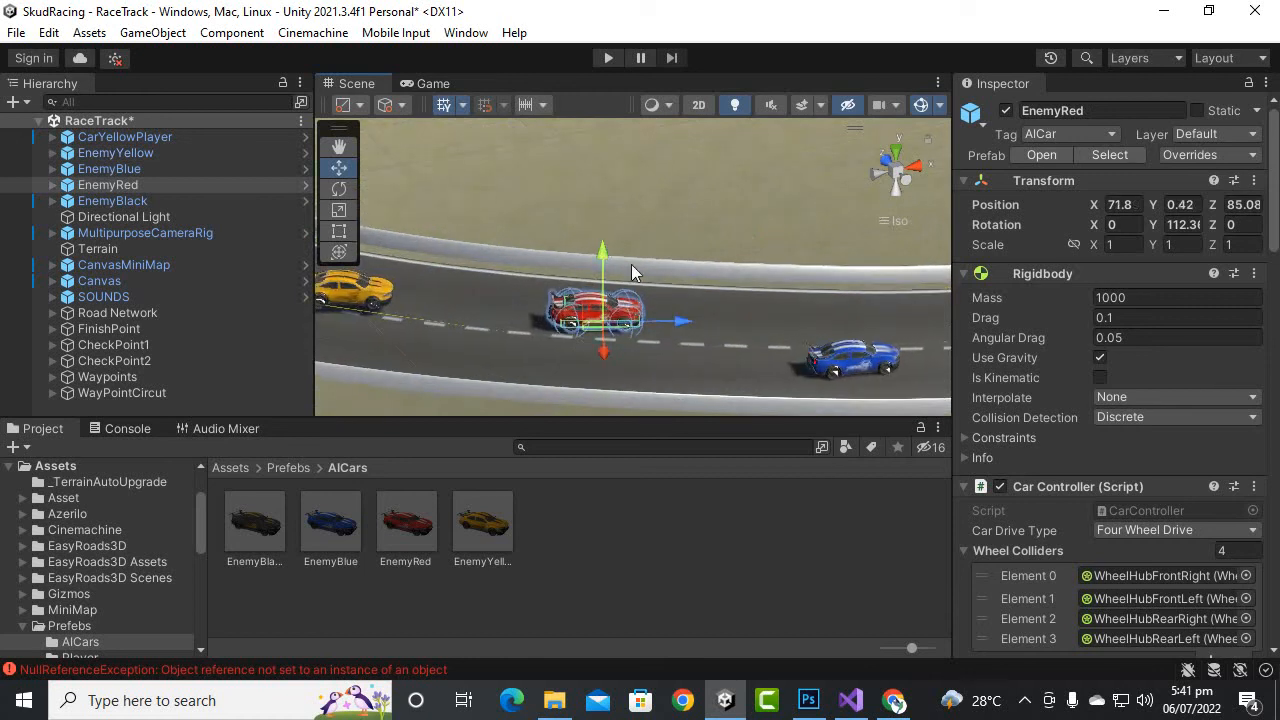
{"action": "left_click", "coordinate": [108, 168]}
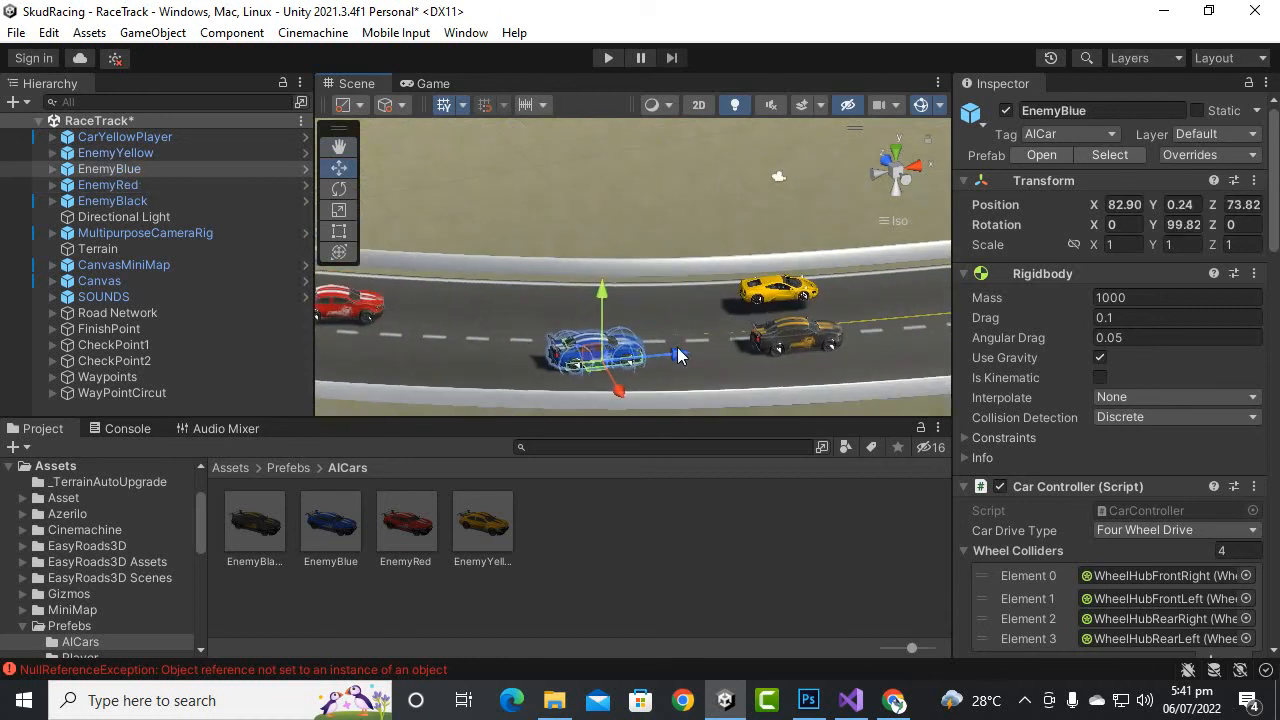
{"action": "left_click_drag", "start_coordinate": [604, 290], "coordinate": [556, 298]}
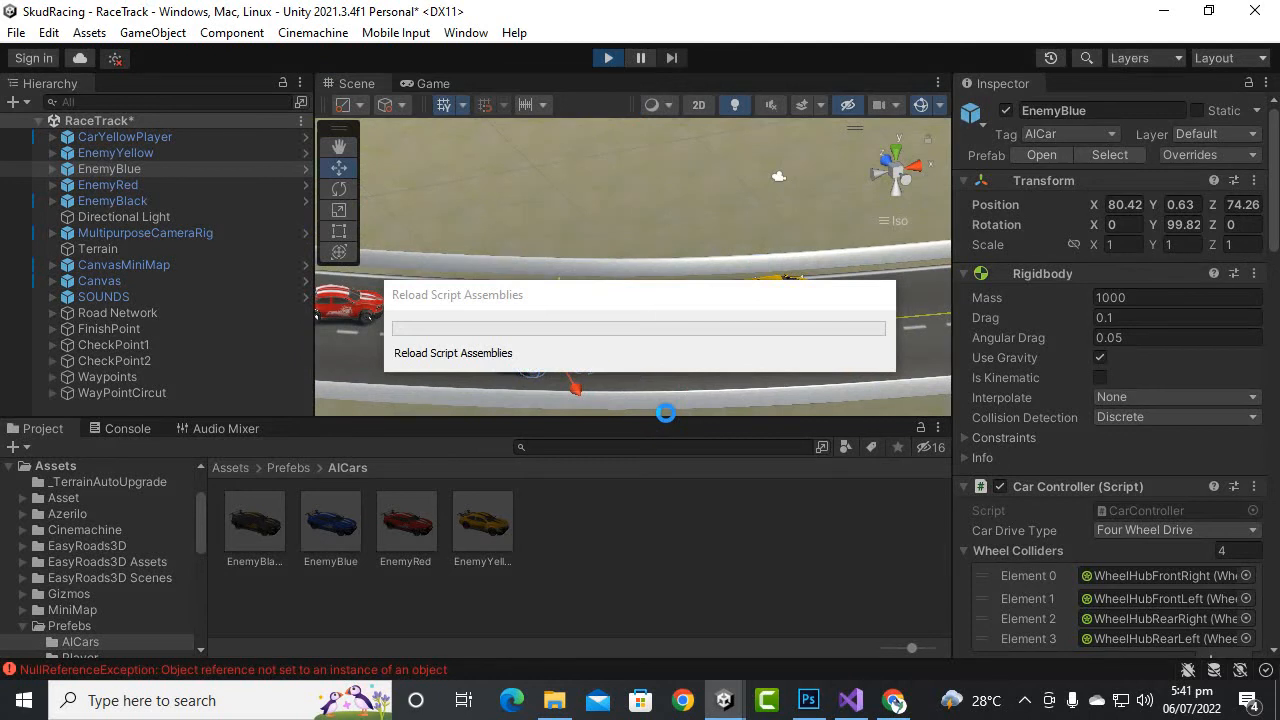
- Let the test run load, then exit Play mode back to the track scene with EnemyBlue shown
{"action": "left_click", "coordinate": [608, 56]}
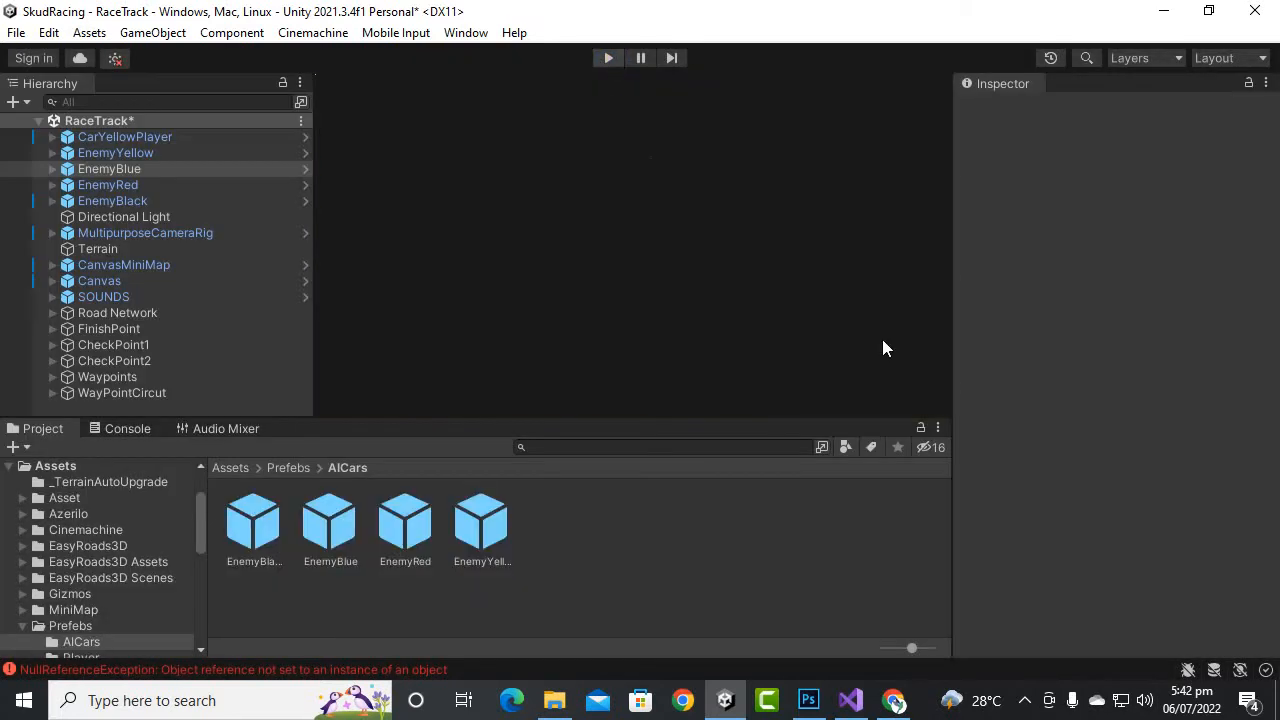
{"action": "left_click", "coordinate": [108, 168]}
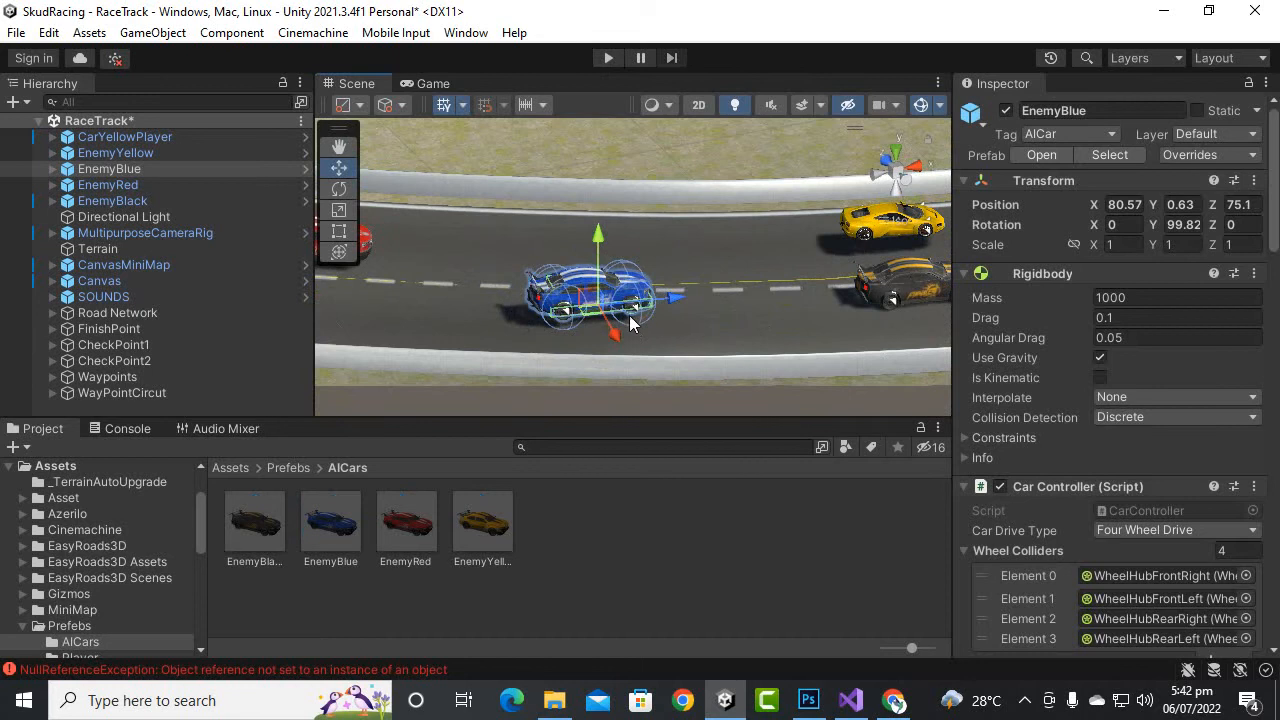
- Retune EnemyBlue's downforce and top speed, and give EnemyRed downforce 100
{"action": "scroll", "scroll_direction": "down", "scroll_amount": 3}
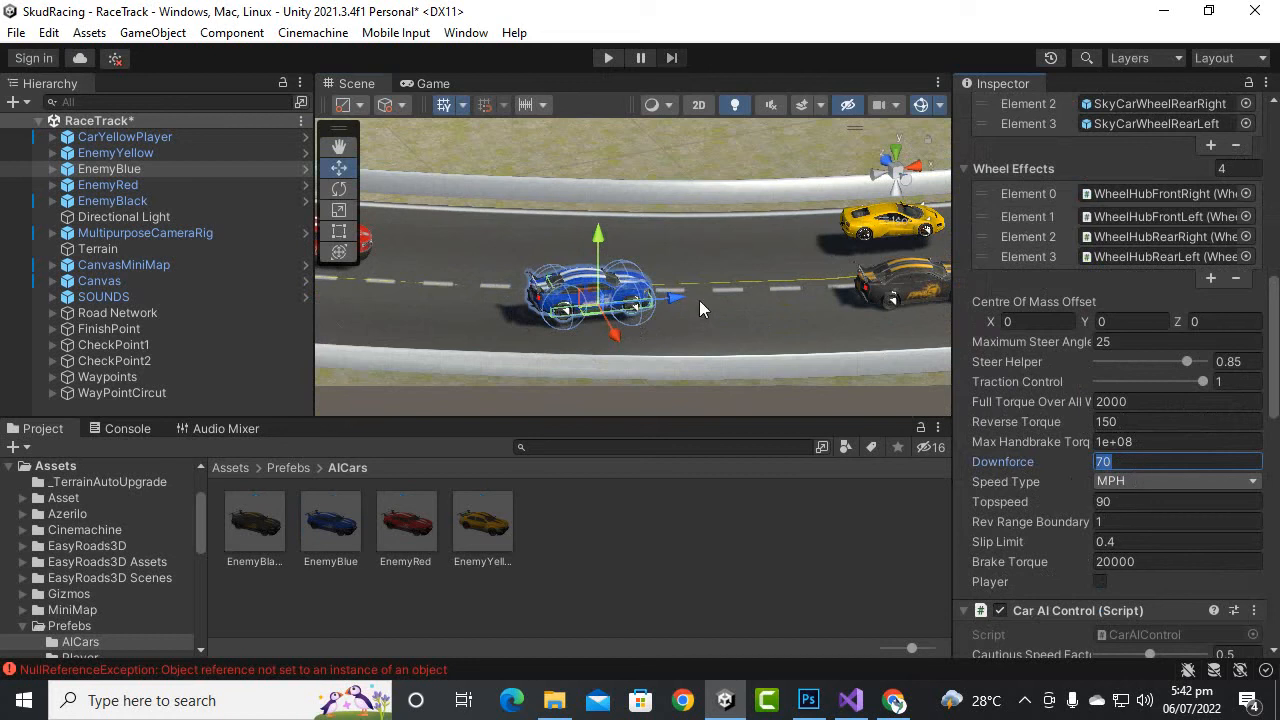
{"action": "mouse_move", "coordinate": [1148, 496]}
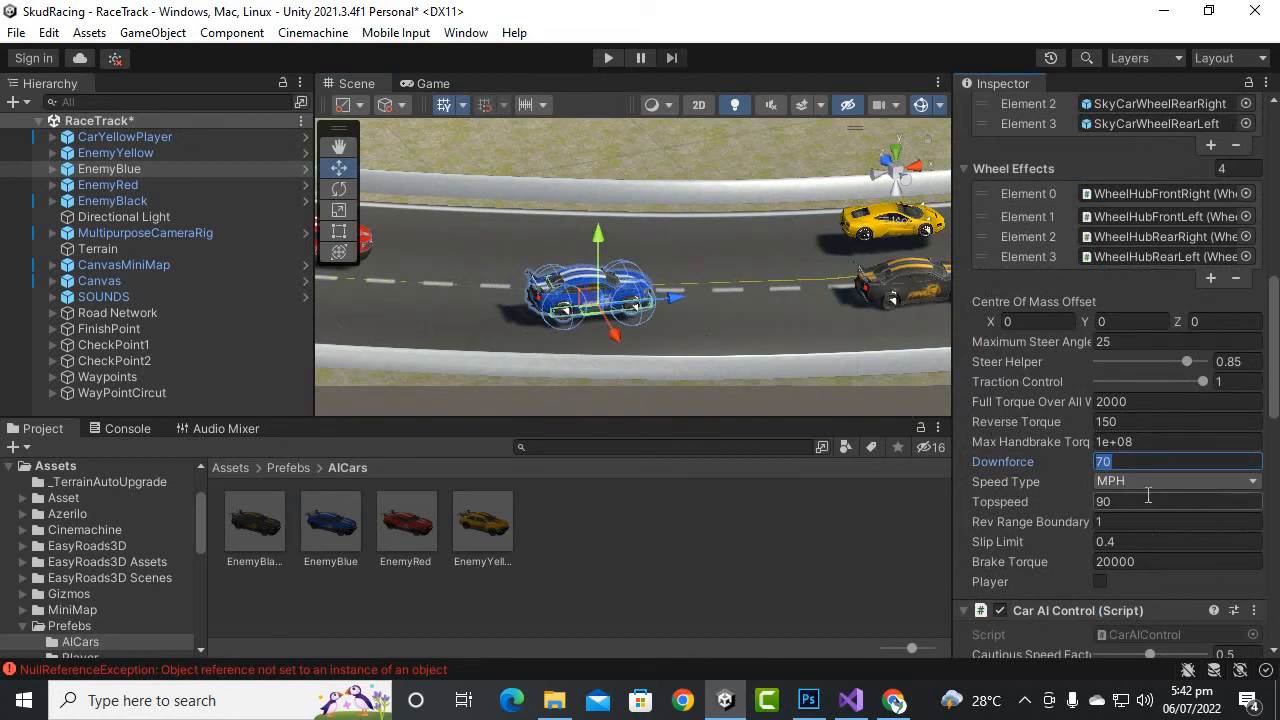
{"action": "type", "text": "1"}
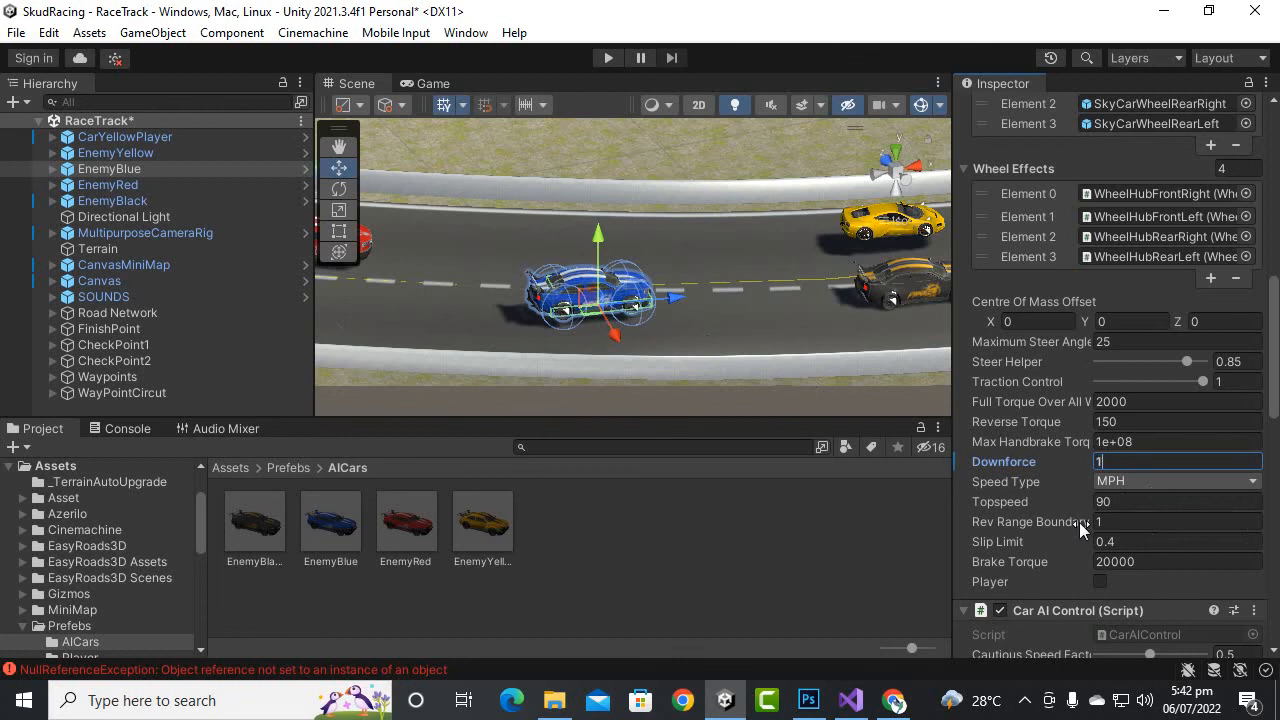
{"action": "type", "text": "120"}
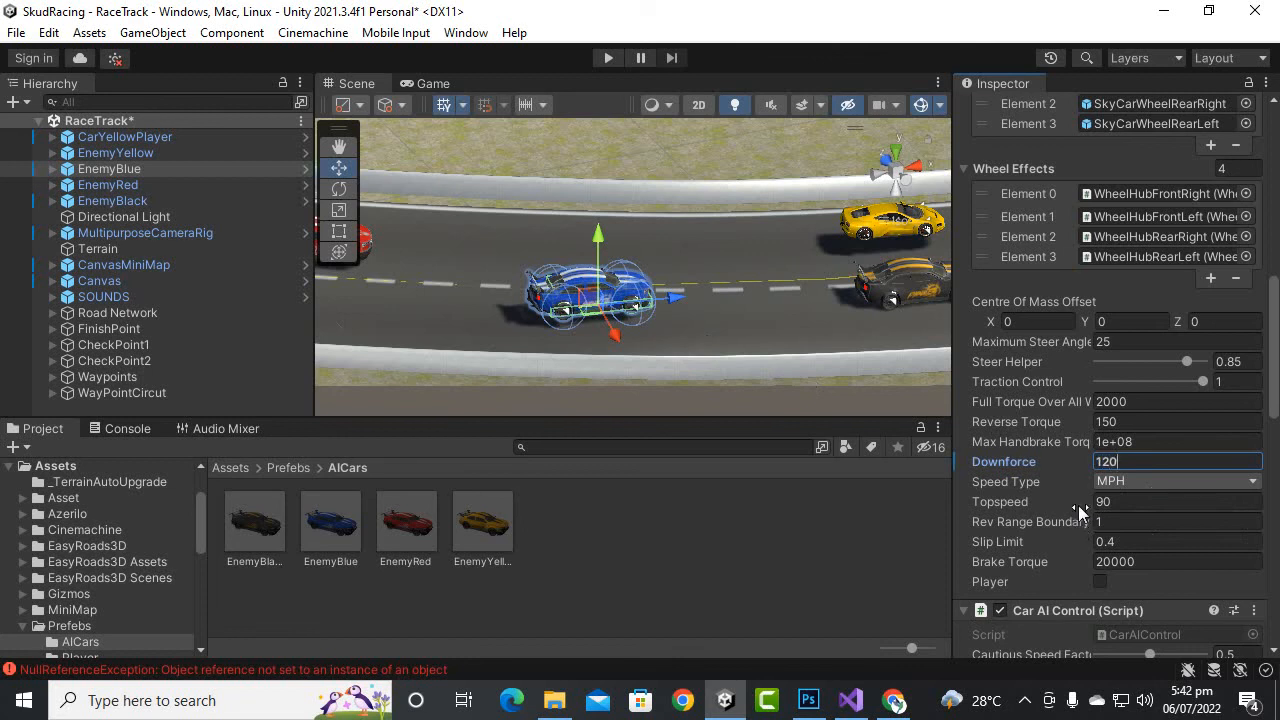
{"action": "left_click", "coordinate": [1176, 502]}
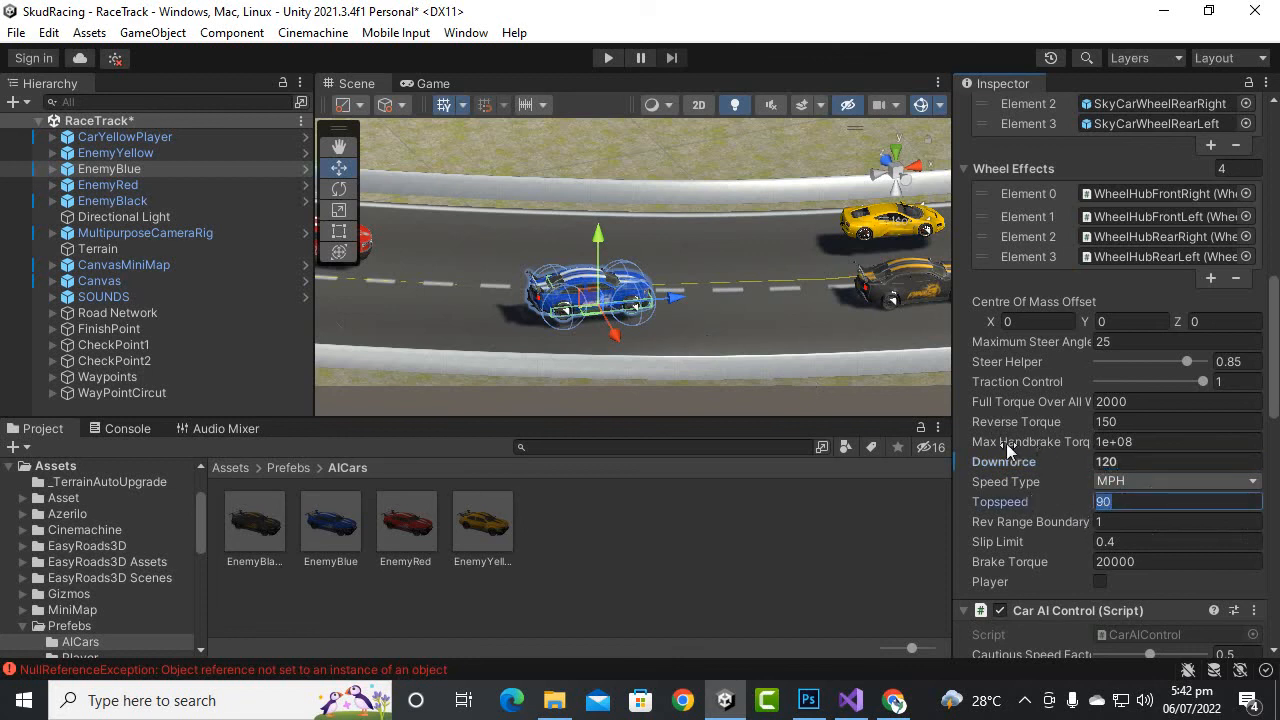
{"action": "type", "text": "150"}
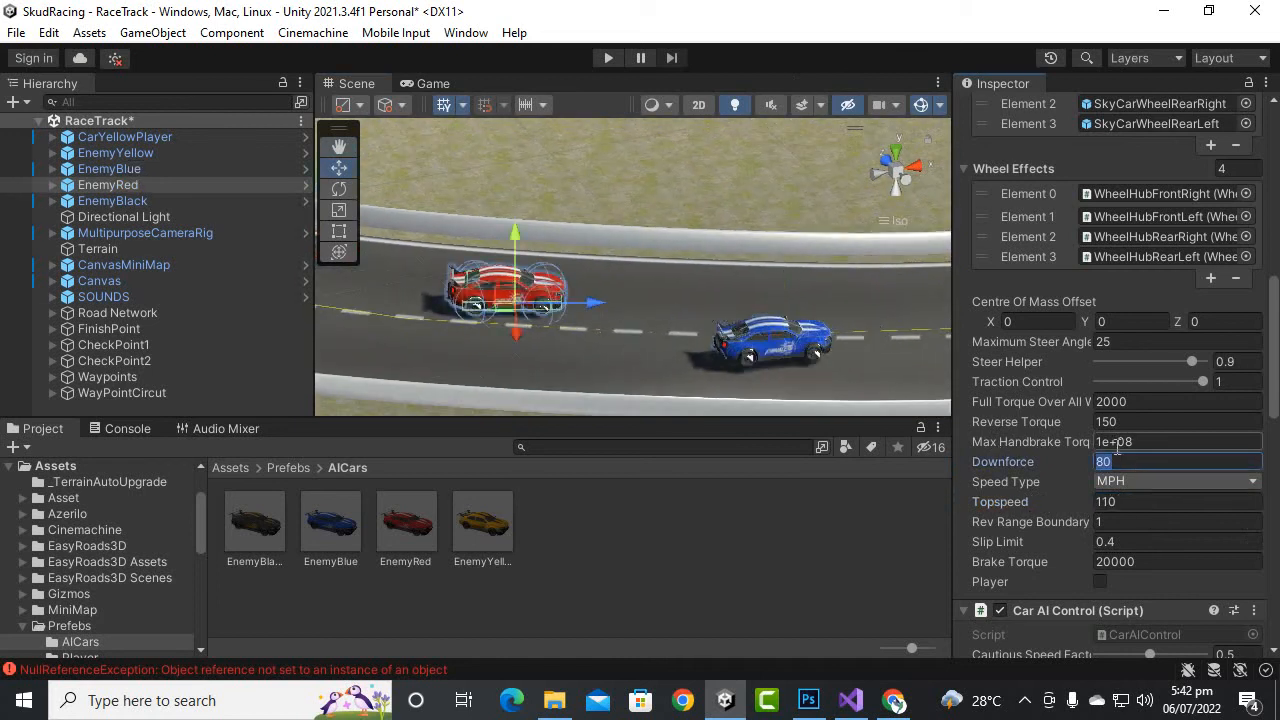
{"action": "type", "text": "100"}
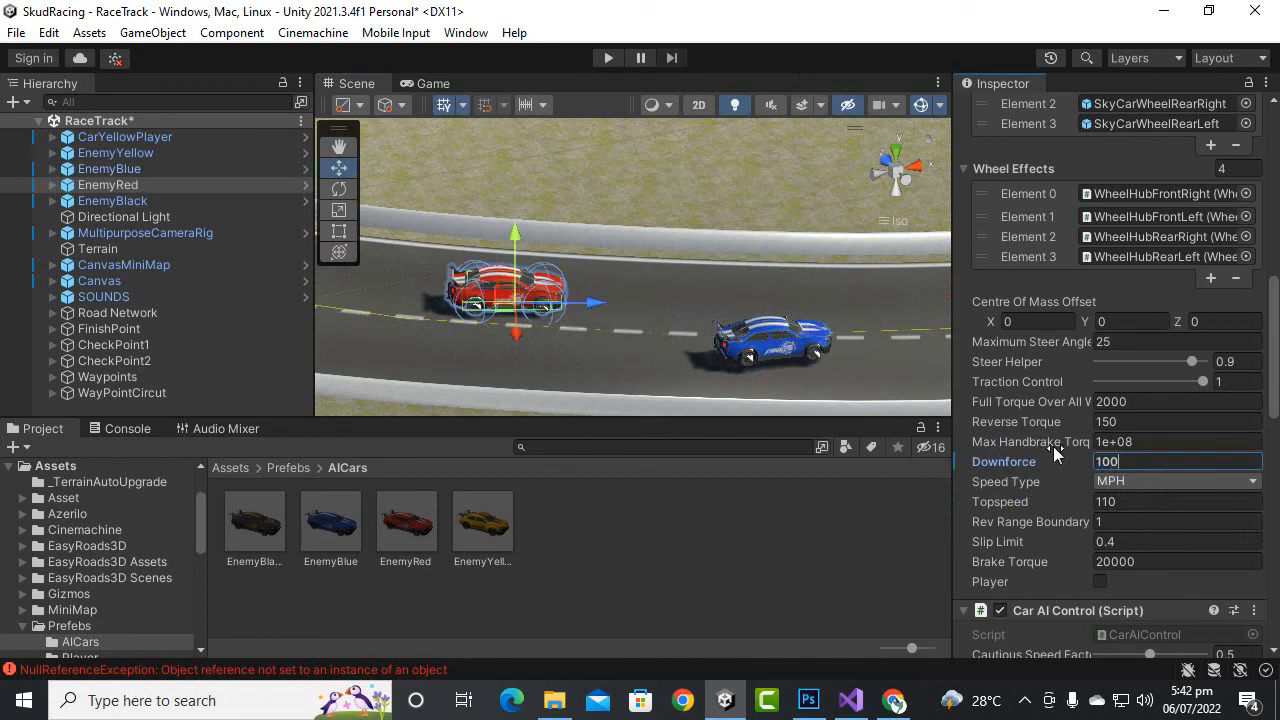
{"action": "left_click", "coordinate": [1176, 500]}
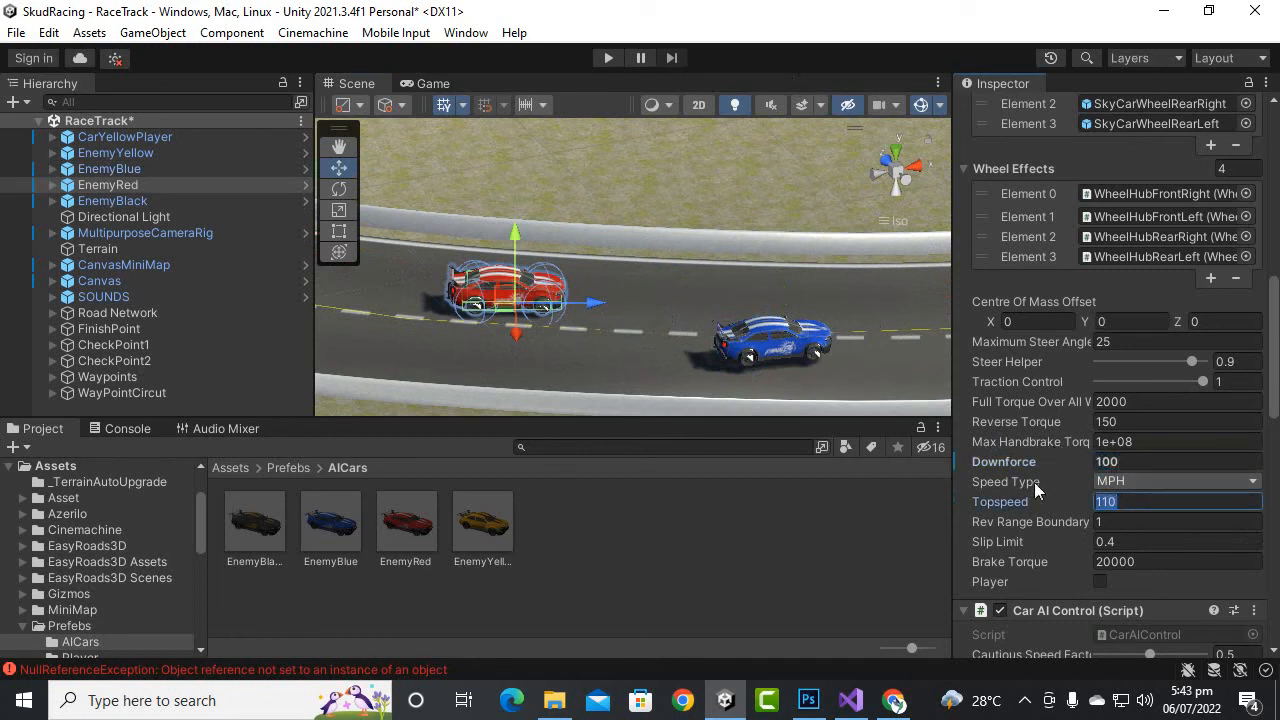
{"action": "type", "text": "130"}
{"action": "left_click", "coordinate": [1178, 460]}
{"action": "type", "text": "8"}
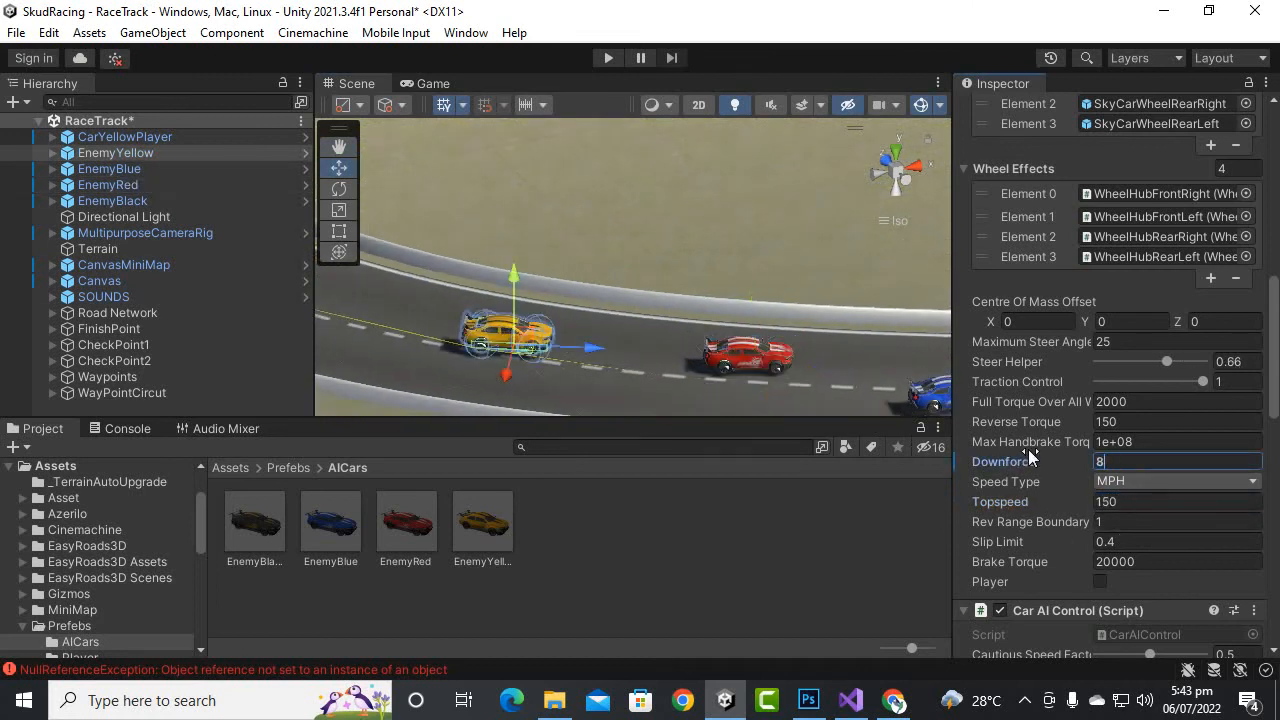
- Give EnemyYellow downforce 80 and top speed 110, then move to the next enemy car
{"action": "type", "text": "0"}
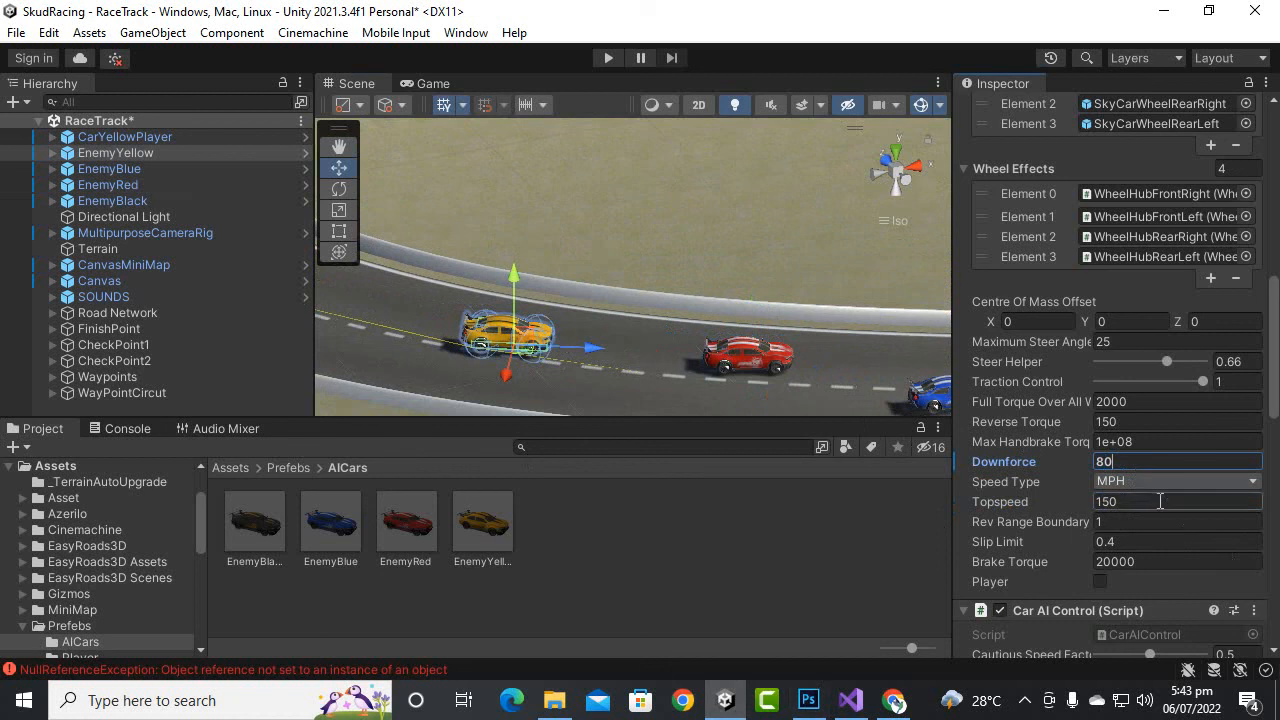
{"action": "left_click", "coordinate": [1178, 500]}
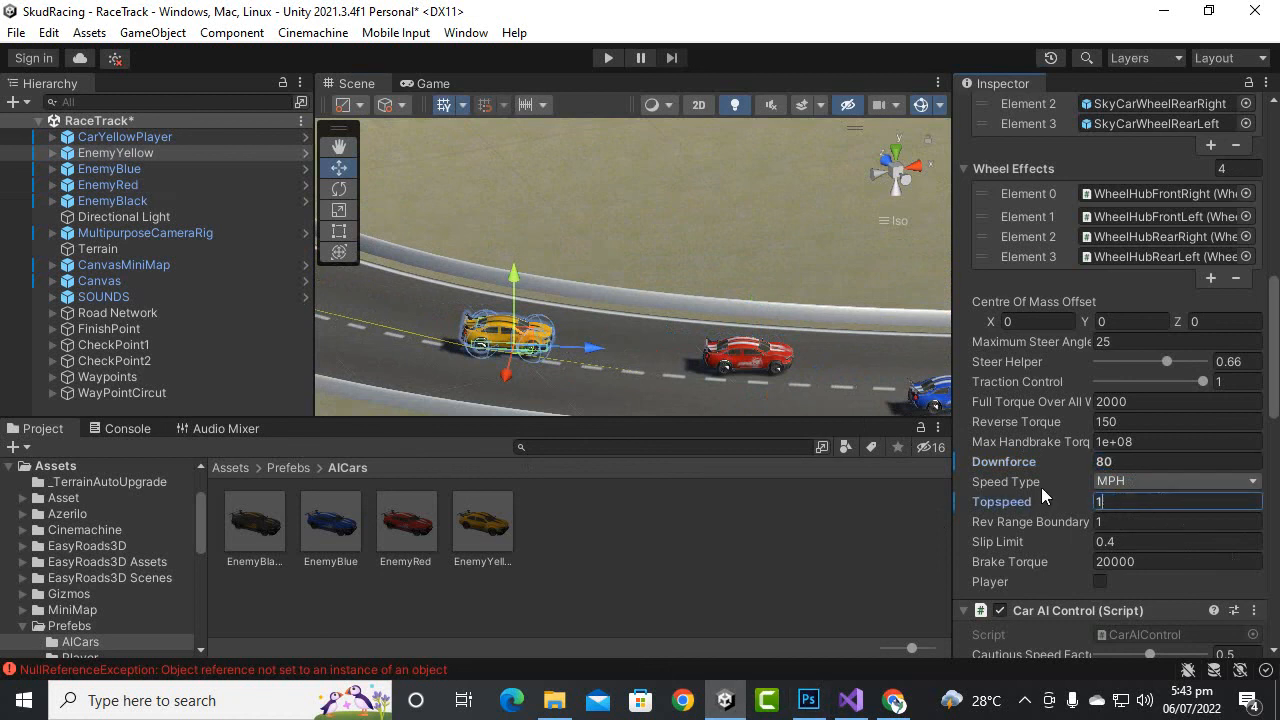
{"action": "type", "text": "110"}
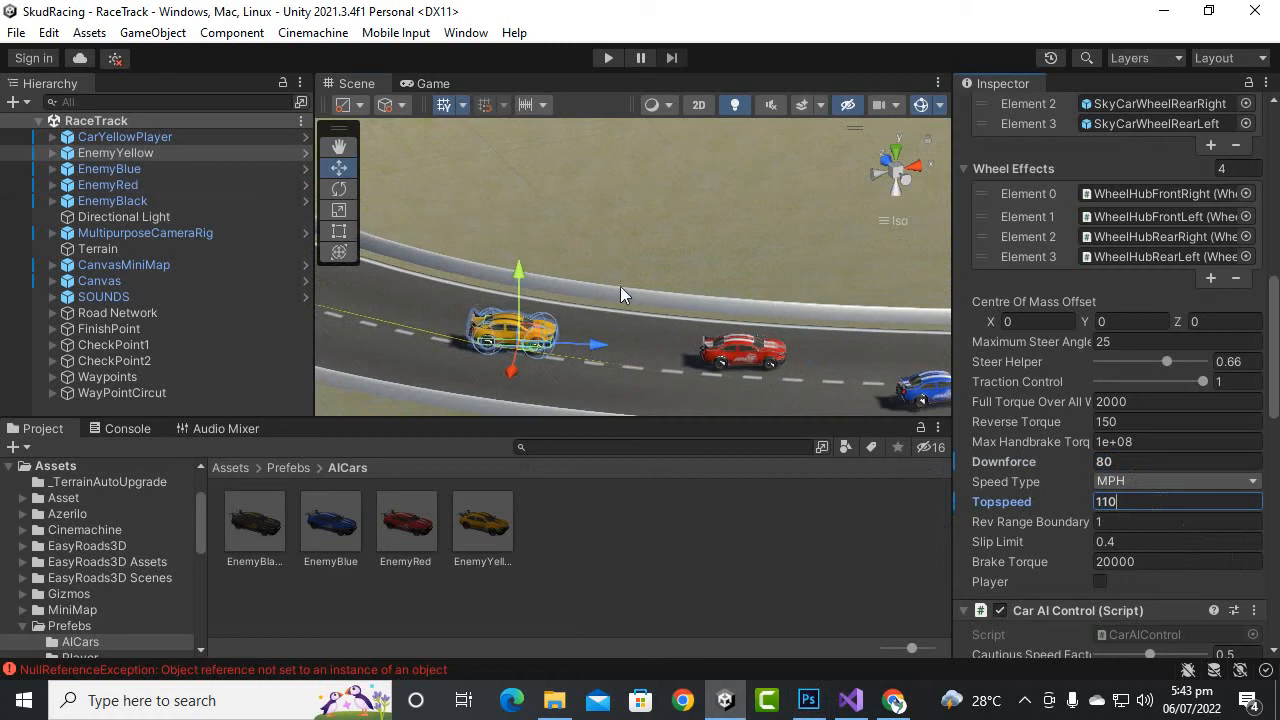
{"action": "mouse_move", "coordinate": [682, 400]}
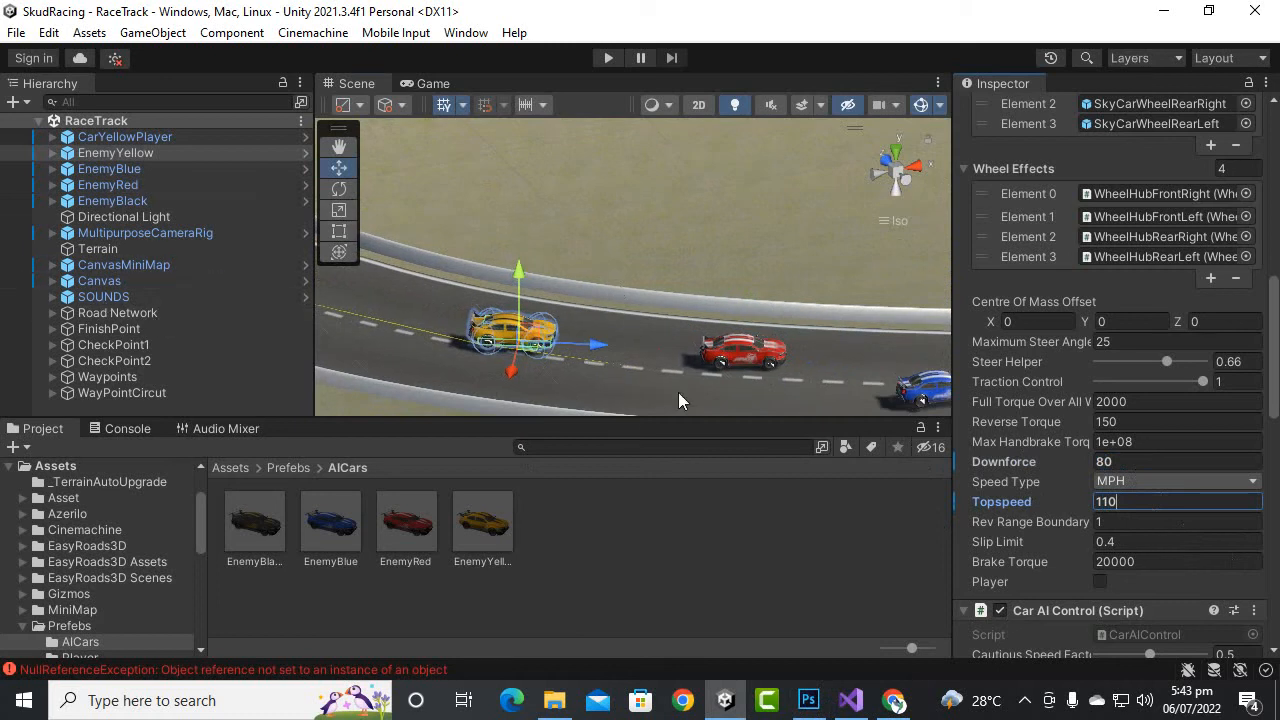
{"action": "left_click", "coordinate": [112, 200]}
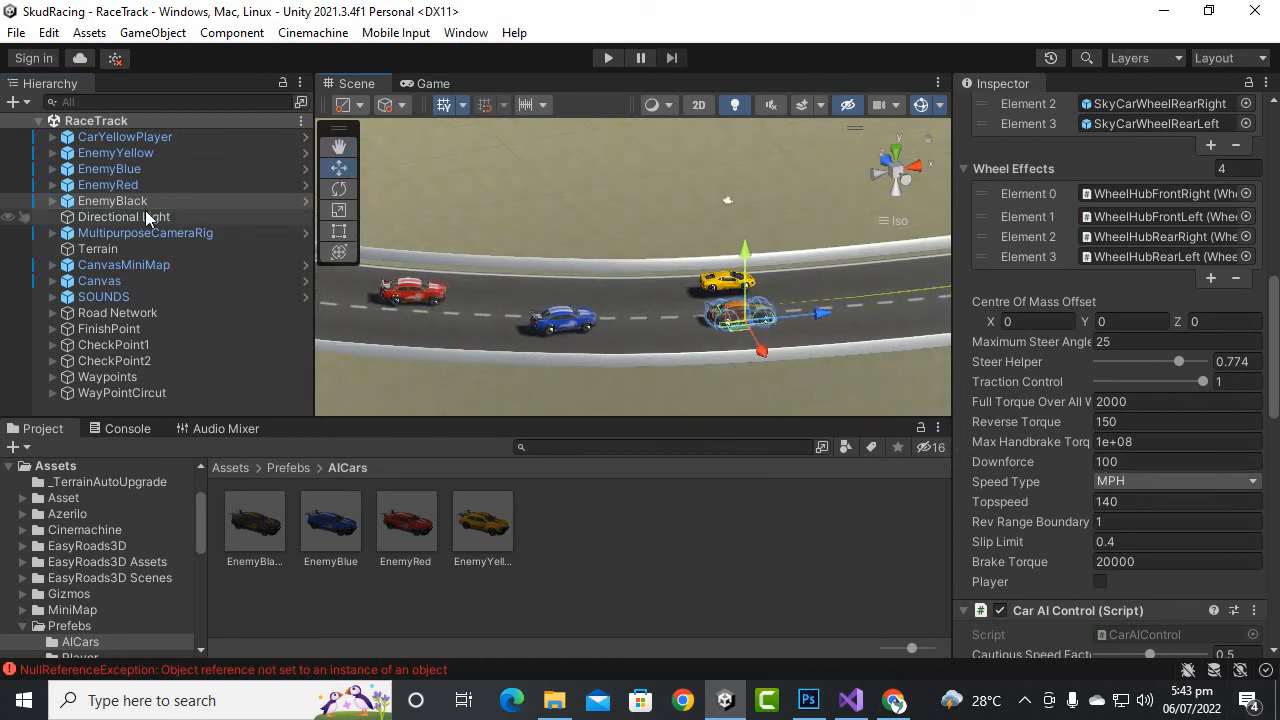
- Review the red enemy car's overrides, select all four enemy cars, and start a test race
{"action": "left_click", "coordinate": [108, 184]}
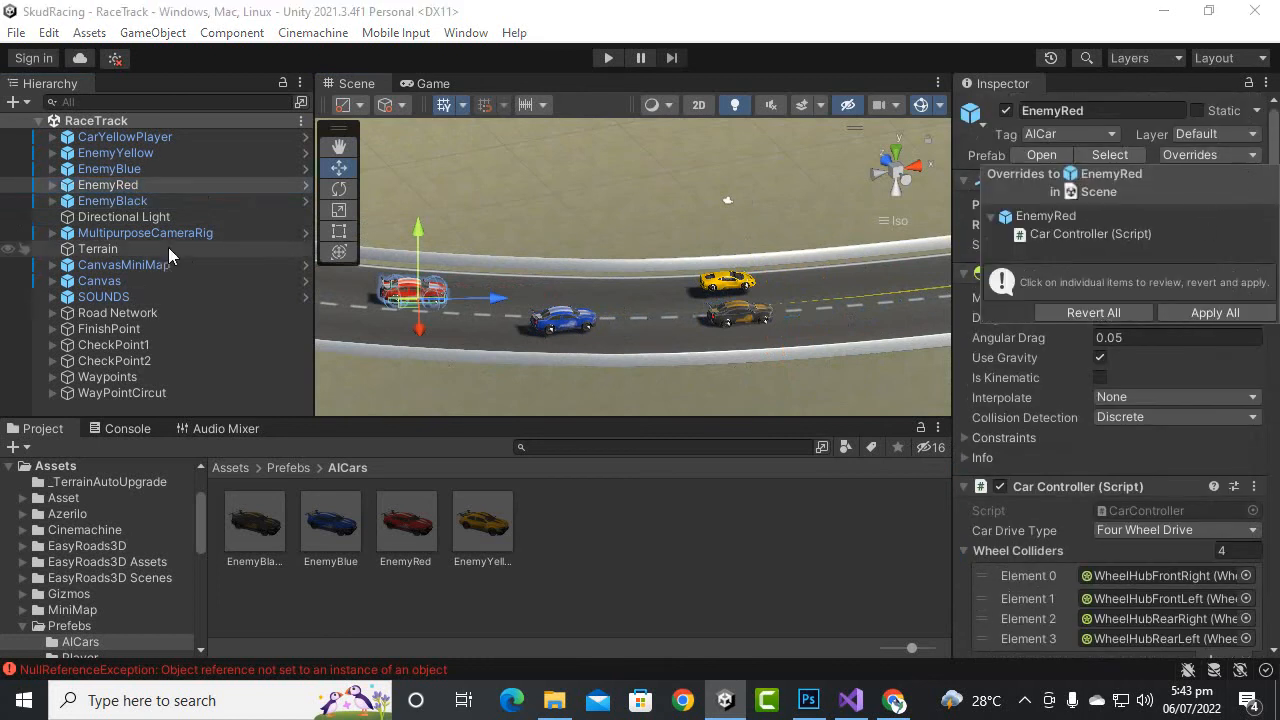
{"action": "left_click", "coordinate": [124, 136]}
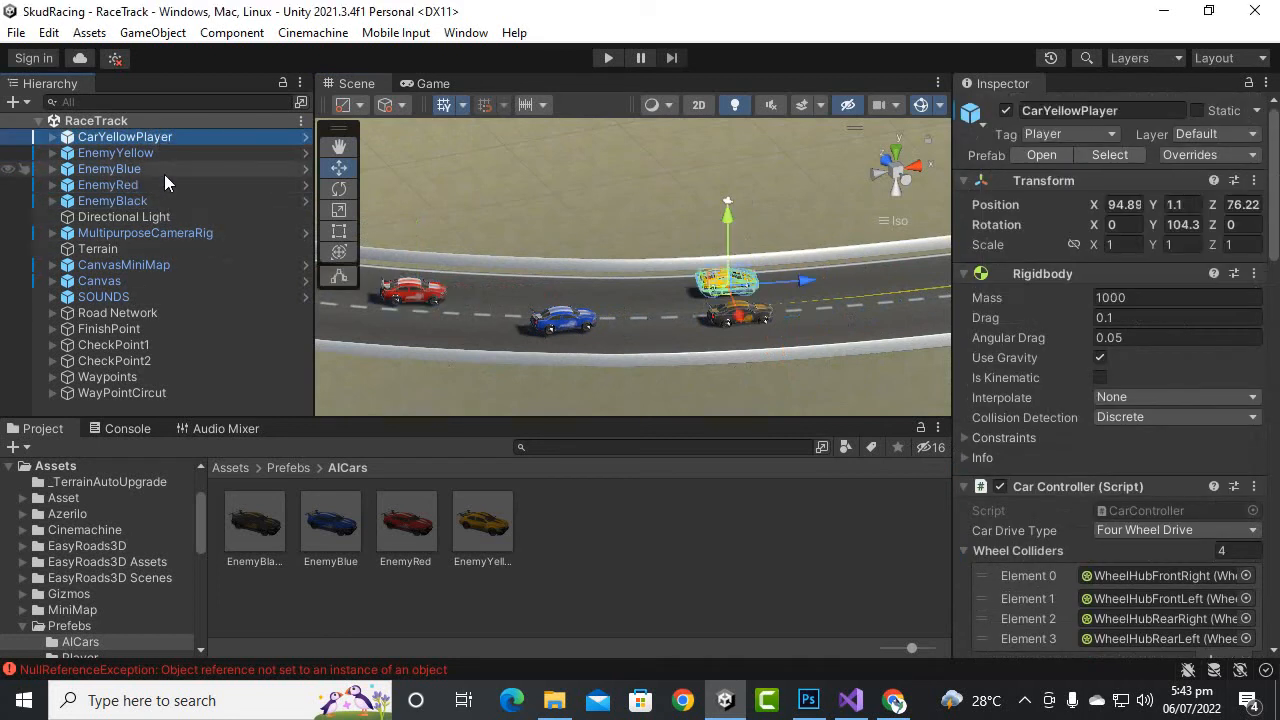
{"action": "left_click", "coordinate": [112, 200]}
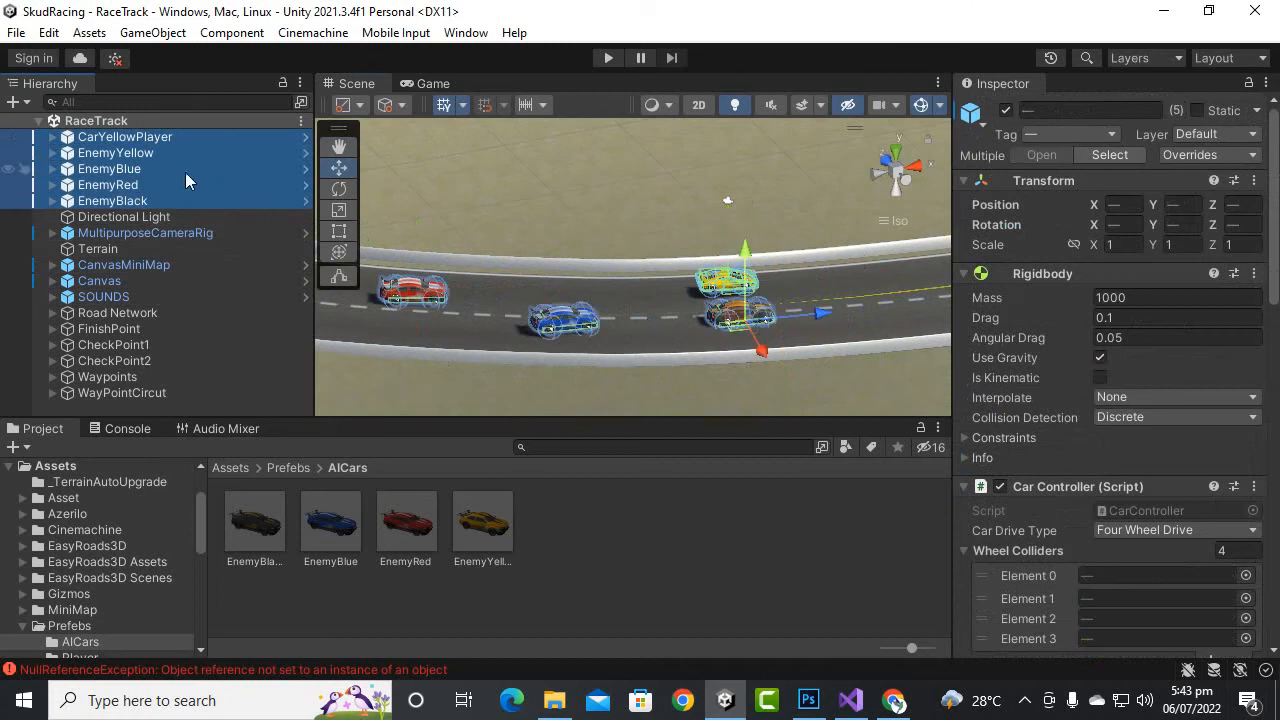
{"action": "left_click", "coordinate": [116, 152]}
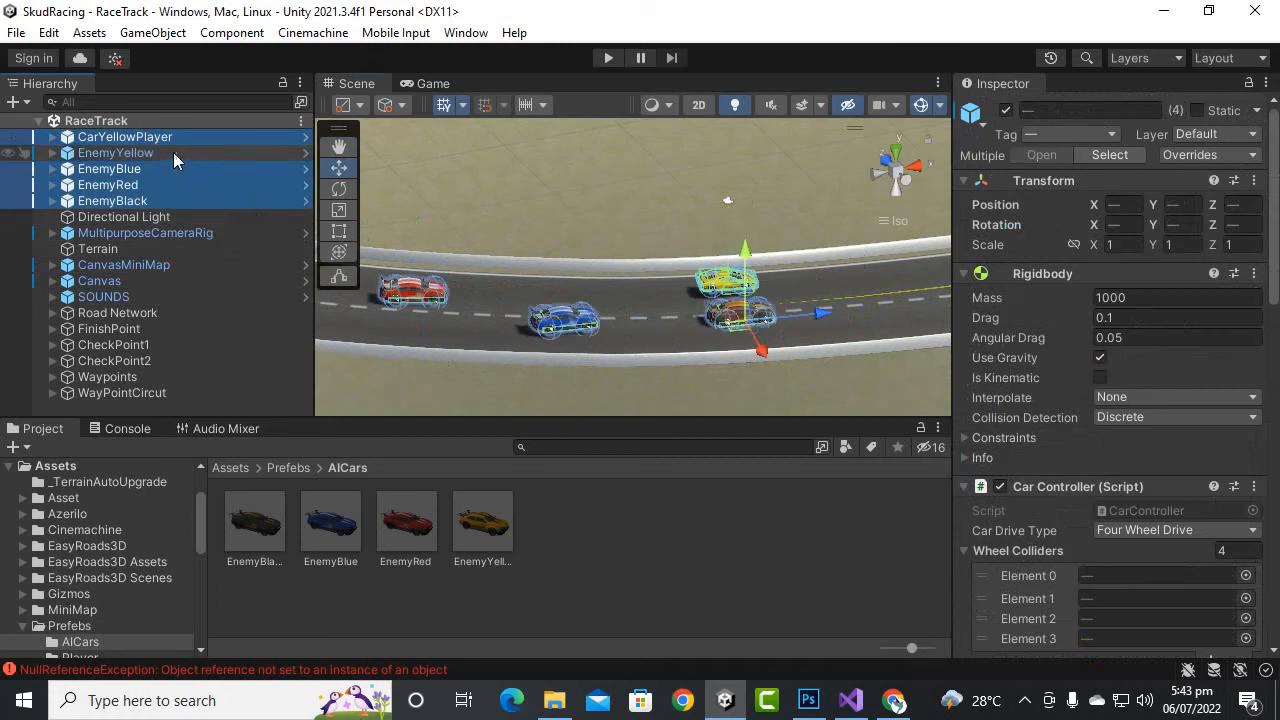
{"action": "left_click", "coordinate": [116, 152]}
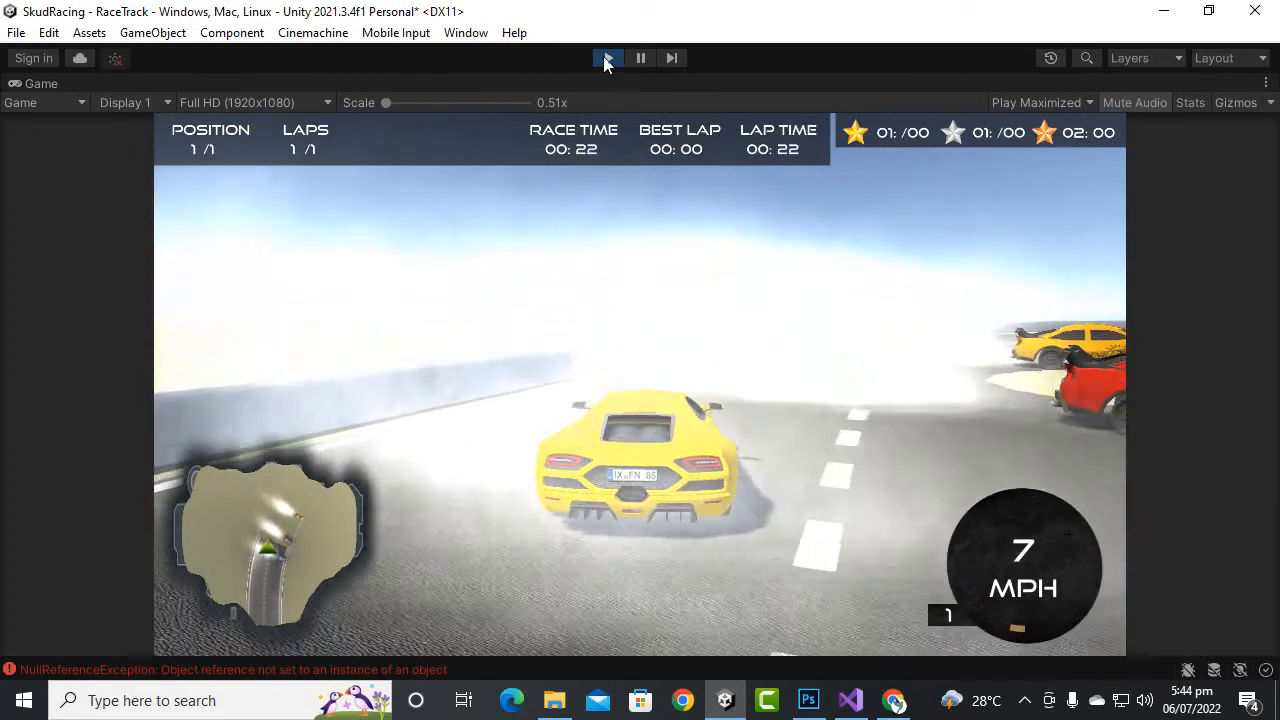
- Stop the test race and select the EnemyRed car to inspect it
{"action": "left_click", "coordinate": [608, 56]}
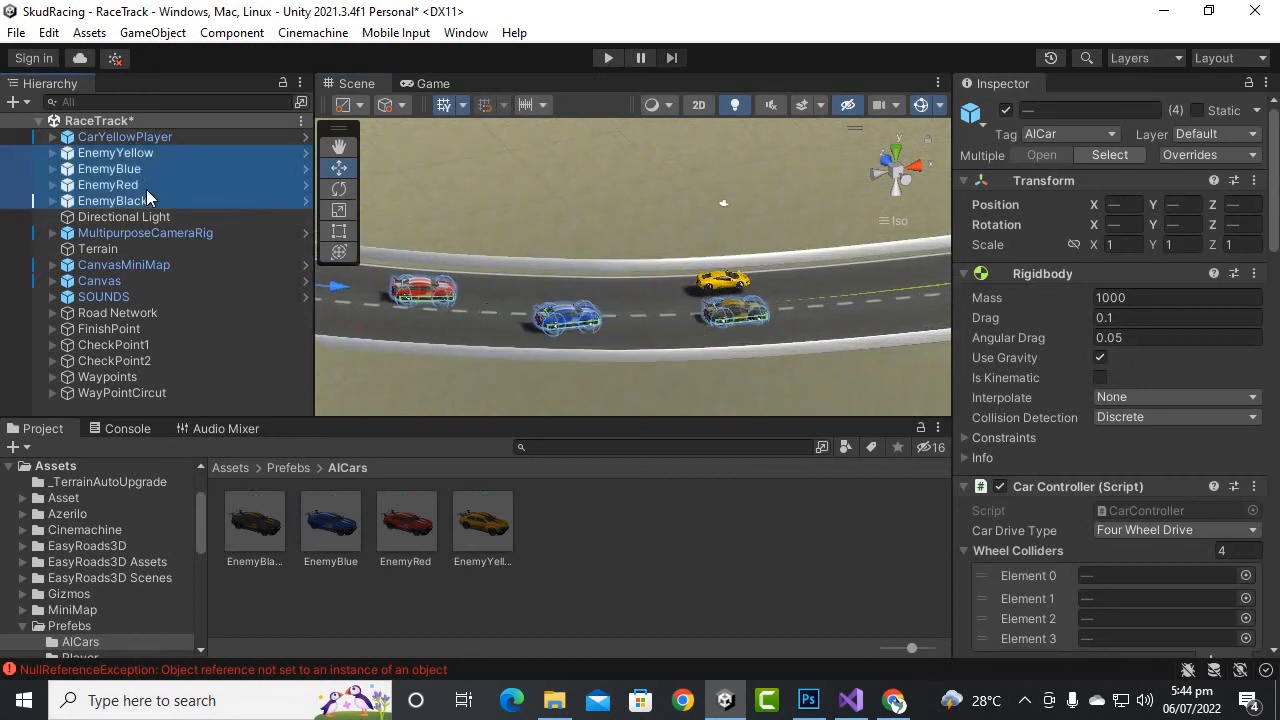
{"action": "left_click", "coordinate": [108, 184]}
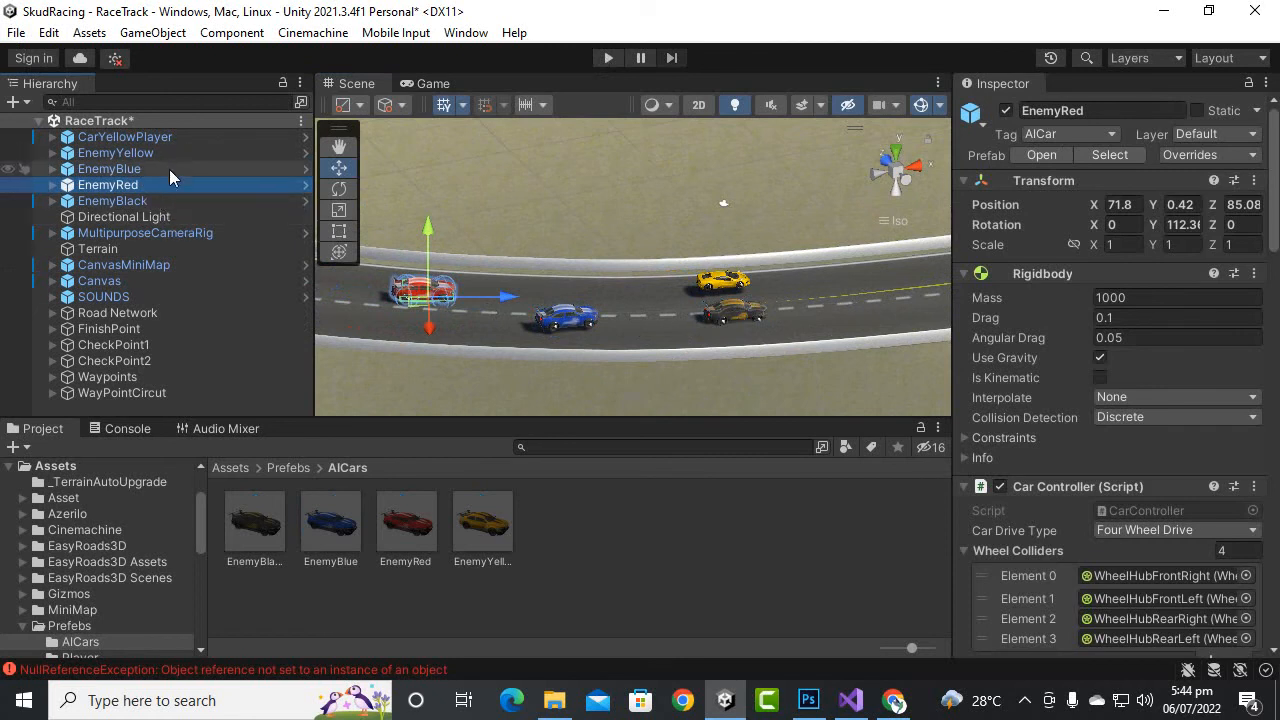
{"action": "mouse_move", "coordinate": [610, 210]}
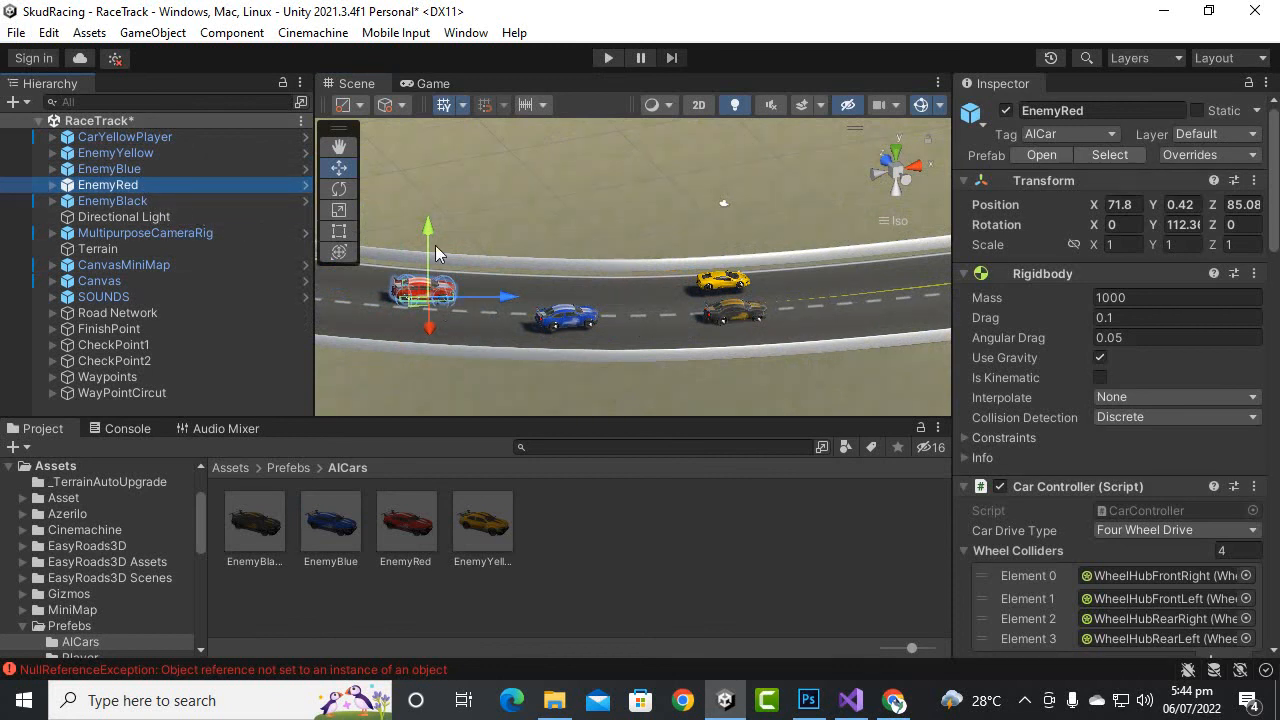
- Select all enemy cars, check the Waypoint Progress Tracker uses WayPointCircut, and start another test race
{"action": "left_click", "coordinate": [112, 200]}
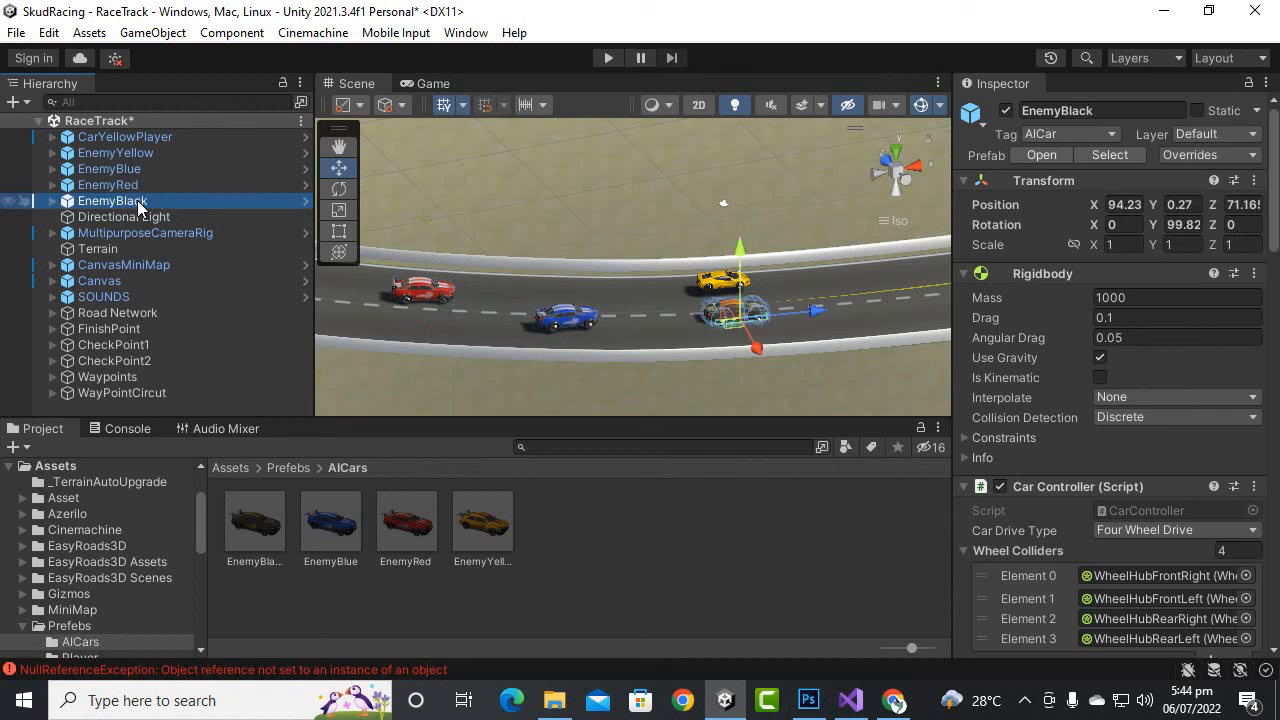
{"action": "left_click", "coordinate": [108, 184]}
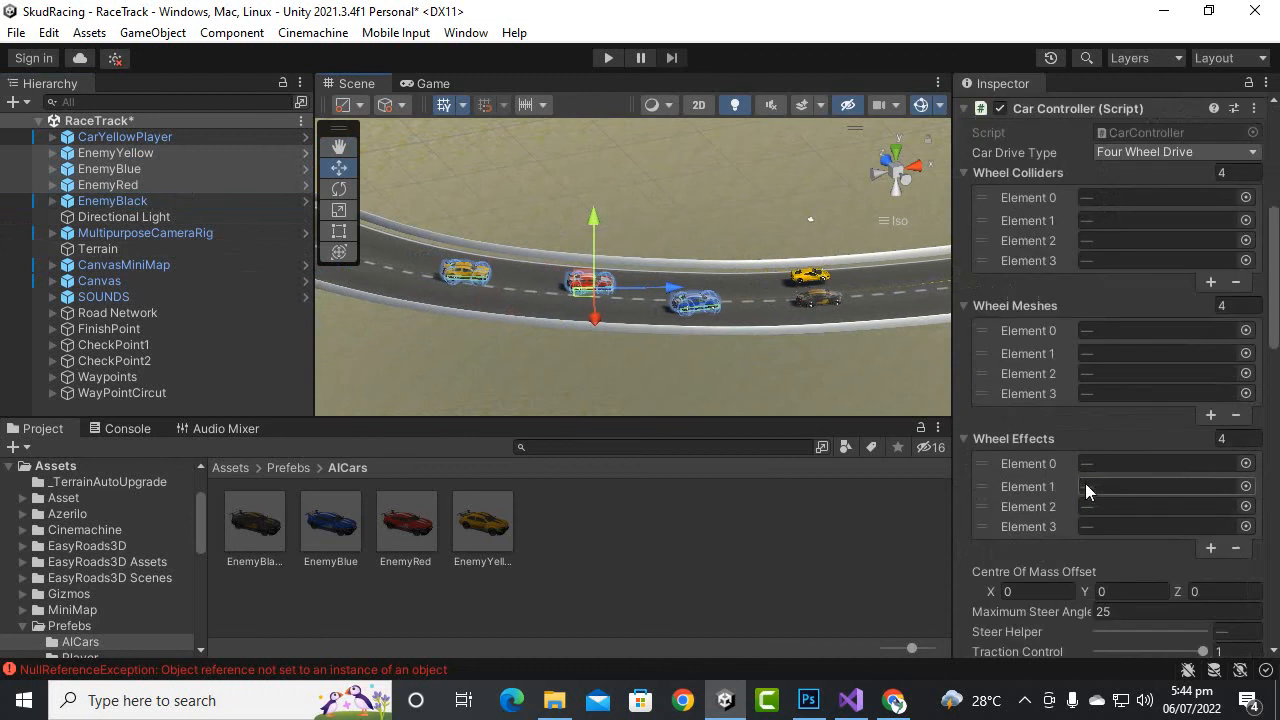
{"action": "scroll", "scroll_direction": "down", "scroll_amount": 3}
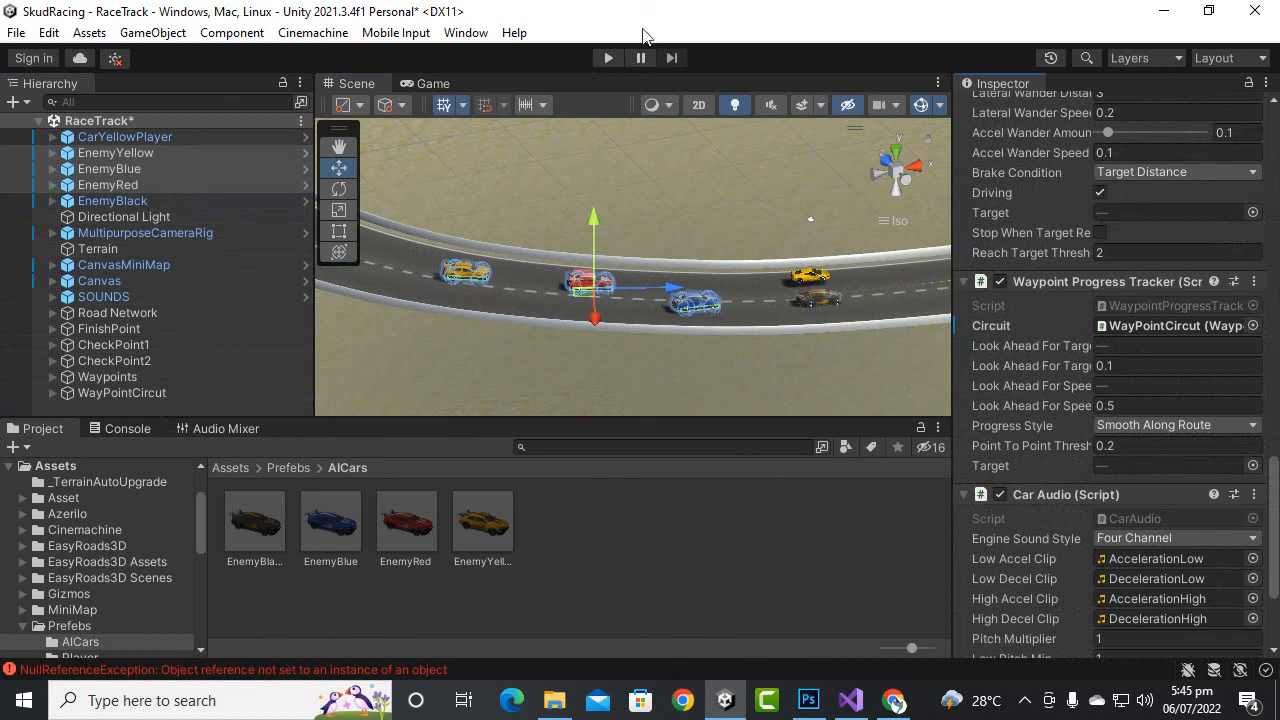
{"action": "left_click", "coordinate": [608, 56]}
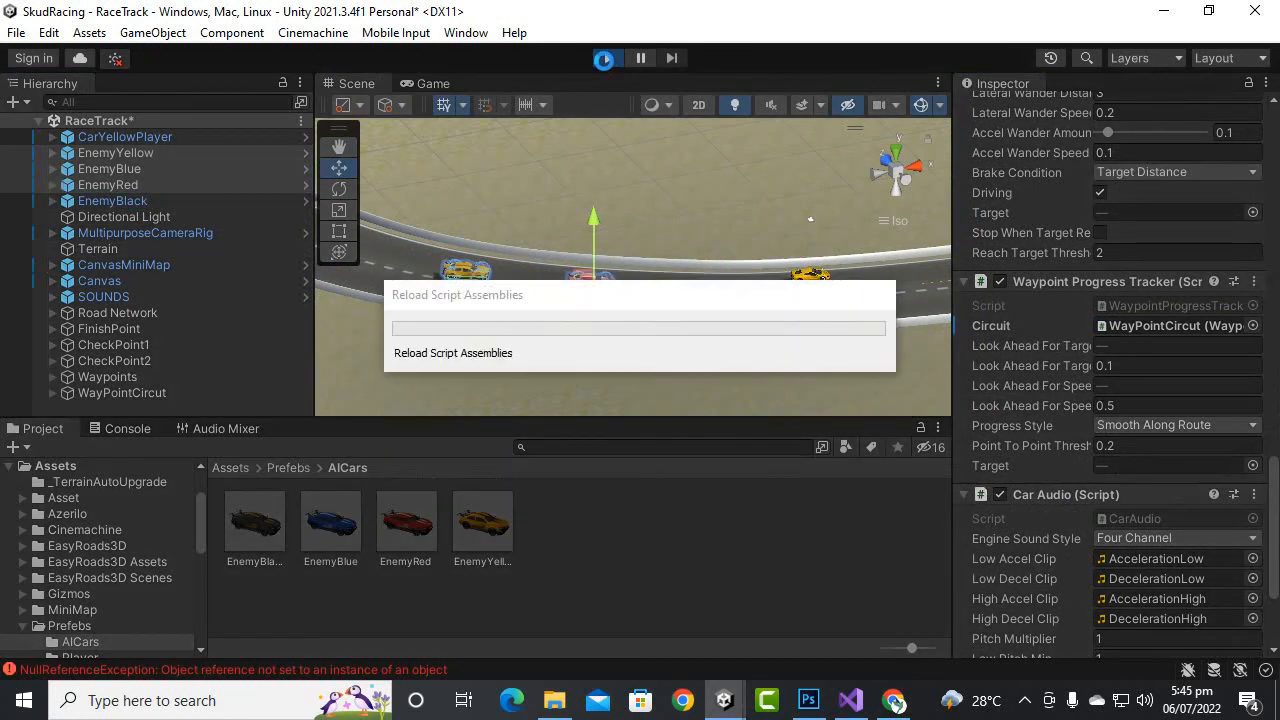
- Exit the test run after script reload and return to editing with the enemy cars selected
{"action": "left_click", "coordinate": [608, 56]}
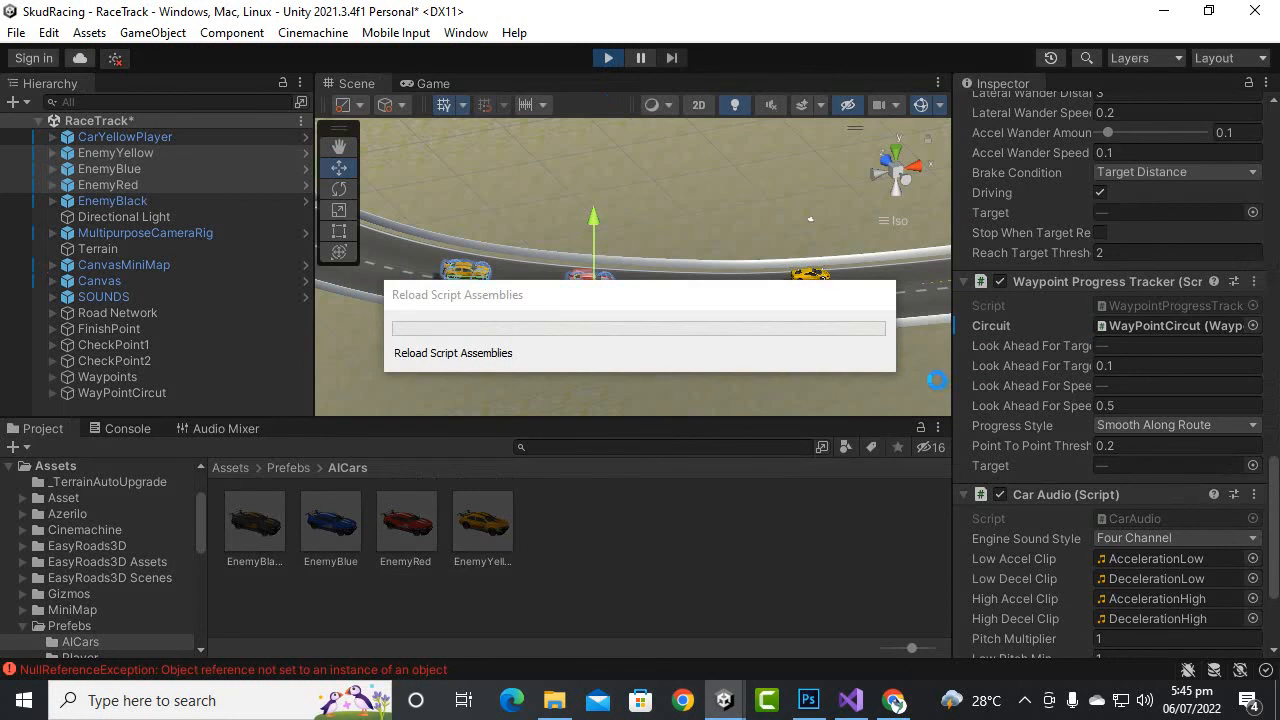
{"action": "left_click", "coordinate": [608, 56]}
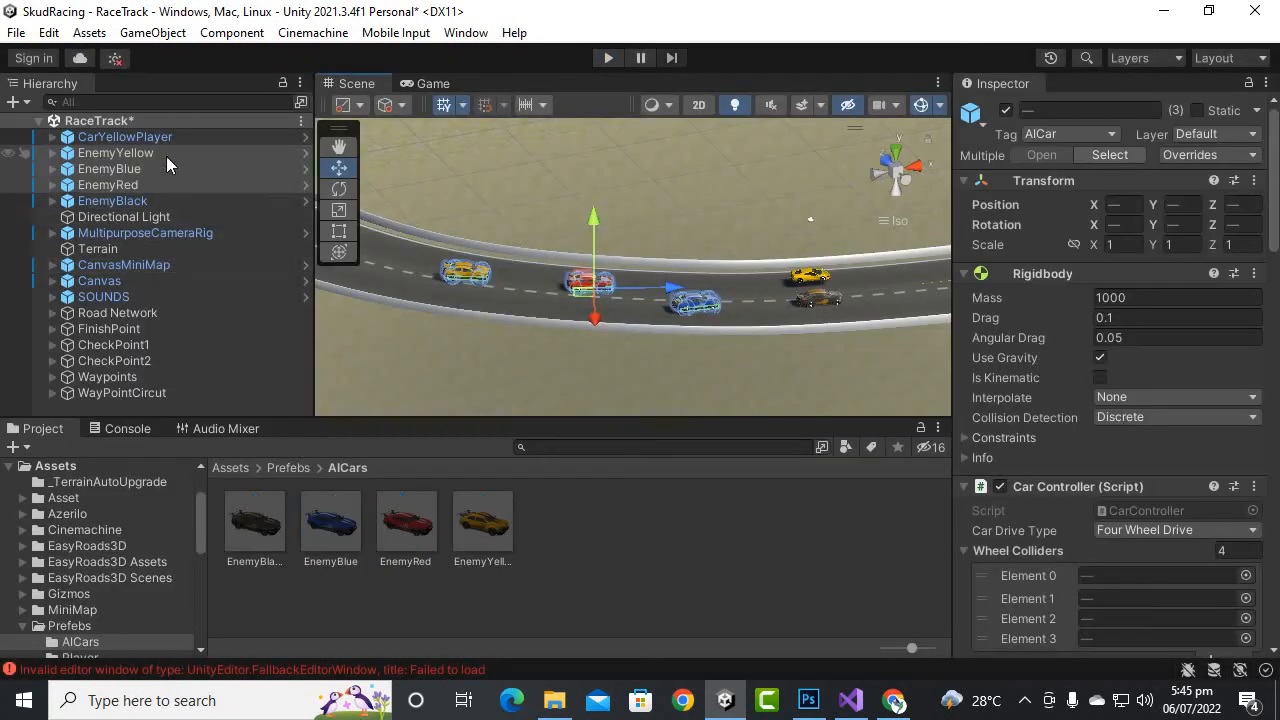
- Inspect the concrete barrier and the Primary Road Coast 001 road surface in the scene
{"action": "left_click", "coordinate": [112, 200]}
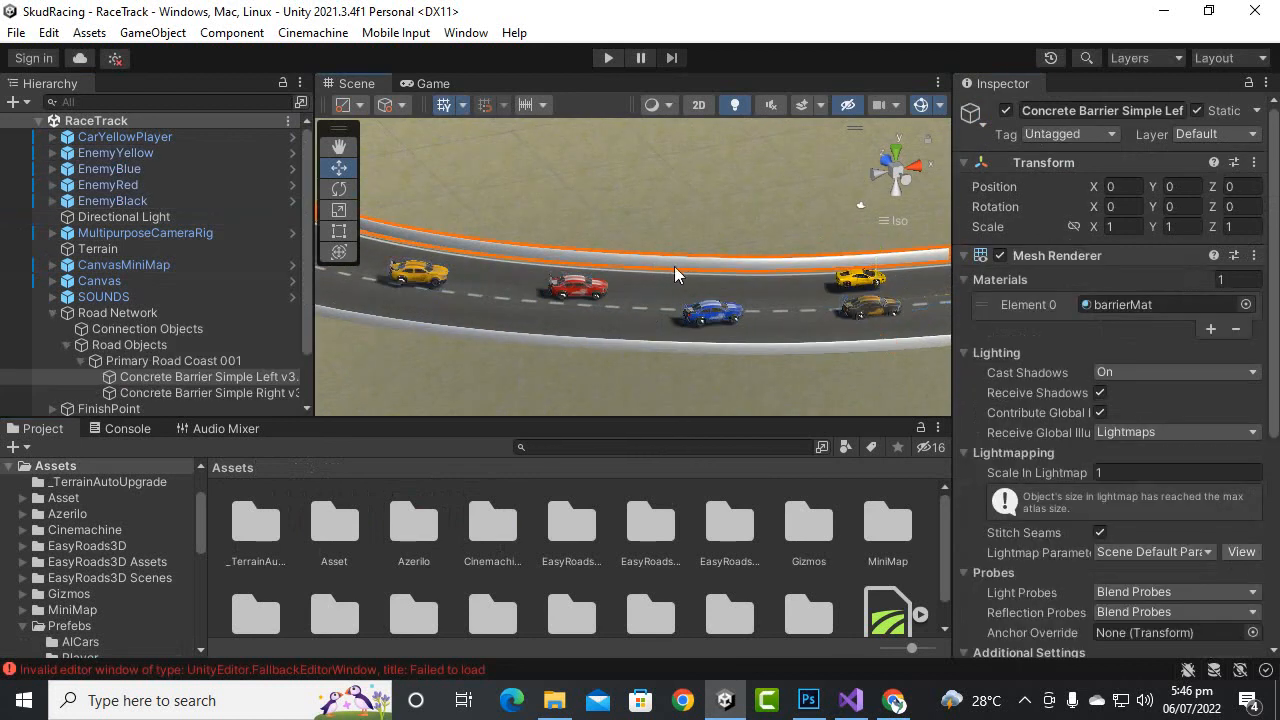
{"action": "left_click", "coordinate": [174, 360]}
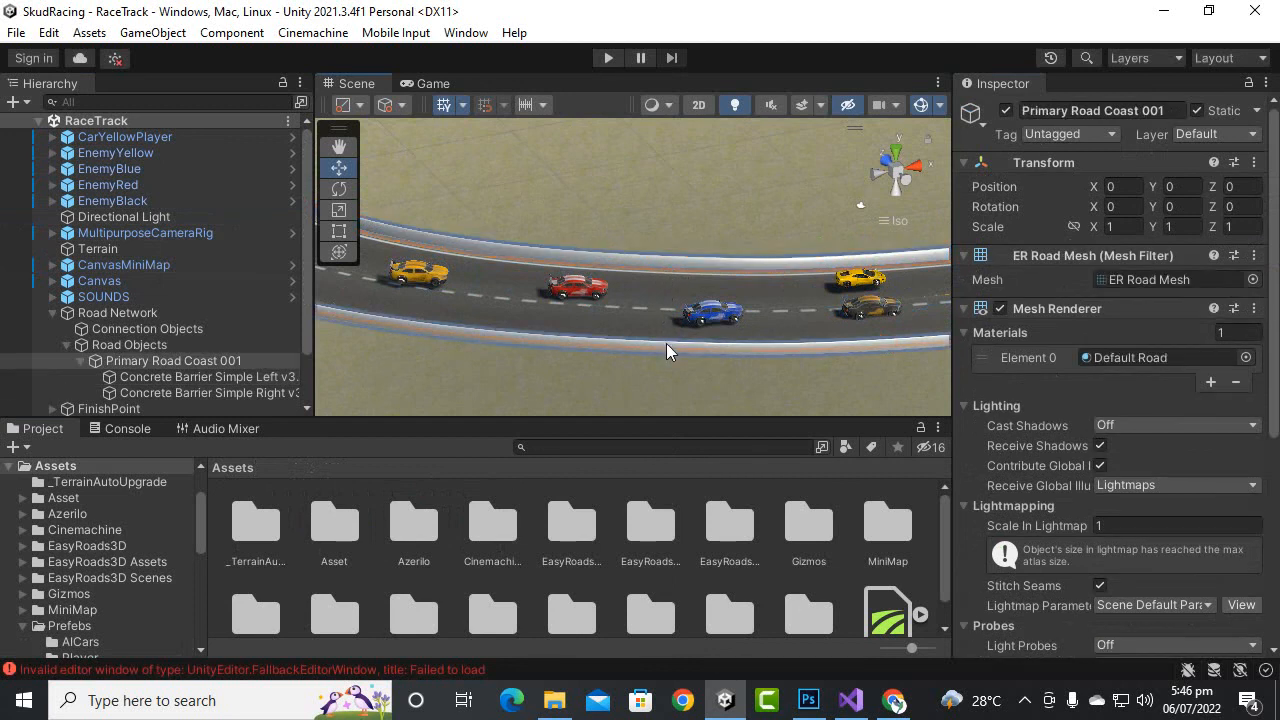